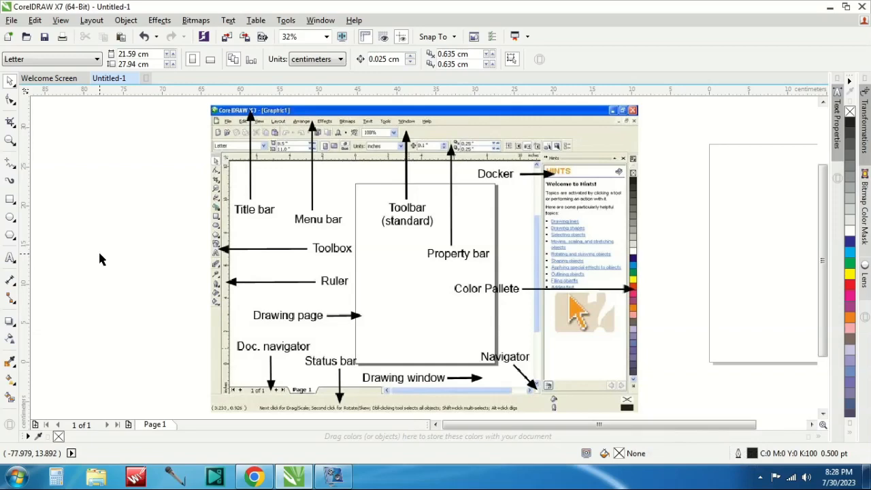
pyautogui.moveTo(268, 180)
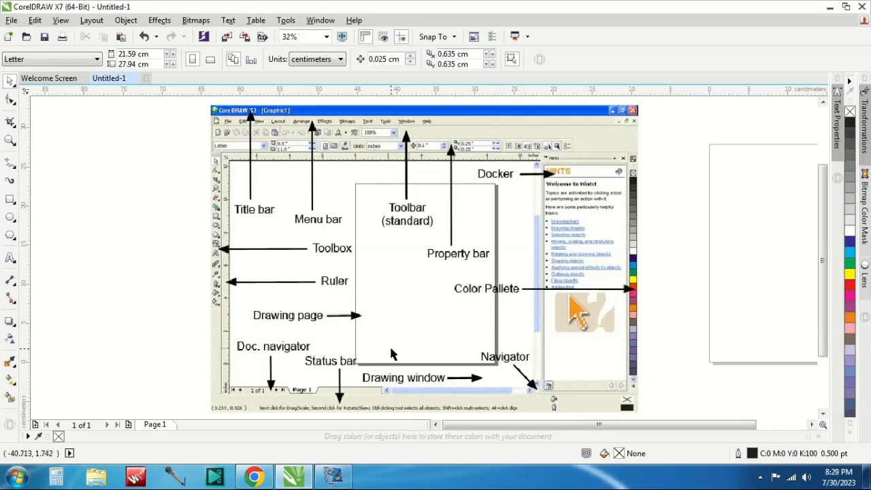
pyautogui.moveTo(372, 334)
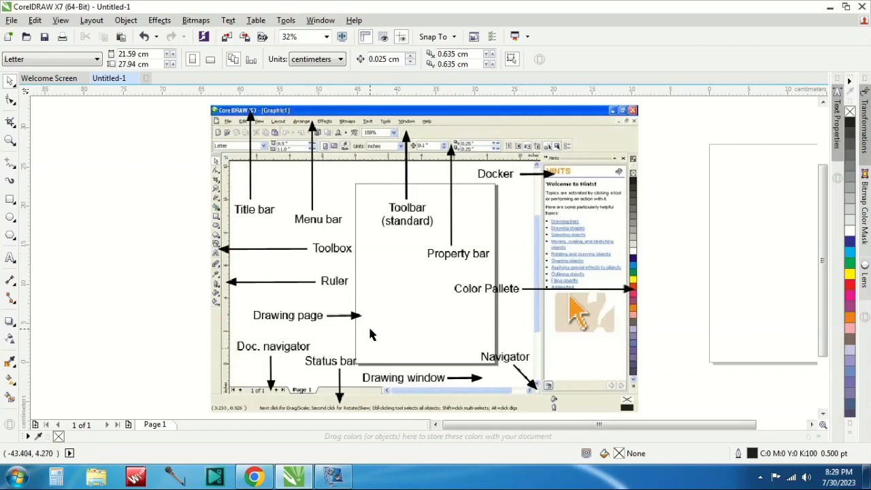
pyautogui.moveTo(97, 248)
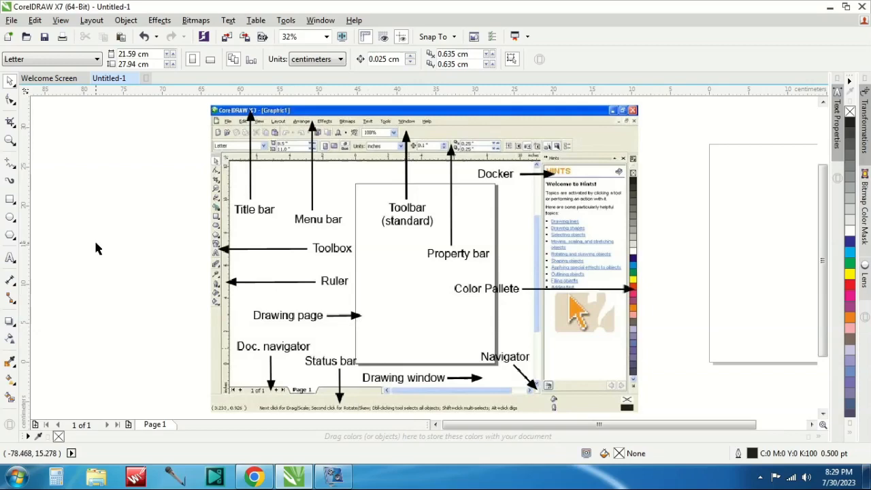
pyautogui.moveTo(286, 207)
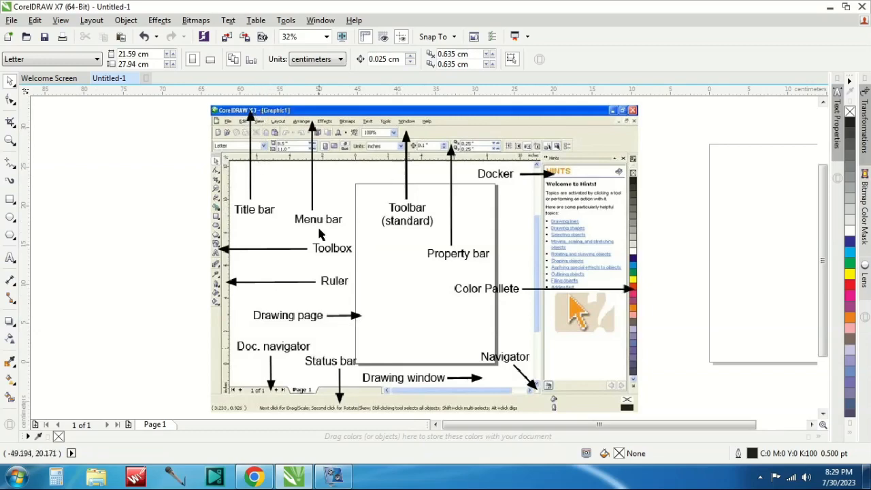
pyautogui.moveTo(160, 6)
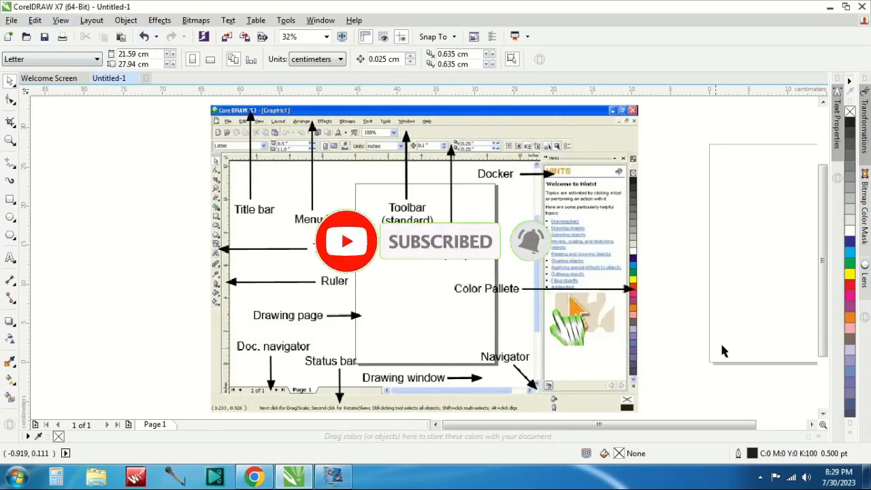
pyautogui.moveTo(176, 280)
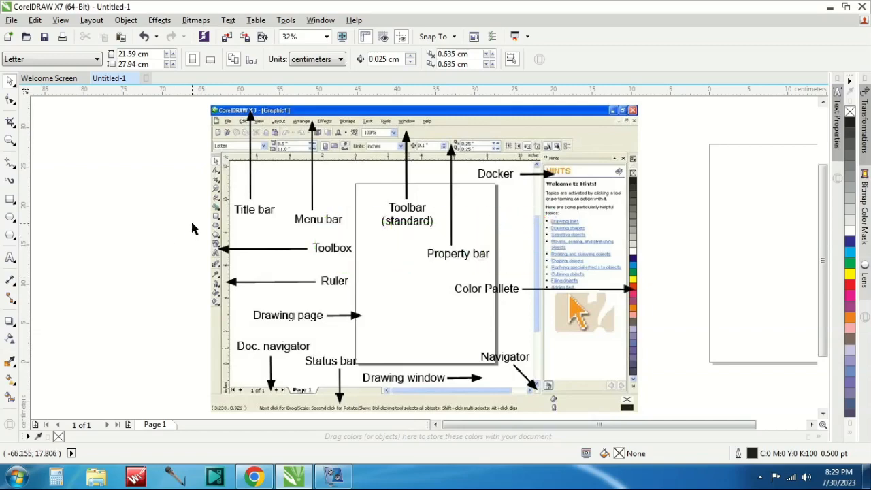
pyautogui.moveTo(265, 230)
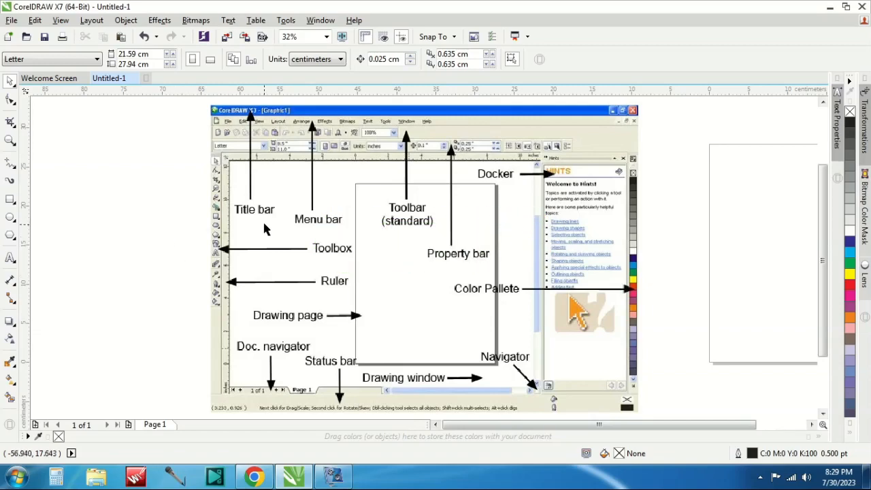
pyautogui.moveTo(265, 217)
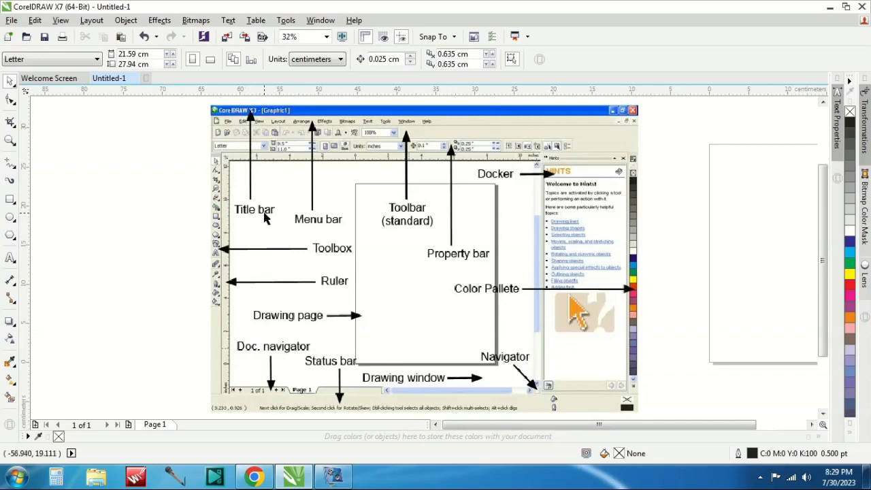
pyautogui.moveTo(182, 82)
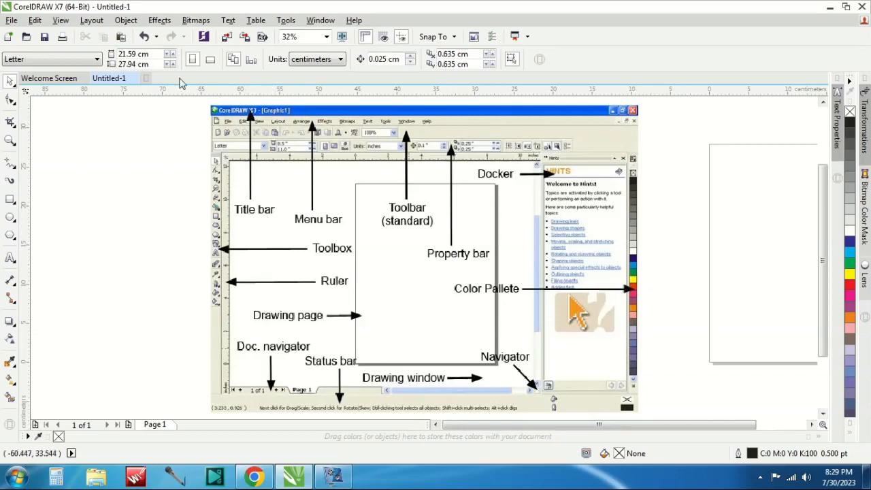
pyautogui.moveTo(114, 12)
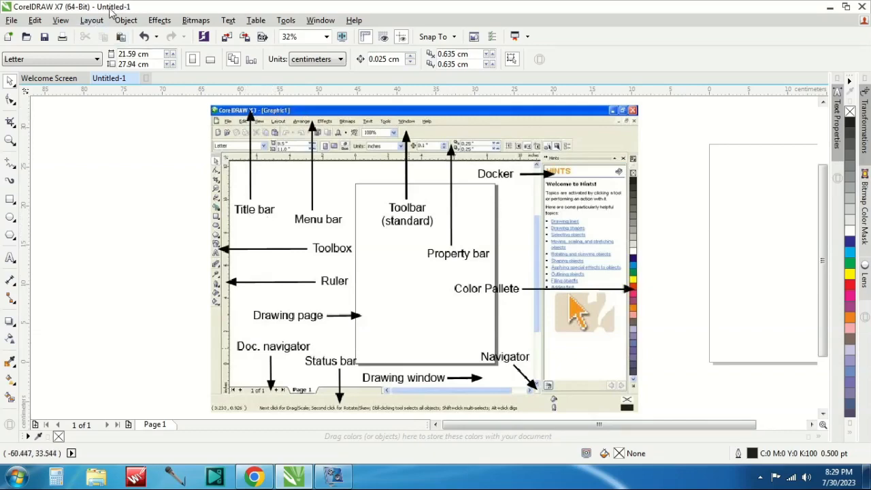
pyautogui.moveTo(192, 9)
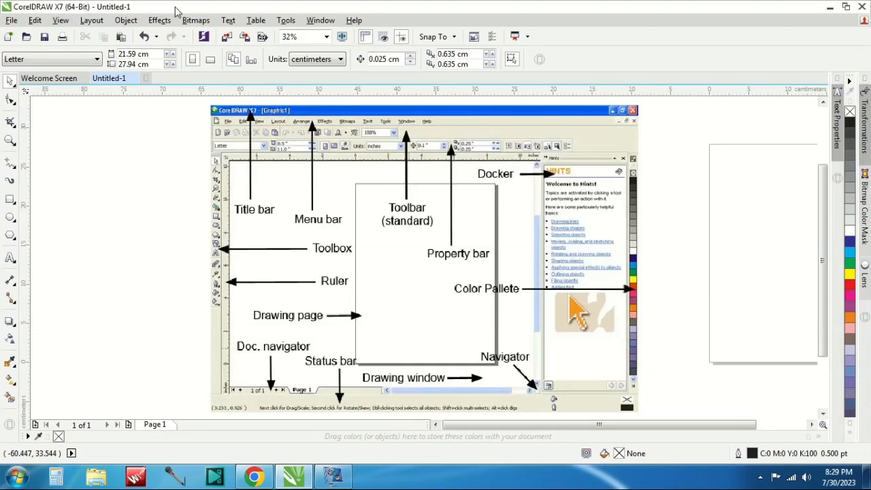
pyautogui.moveTo(148, 130)
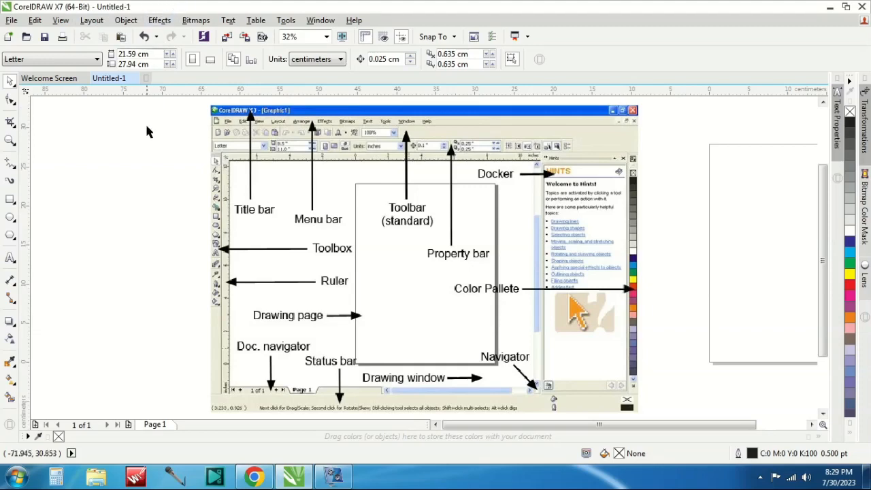
pyautogui.moveTo(158, 88)
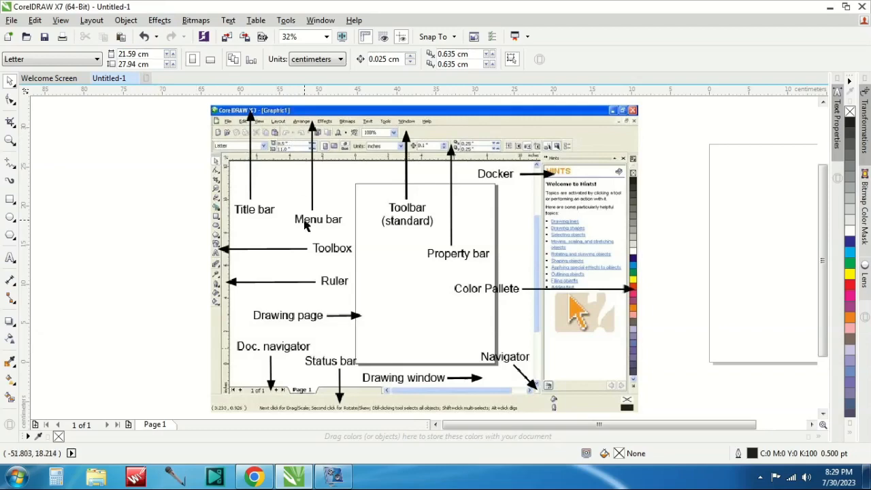
pyautogui.moveTo(34, 20)
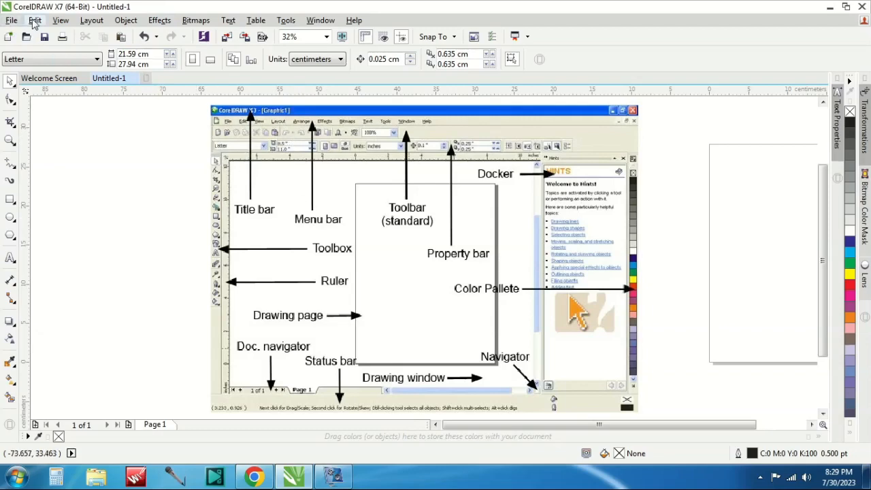
# Browse the File, Edit, View, Effects, Bitmaps, Table and Text menus
pyautogui.click(11, 19)
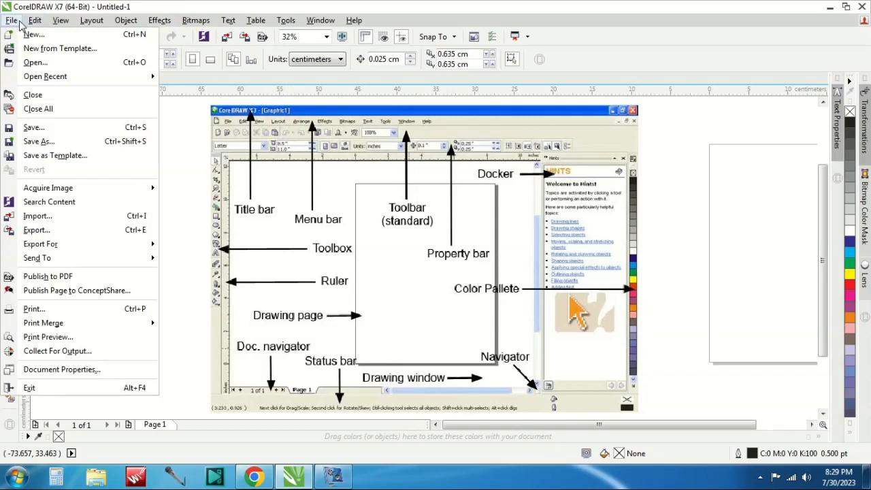
pyautogui.moveTo(57, 351)
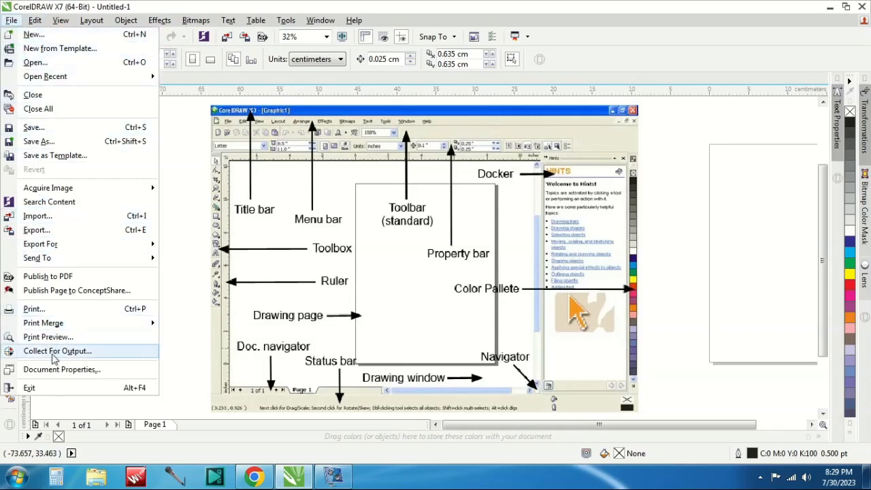
pyautogui.moveTo(34, 127)
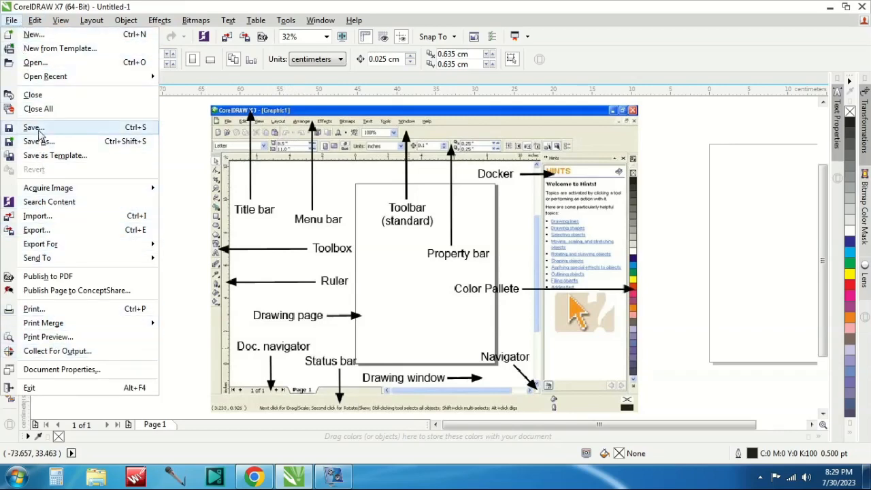
pyautogui.moveTo(51, 109)
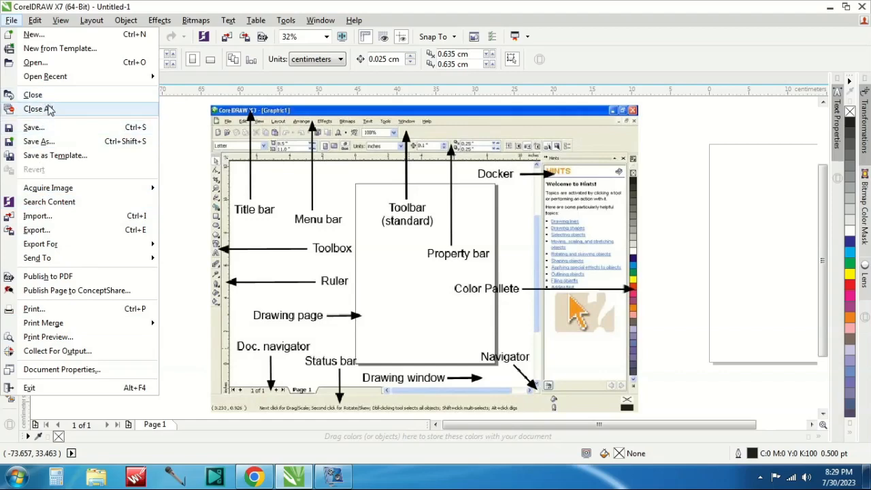
pyautogui.moveTo(50, 97)
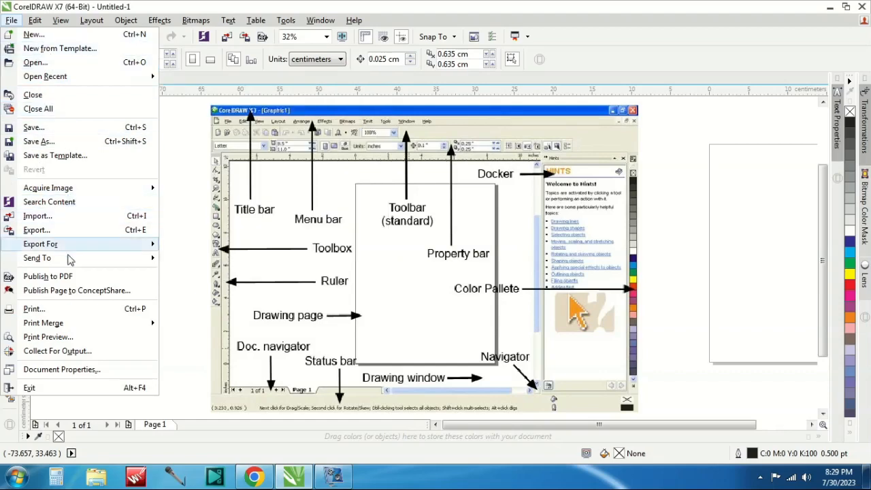
pyautogui.click(34, 19)
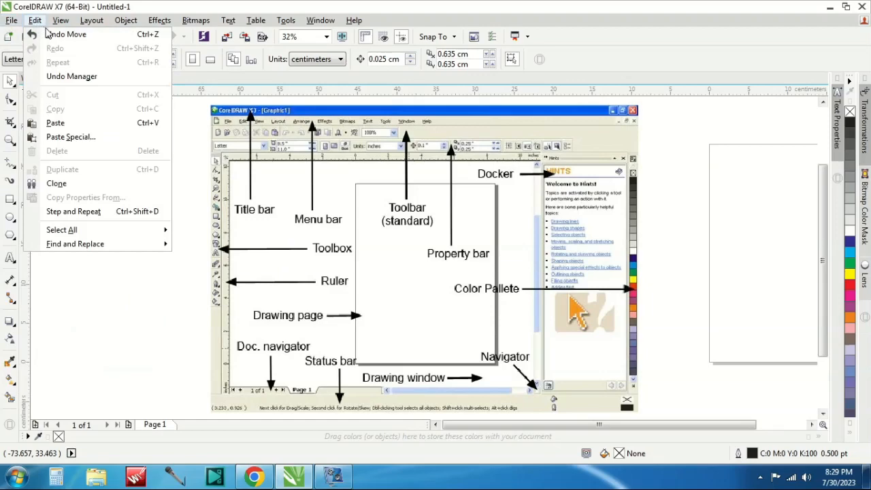
pyautogui.moveTo(68, 198)
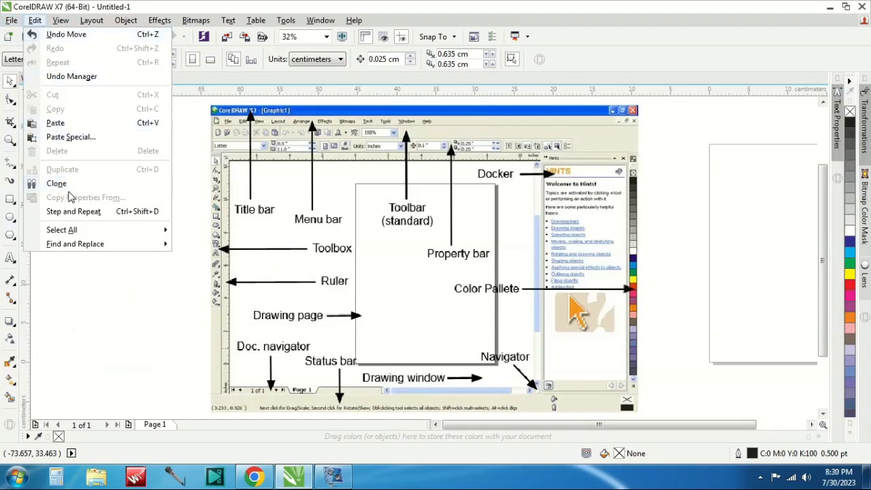
pyautogui.click(60, 20)
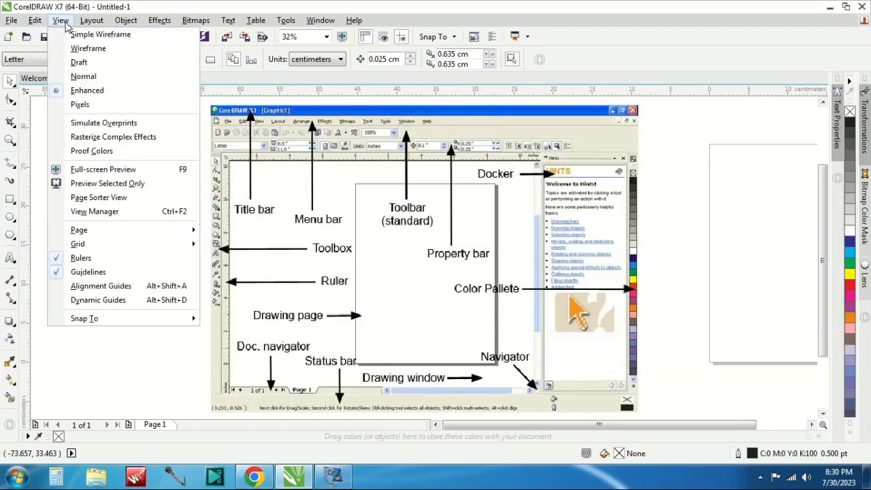
pyautogui.moveTo(89, 49)
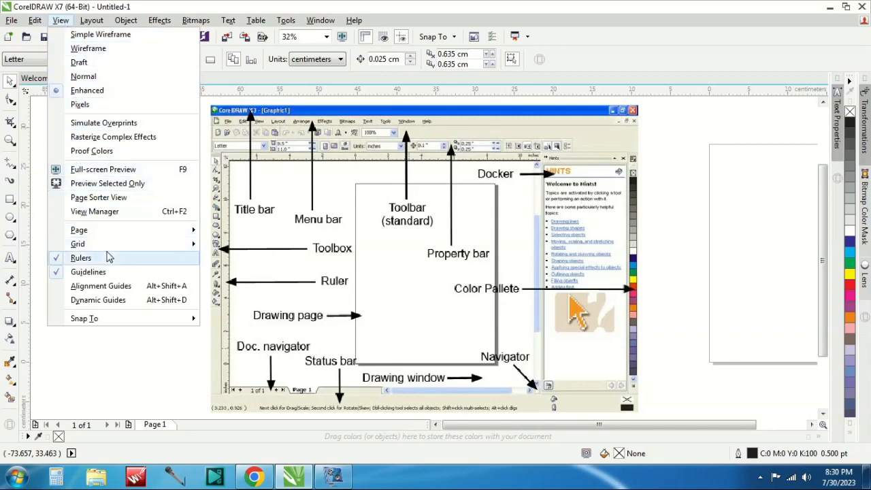
pyautogui.click(160, 20)
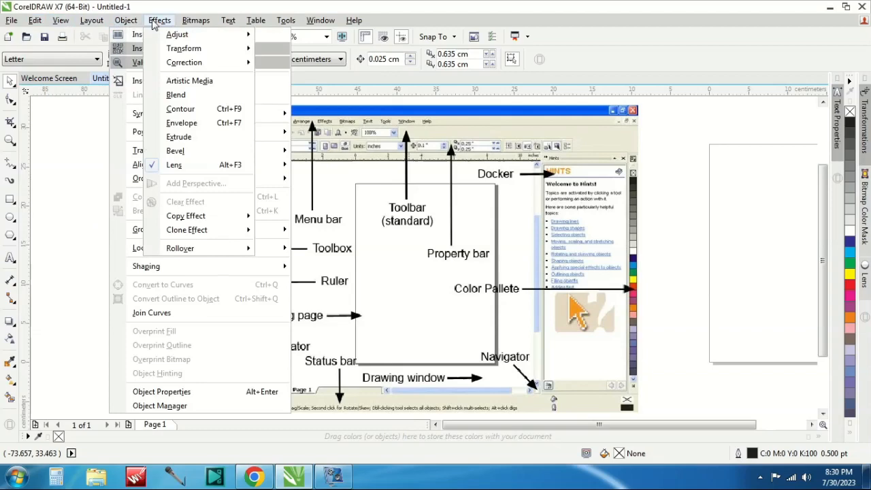
pyautogui.click(195, 19)
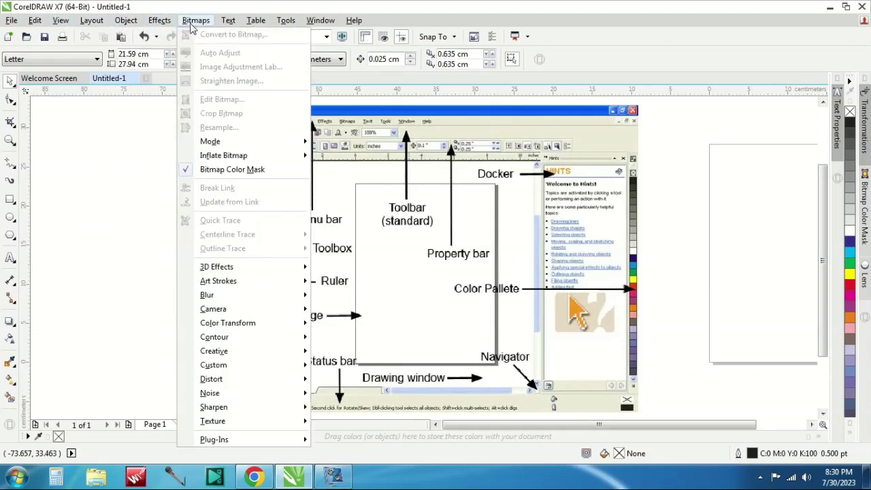
pyautogui.click(255, 20)
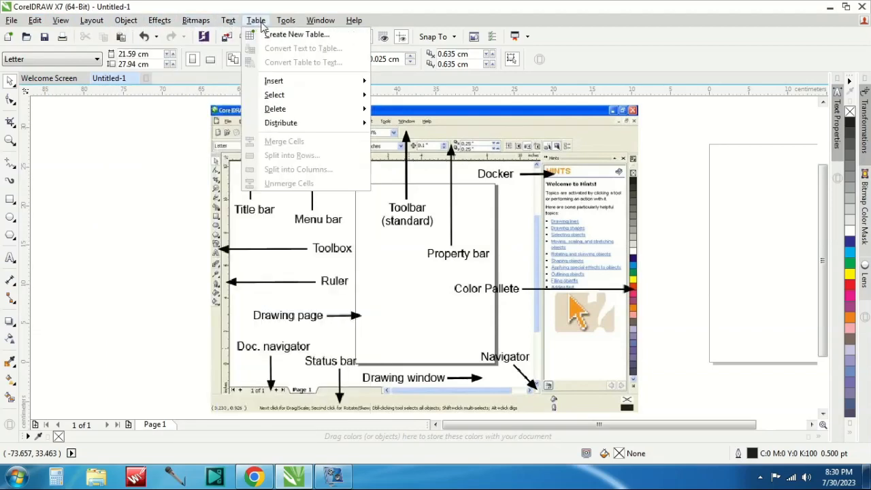
pyautogui.click(195, 19)
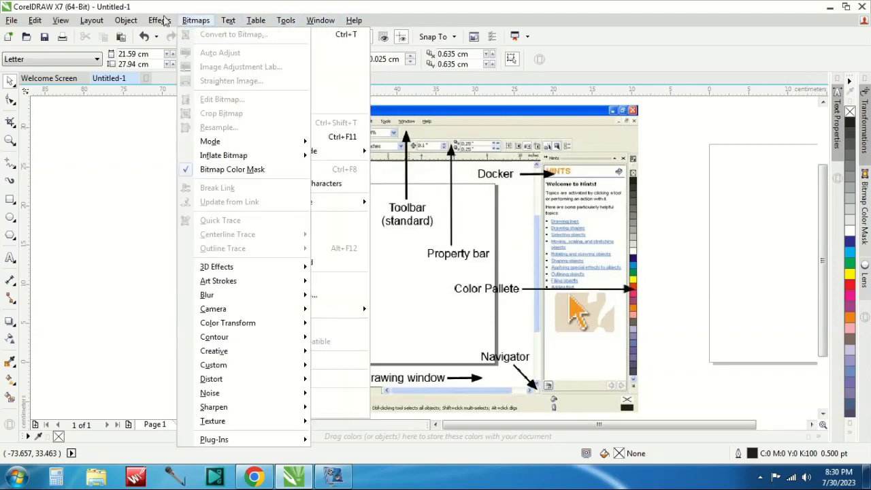
pyautogui.click(87, 154)
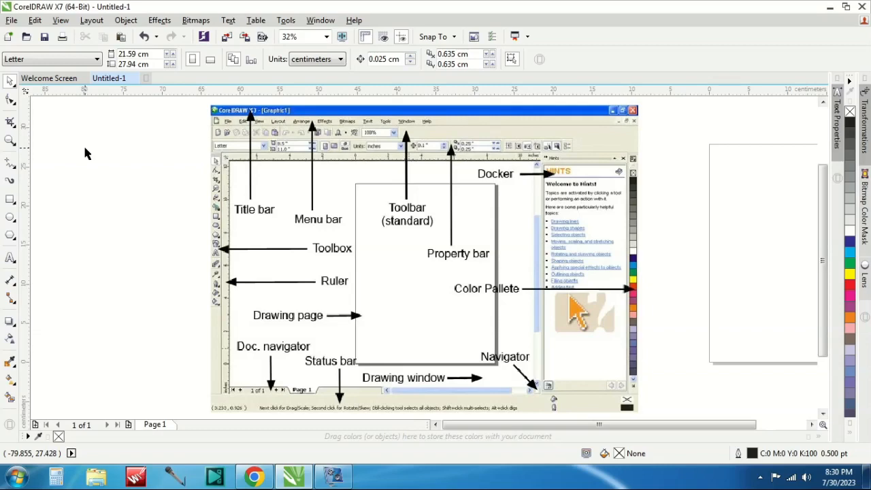
# Draw a square left of the diagram and look through the Bitmaps menu commands
pyautogui.click(196, 20)
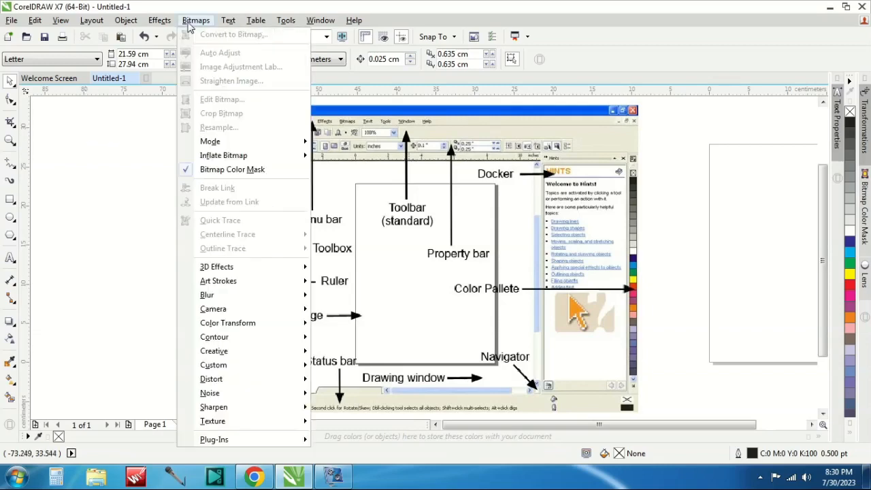
pyautogui.moveTo(247, 43)
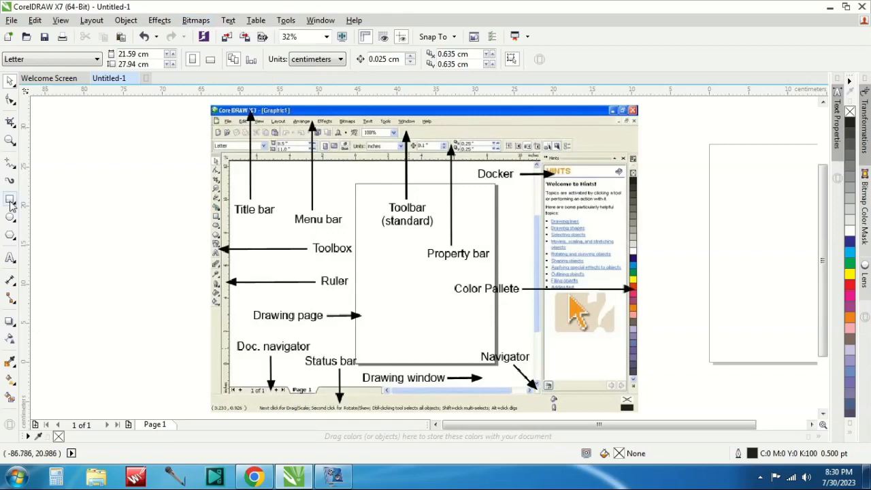
pyautogui.click(9, 198)
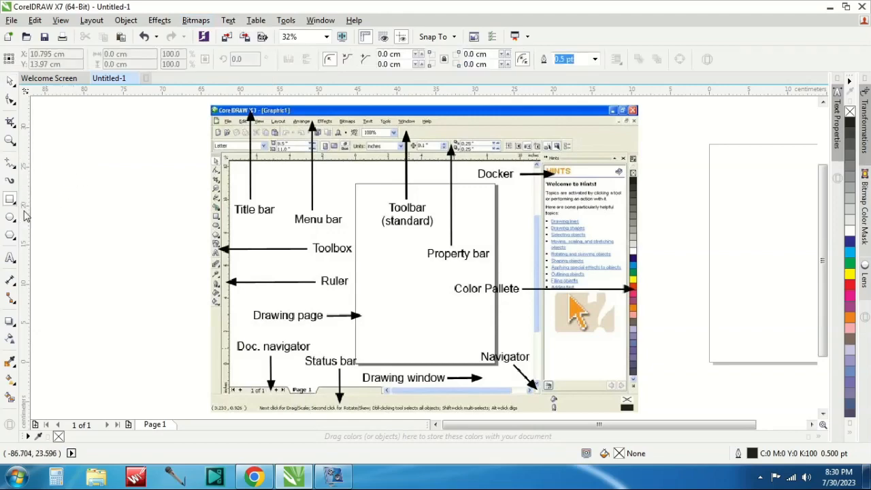
pyautogui.moveTo(58, 201)
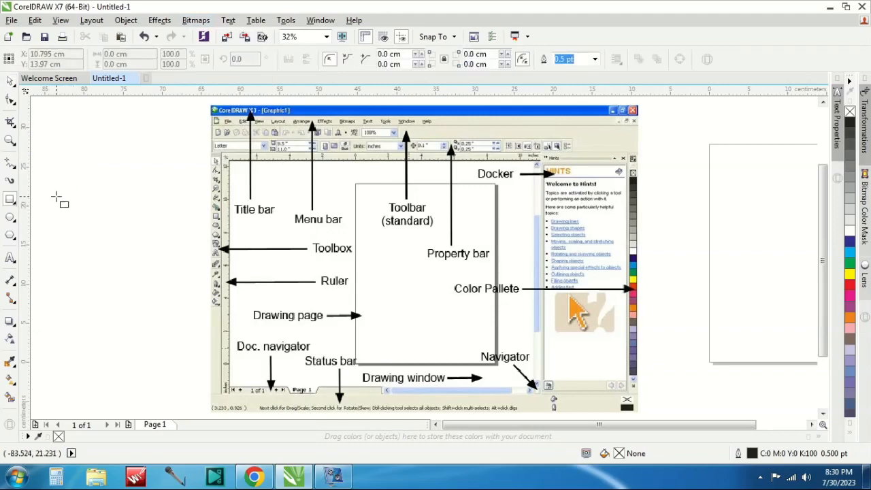
pyautogui.moveTo(54, 169); pyautogui.dragTo(145, 259)
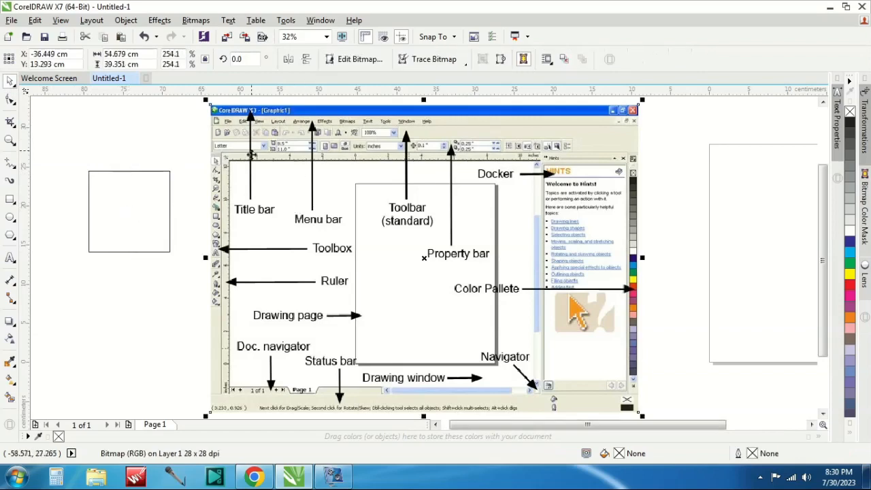
pyautogui.click(195, 20)
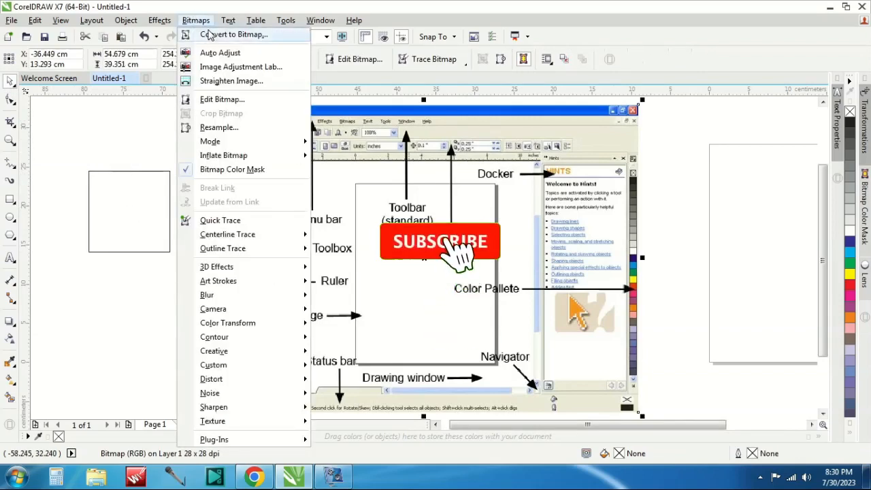
pyautogui.click(231, 34)
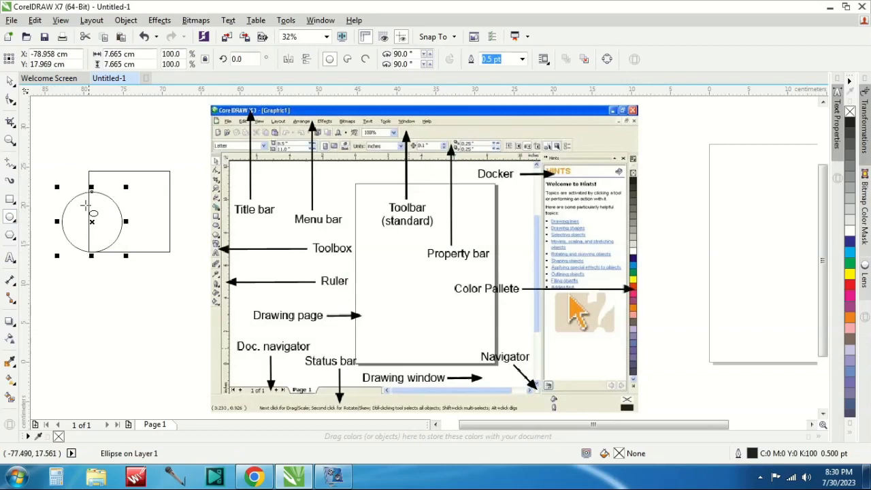
pyautogui.click(195, 20)
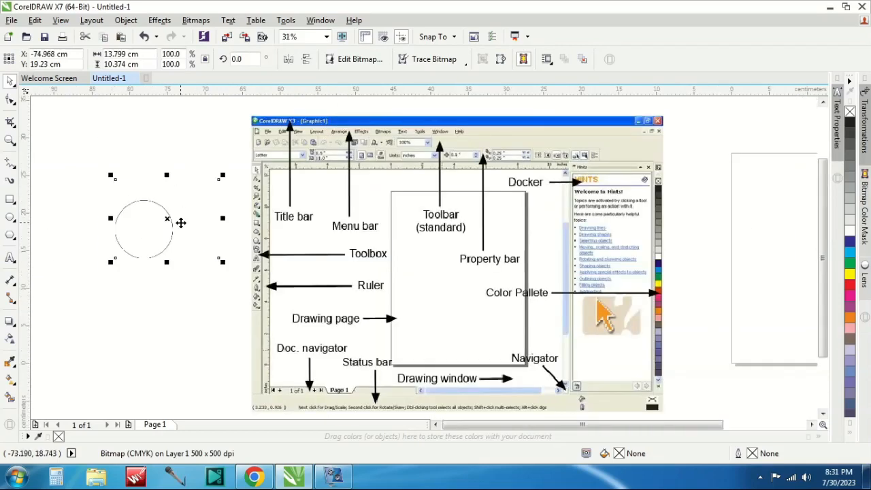
pyautogui.moveTo(180, 217)
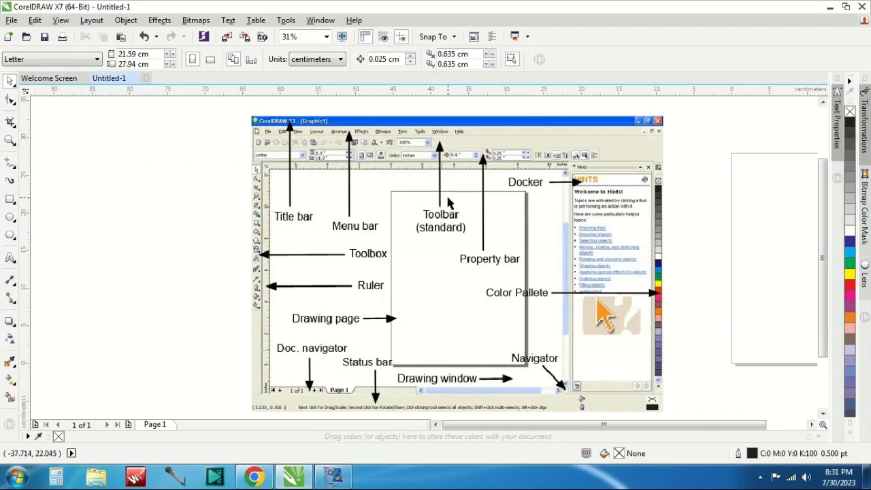
pyautogui.click(110, 77)
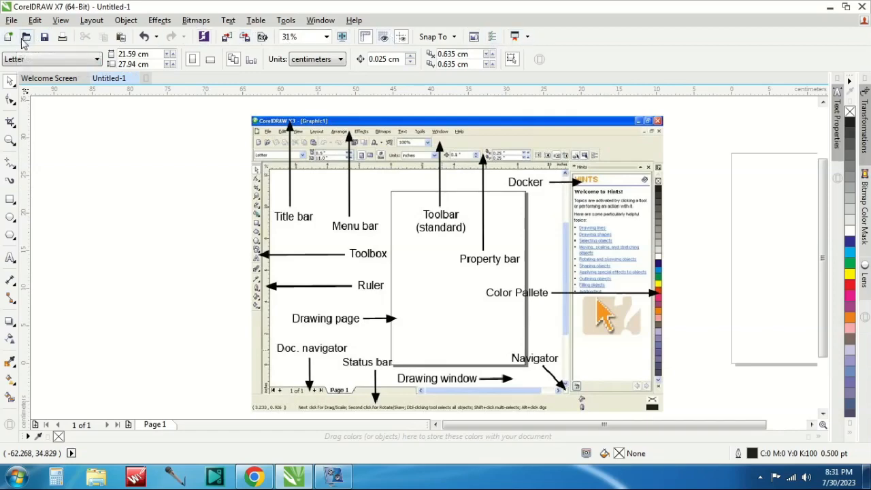
pyautogui.moveTo(51, 37)
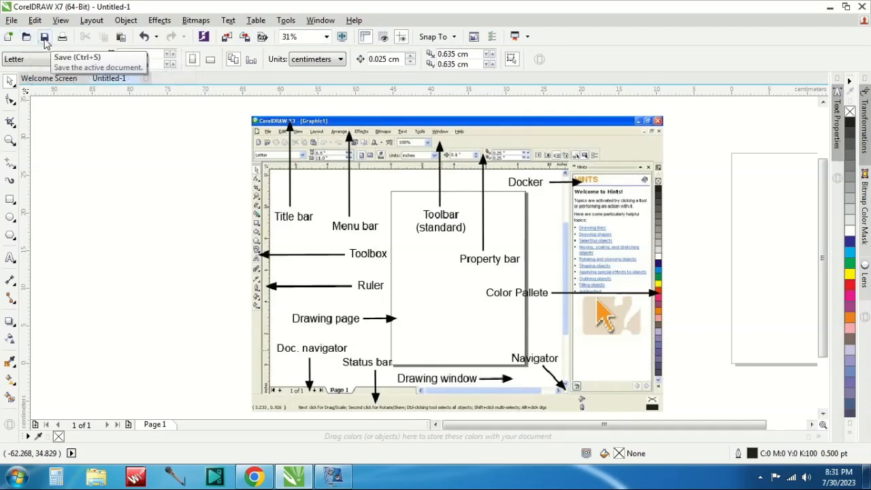
pyautogui.moveTo(91, 19)
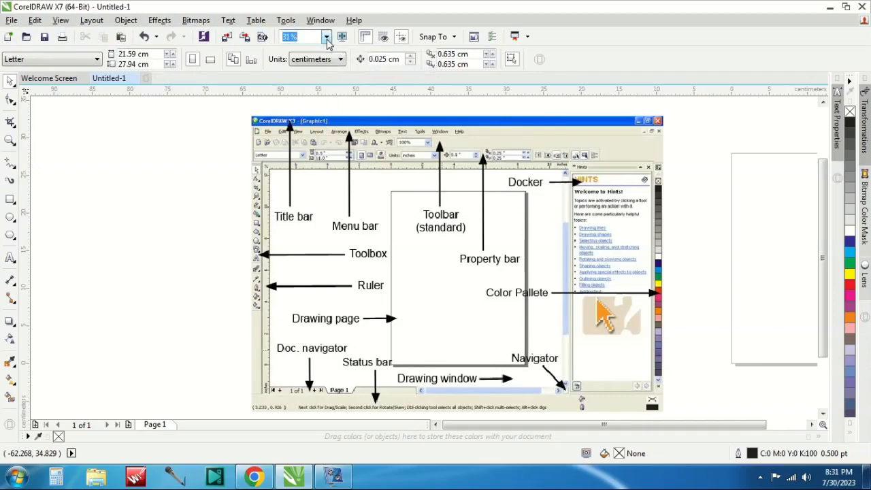
pyautogui.moveTo(330, 37)
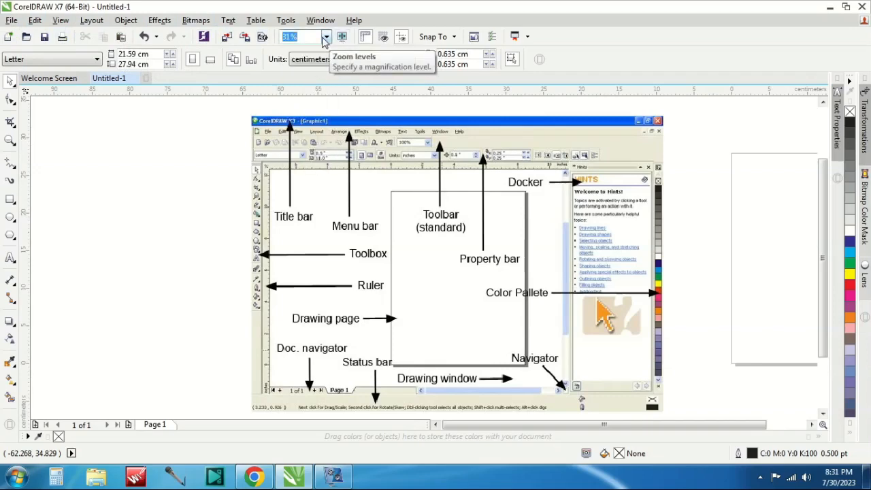
# Set the zoom level to To Fit, then to To Page
pyautogui.click(333, 37)
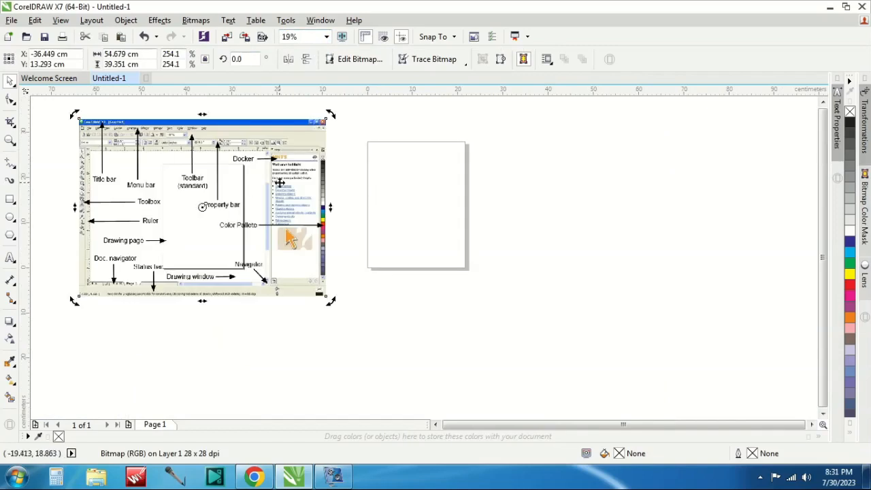
pyautogui.click(336, 37)
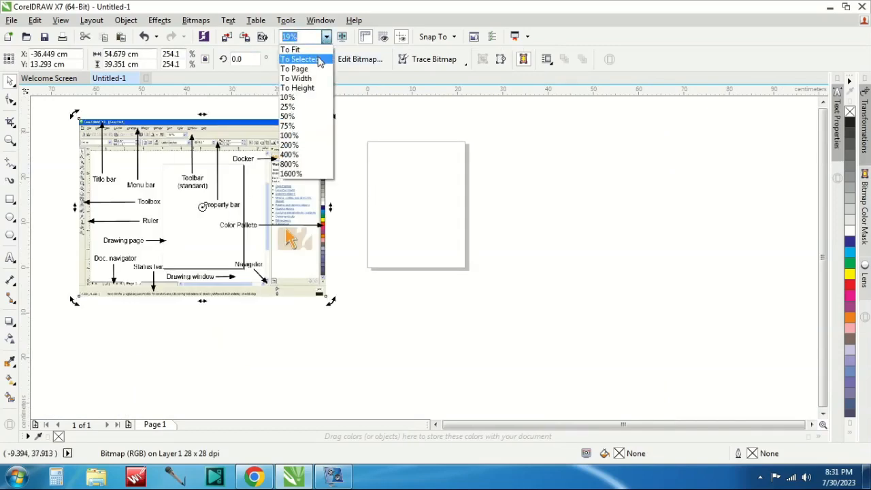
pyautogui.click(295, 68)
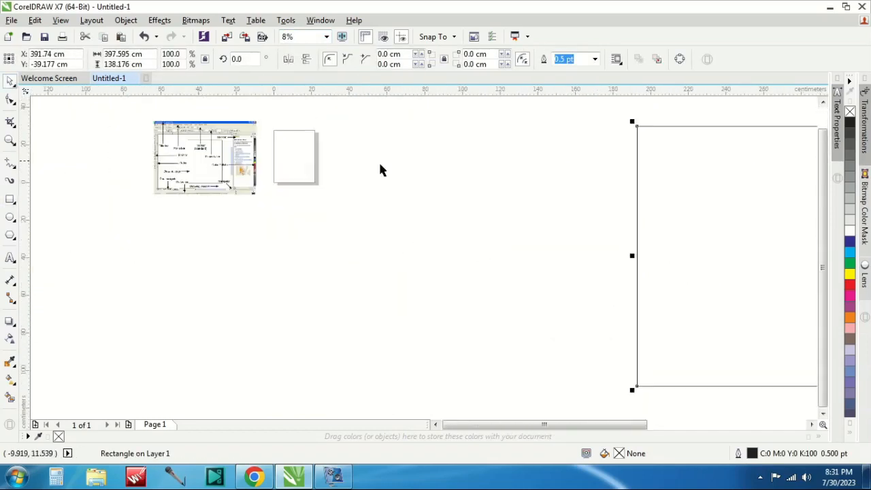
pyautogui.click(324, 37)
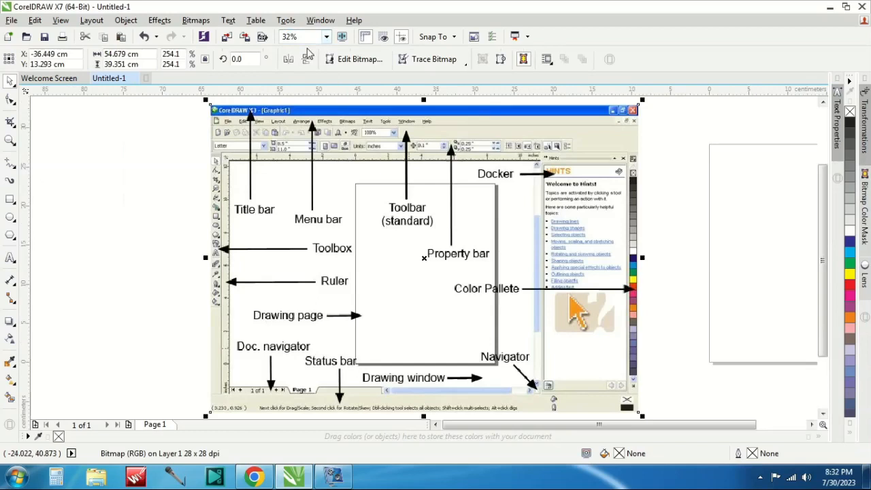
pyautogui.click(323, 36)
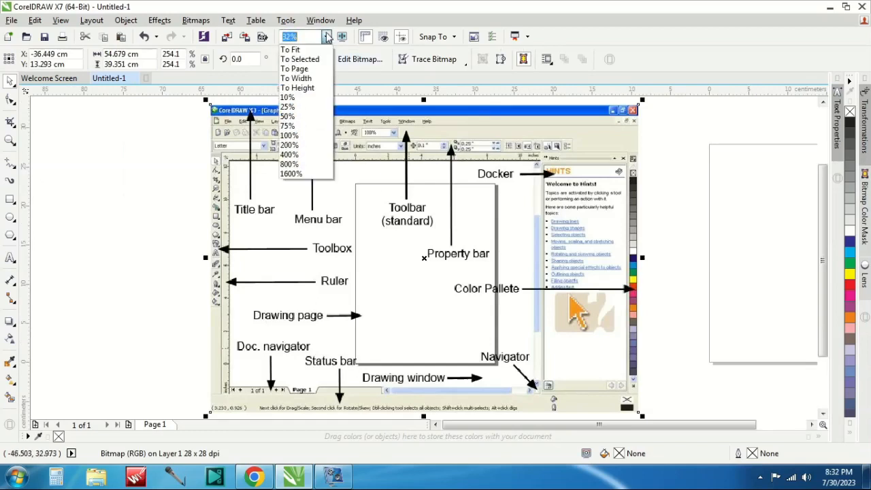
pyautogui.moveTo(296, 68)
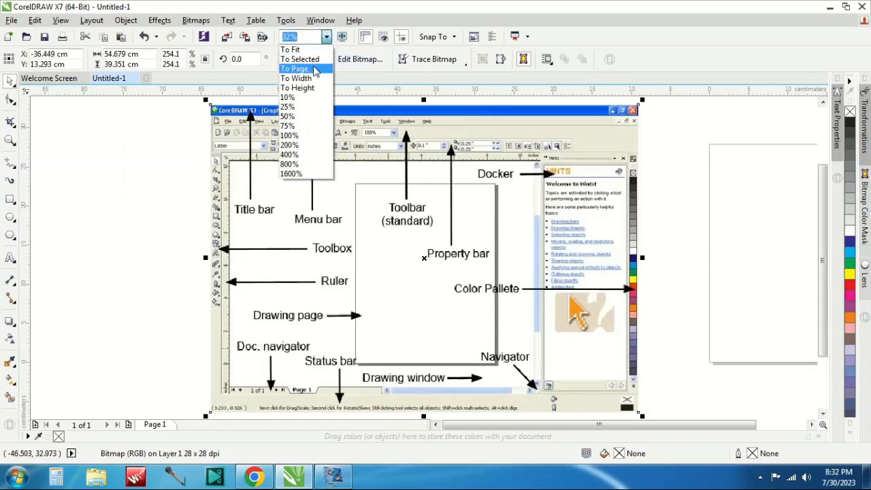
pyautogui.click(294, 69)
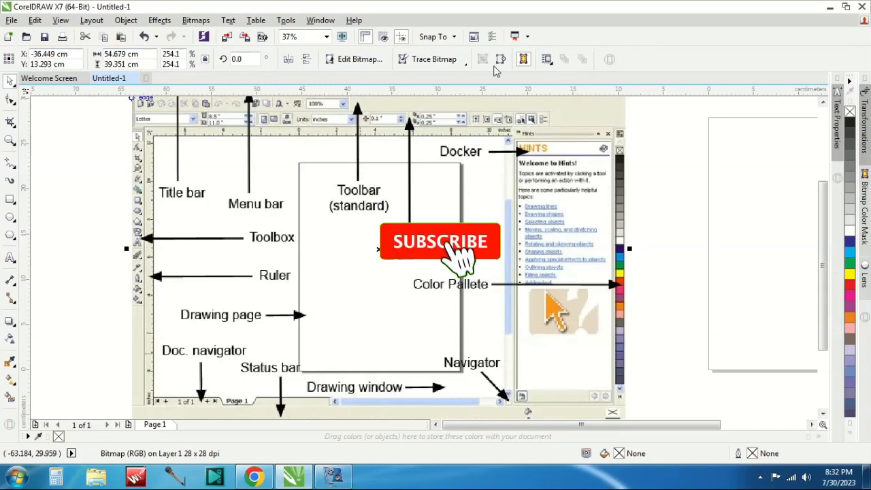
pyautogui.click(440, 241)
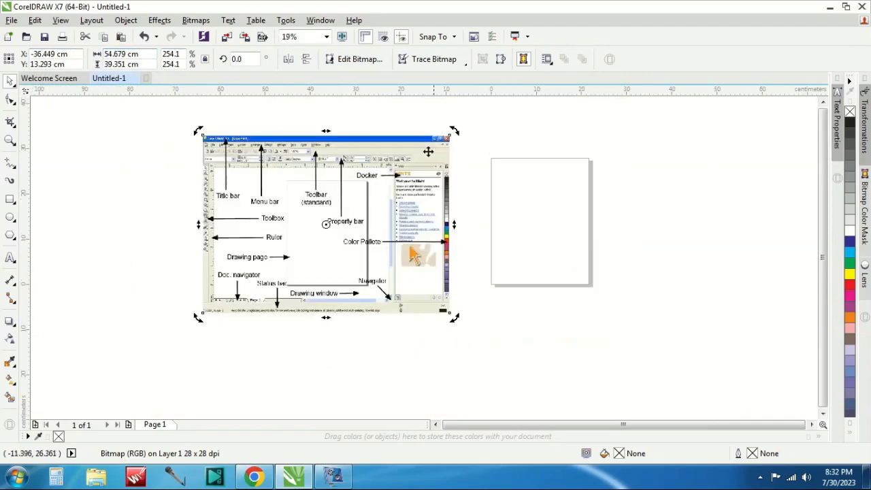
pyautogui.moveTo(313, 193)
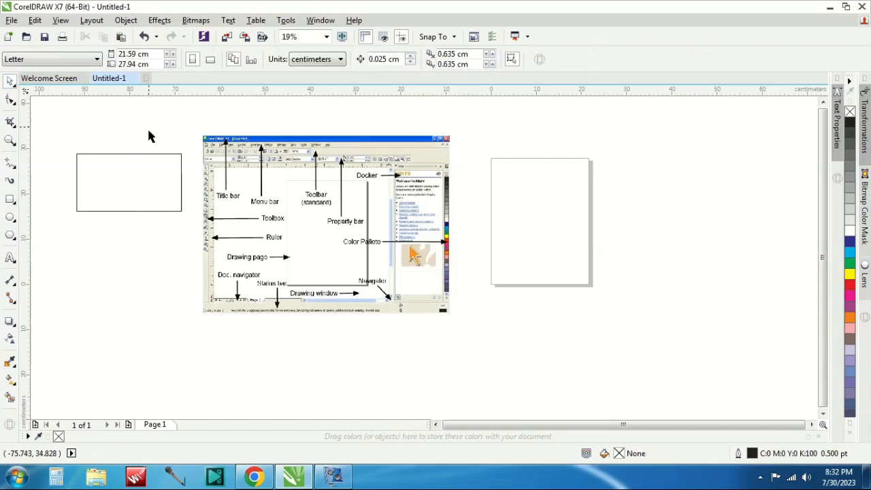
pyautogui.click(128, 182)
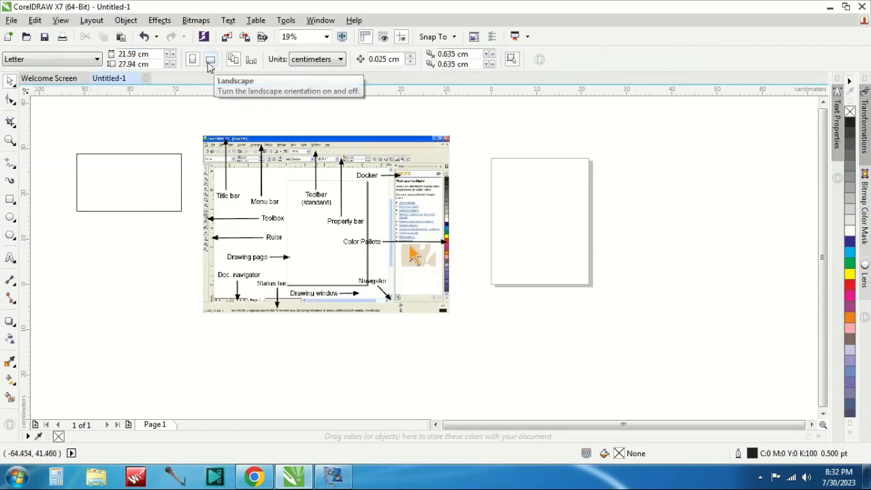
pyautogui.moveTo(194, 60)
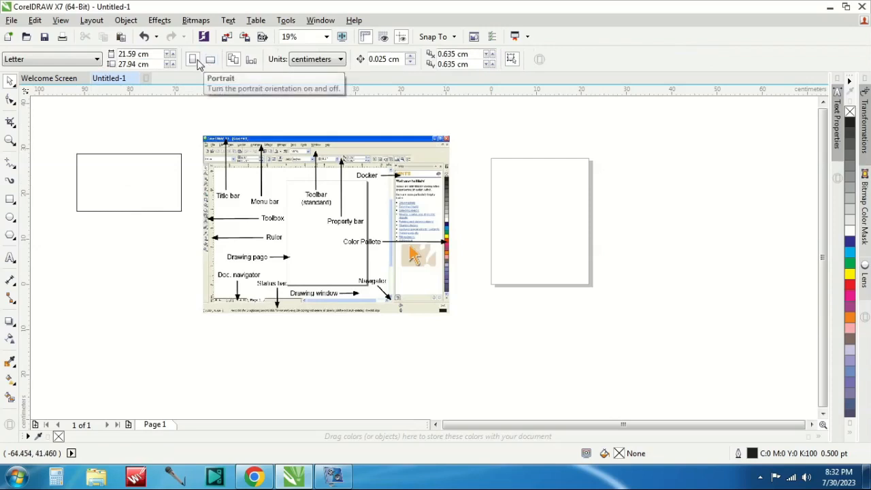
pyautogui.click(211, 59)
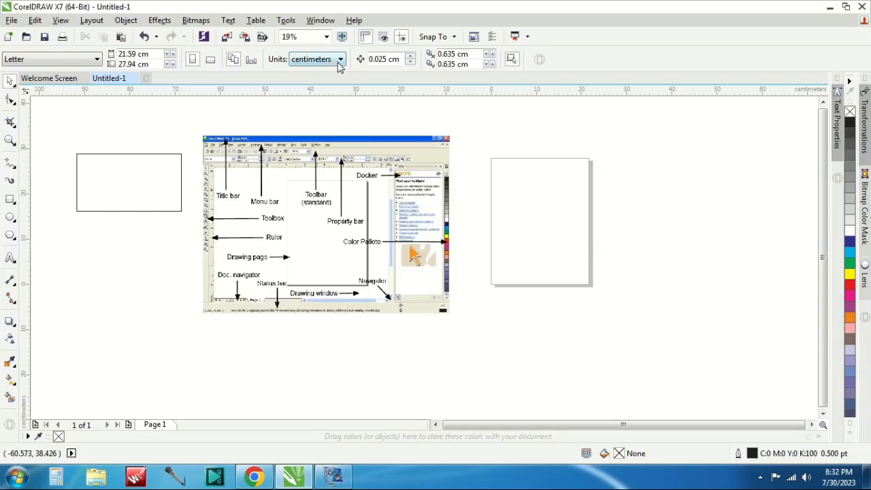
pyautogui.click(340, 59)
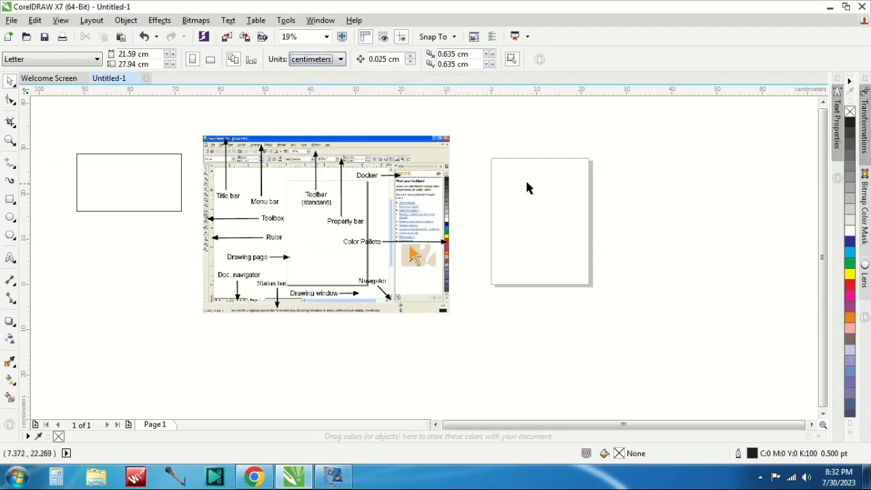
pyautogui.moveTo(363, 242)
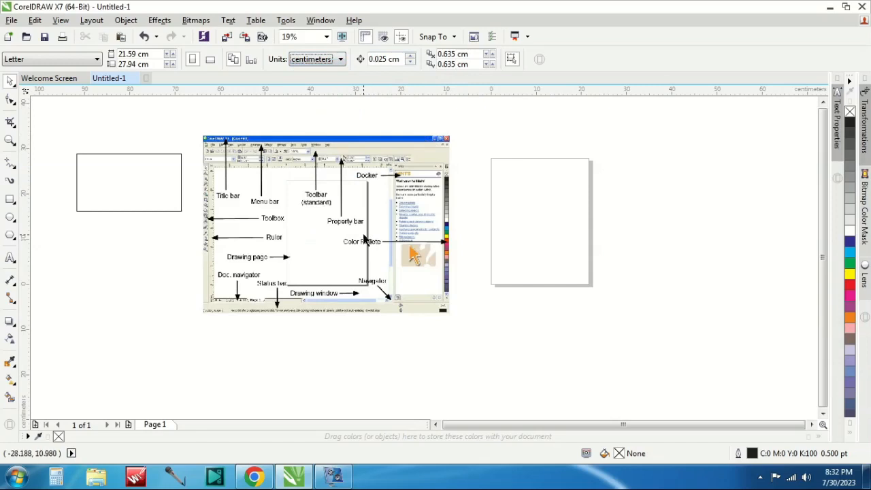
pyautogui.moveTo(347, 224)
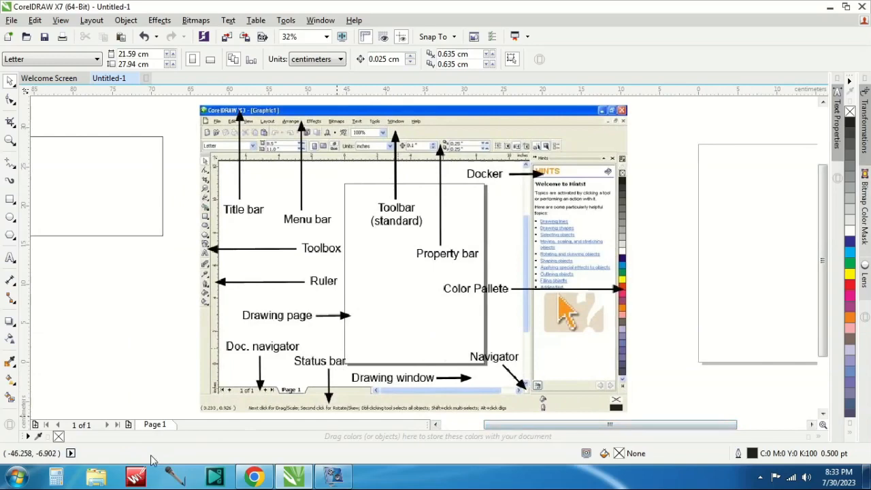
pyautogui.moveTo(775, 448)
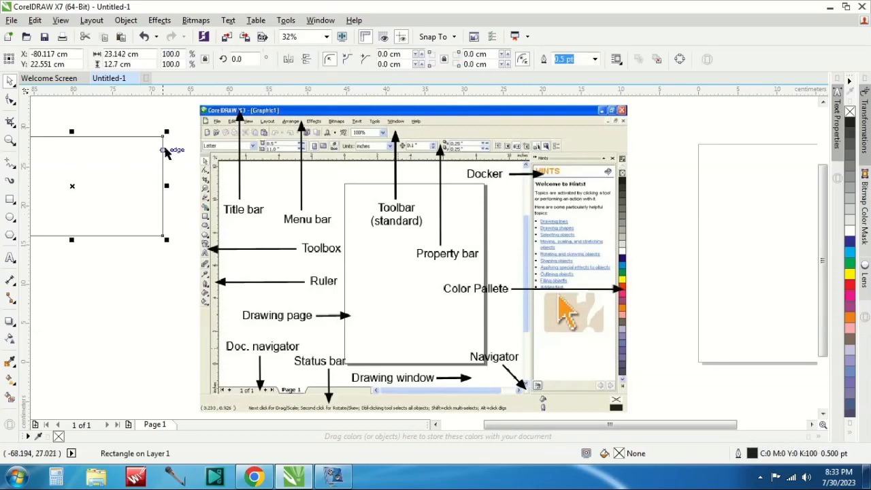
pyautogui.moveTo(379, 322)
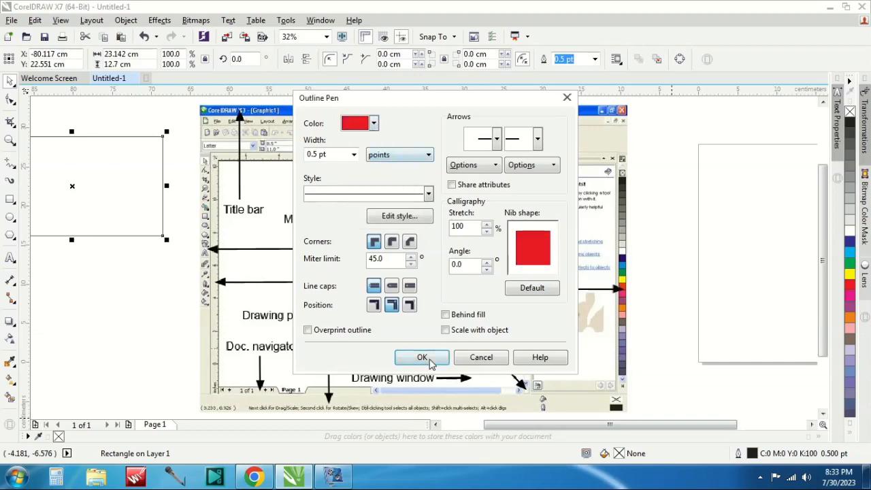
# Give the rectangle a red outline and a solid red fill from the palette
pyautogui.click(421, 357)
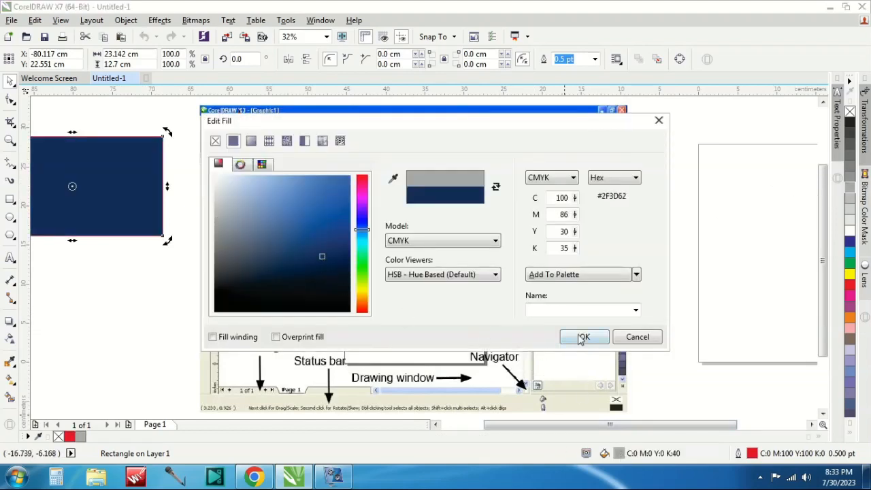
pyautogui.click(584, 336)
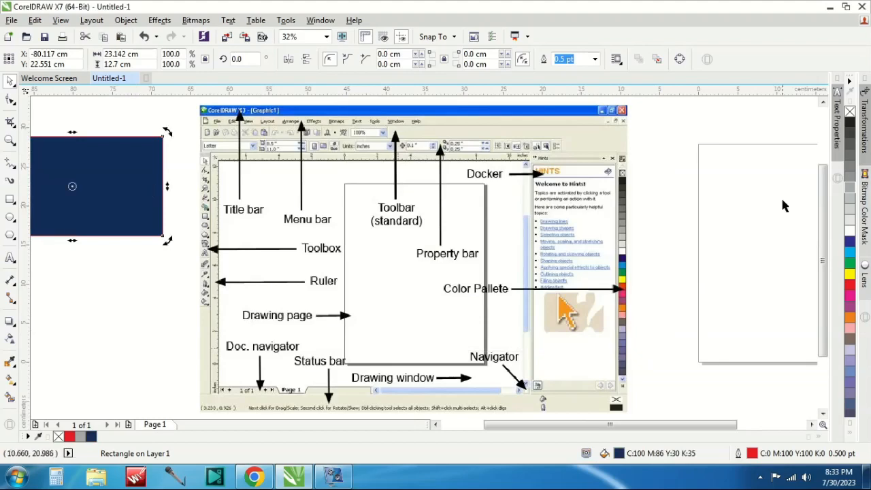
pyautogui.click(850, 317)
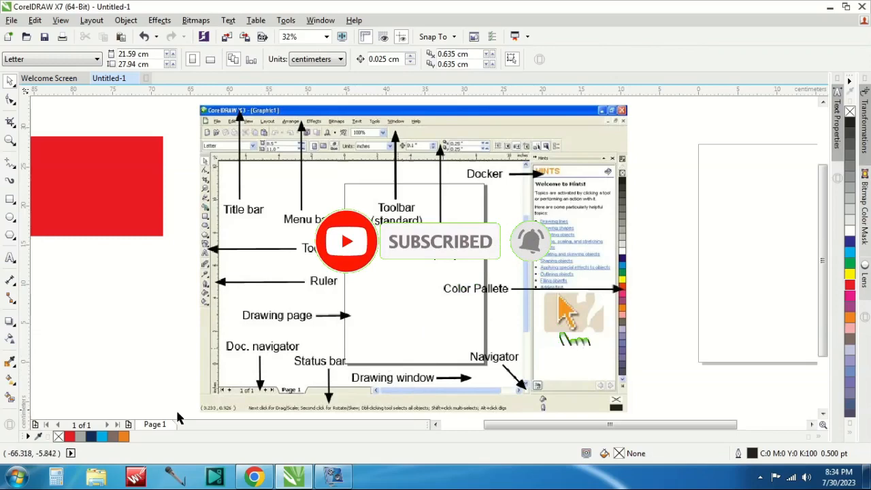
pyautogui.moveTo(118, 424)
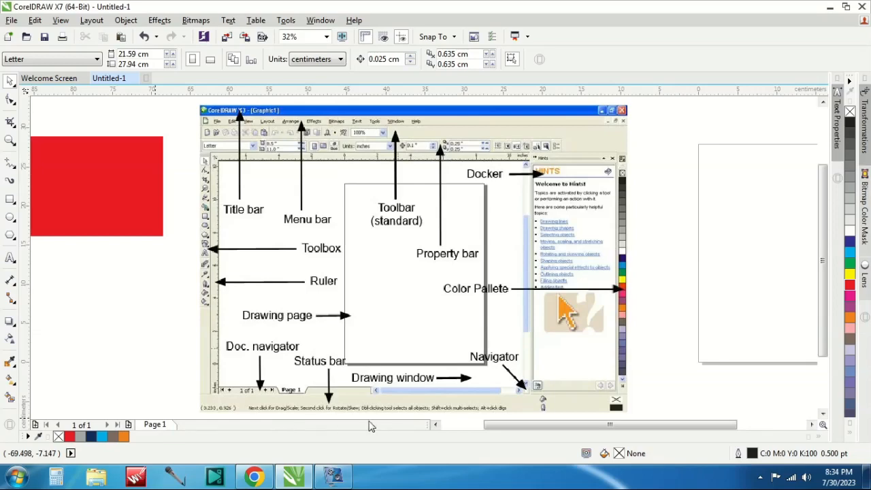
pyautogui.moveTo(39, 424)
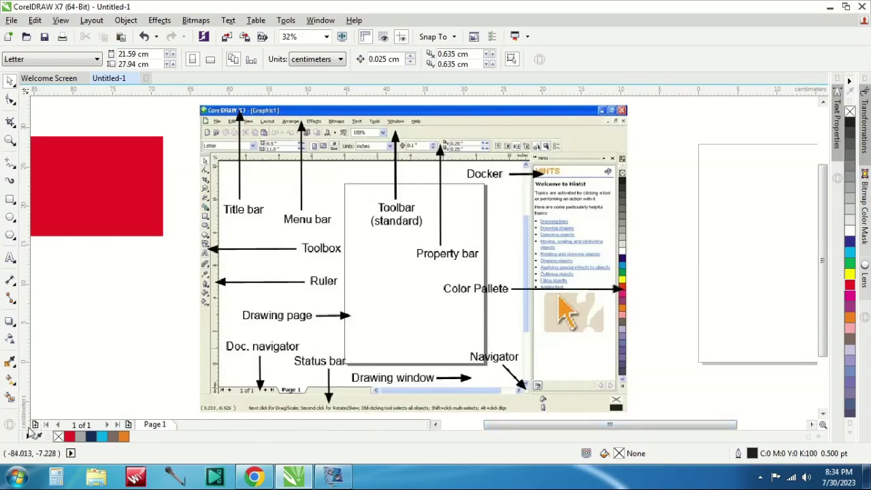
# Add page 2 with the + button in the document navigator
pyautogui.click(43, 421)
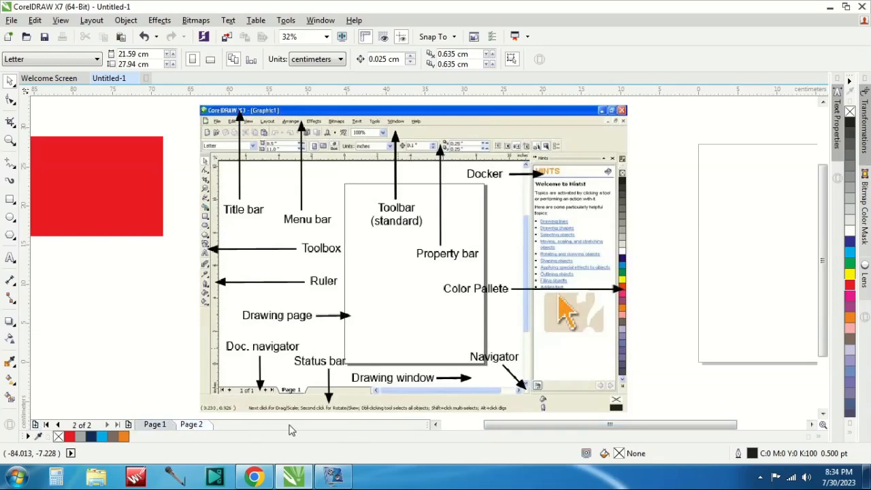
pyautogui.moveTo(271, 322)
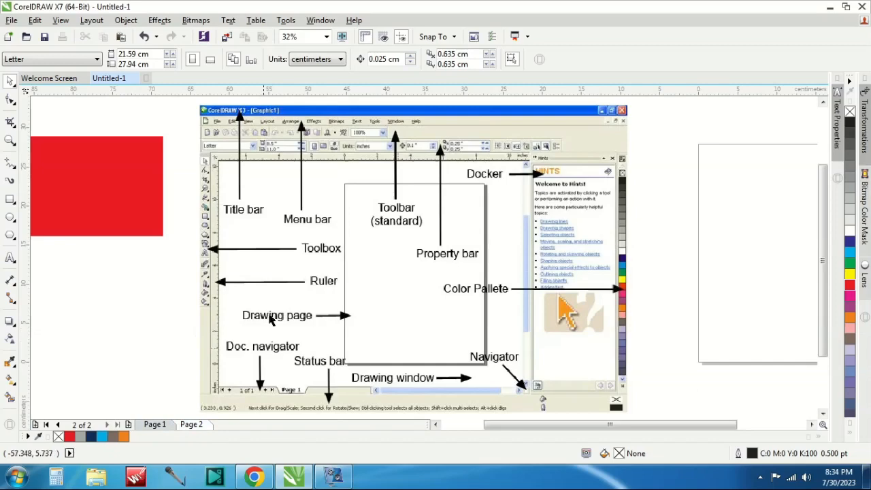
pyautogui.moveTo(321, 295)
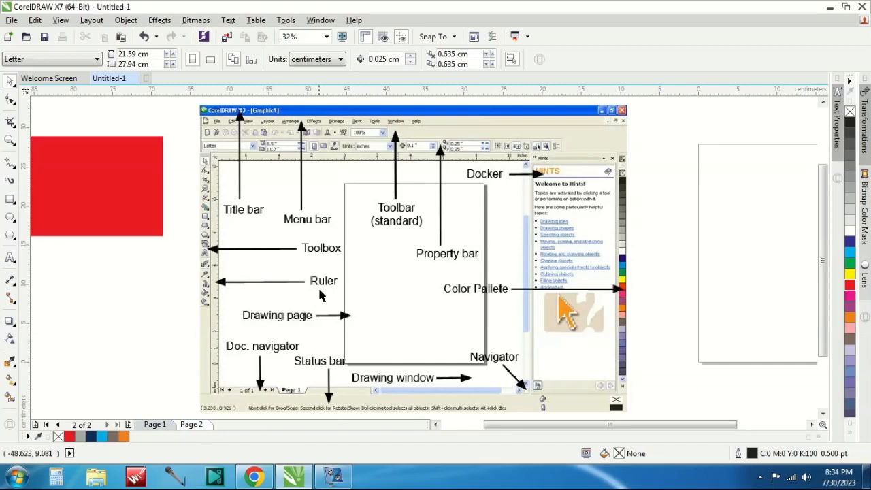
pyautogui.moveTo(25, 125)
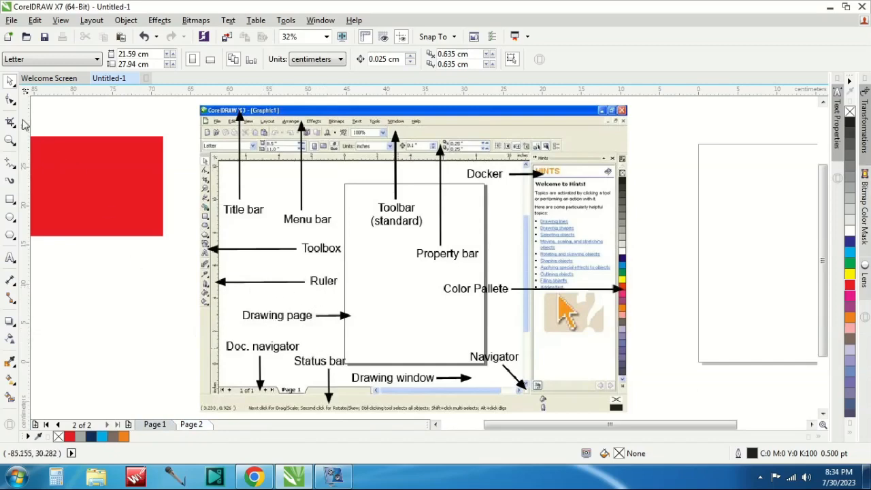
pyautogui.moveTo(35, 129)
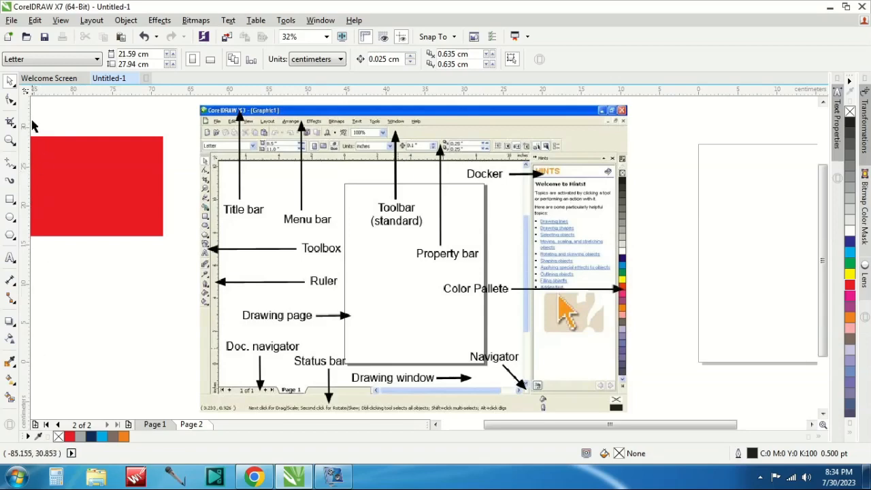
pyautogui.moveTo(28, 294)
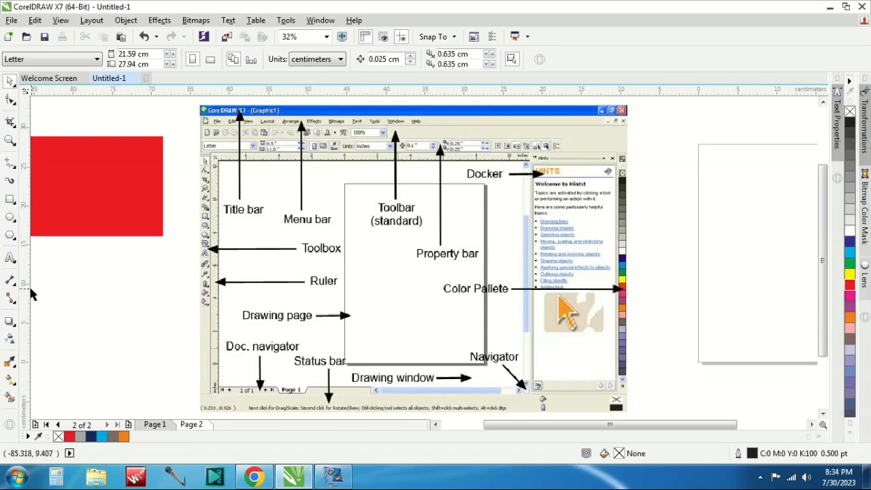
pyautogui.moveTo(36, 235)
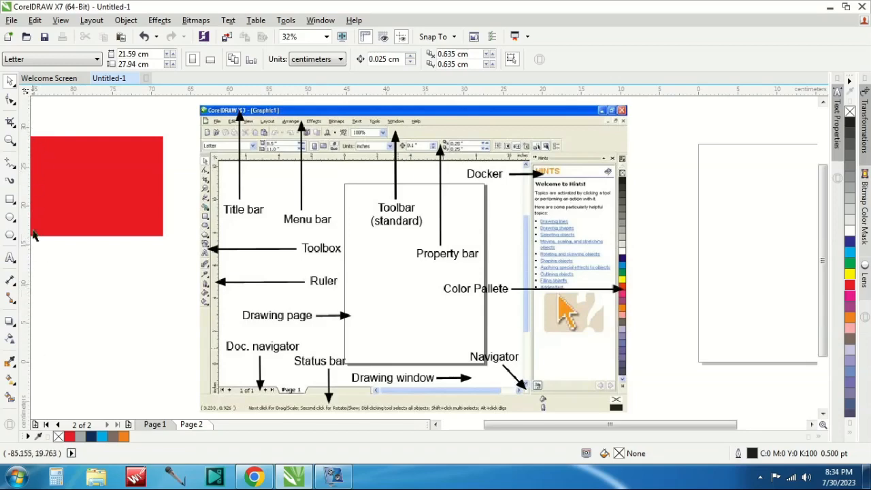
pyautogui.moveTo(29, 138)
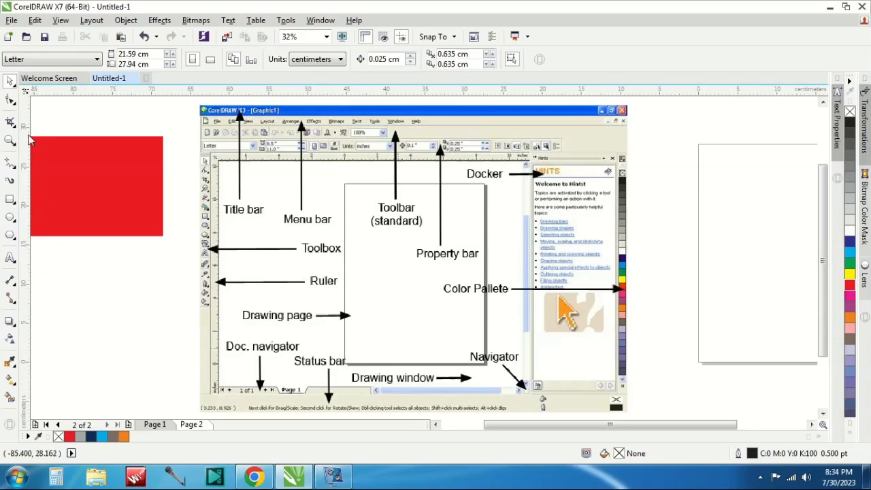
pyautogui.moveTo(63, 135)
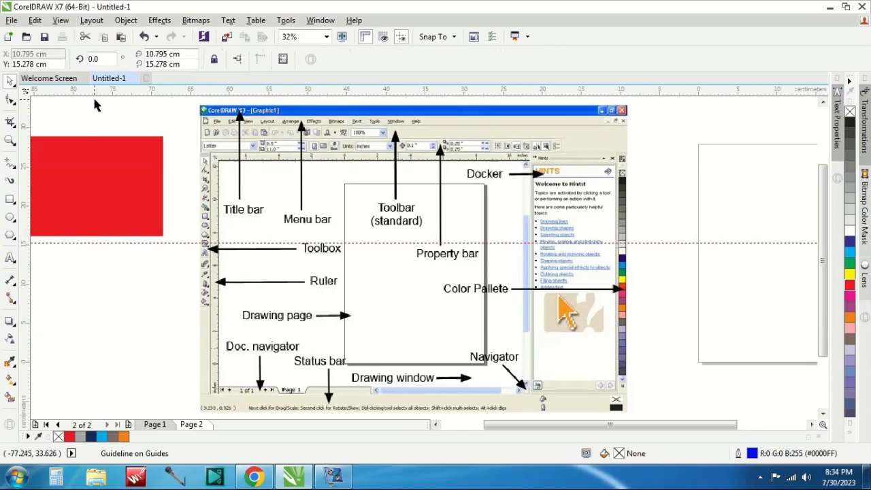
pyautogui.moveTo(102, 211)
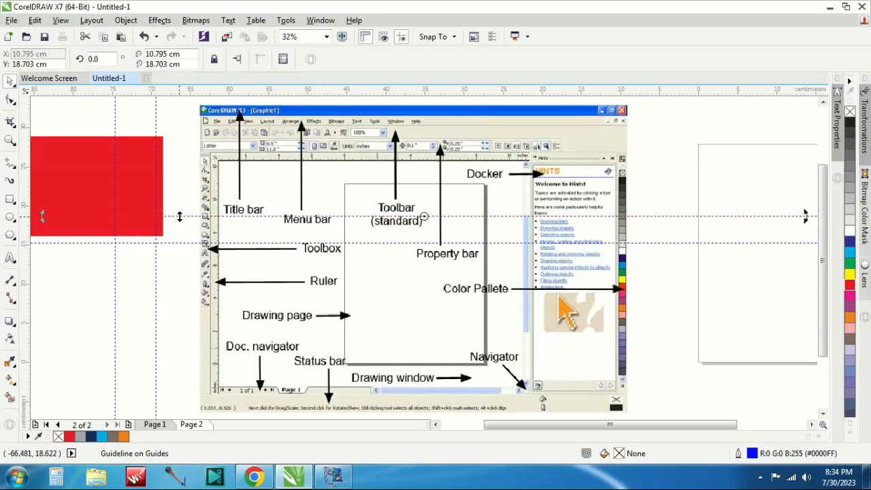
pyautogui.moveTo(180, 217); pyautogui.dragTo(183, 242)
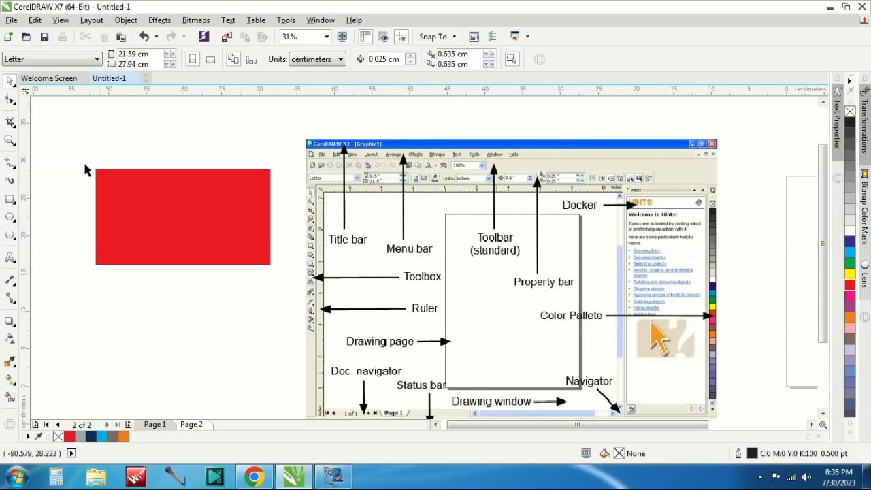
pyautogui.moveTo(13, 398)
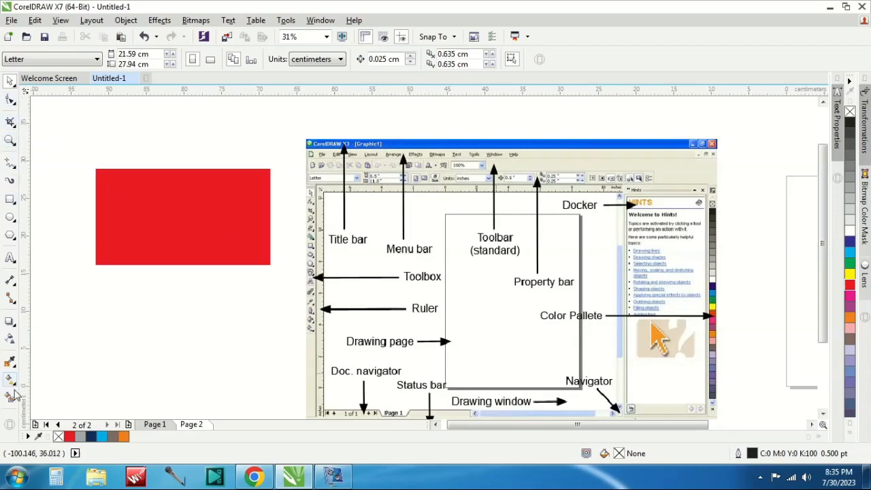
pyautogui.moveTo(14, 283)
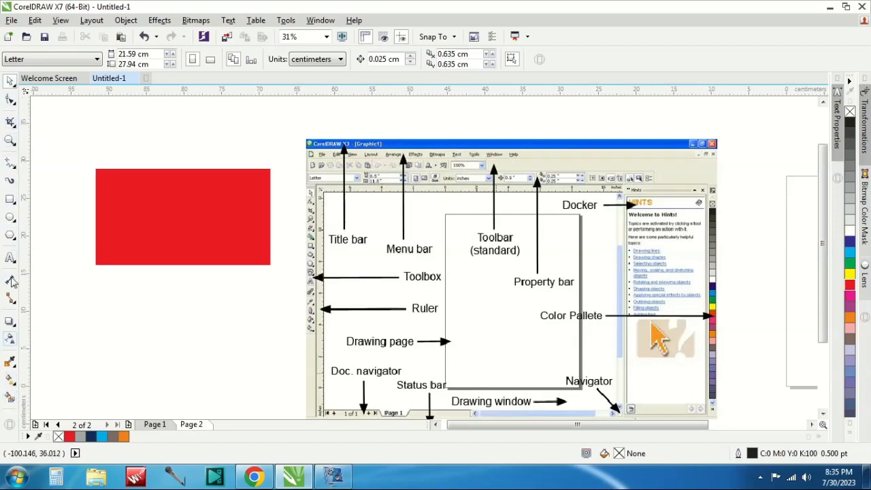
pyautogui.moveTo(7, 82)
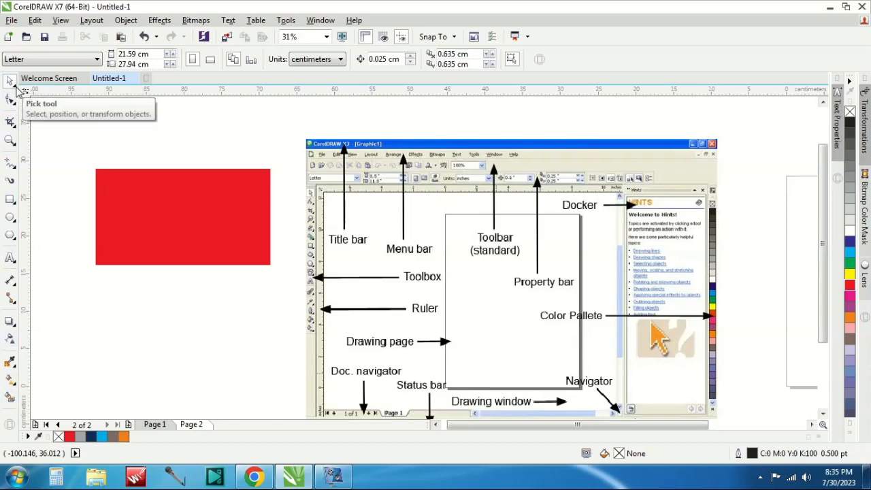
# Select the red rectangle and the screenshot together with the Pick tool flyout
pyautogui.click(7, 81)
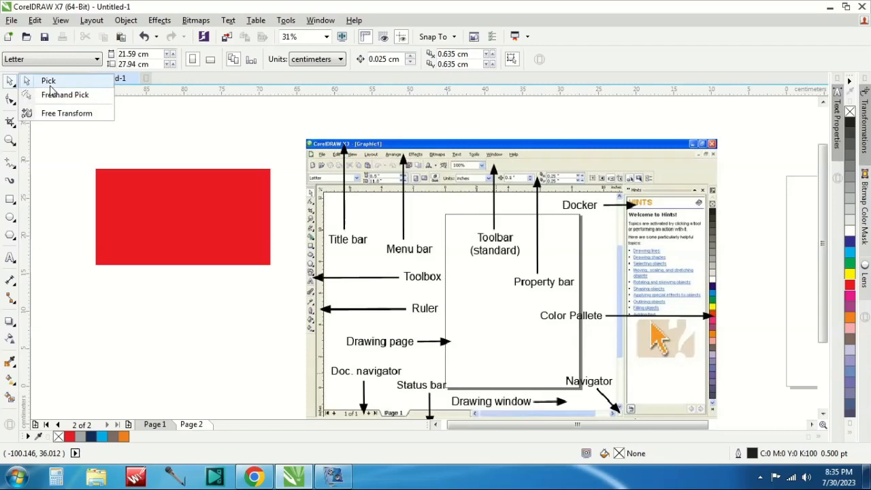
pyautogui.click(182, 216)
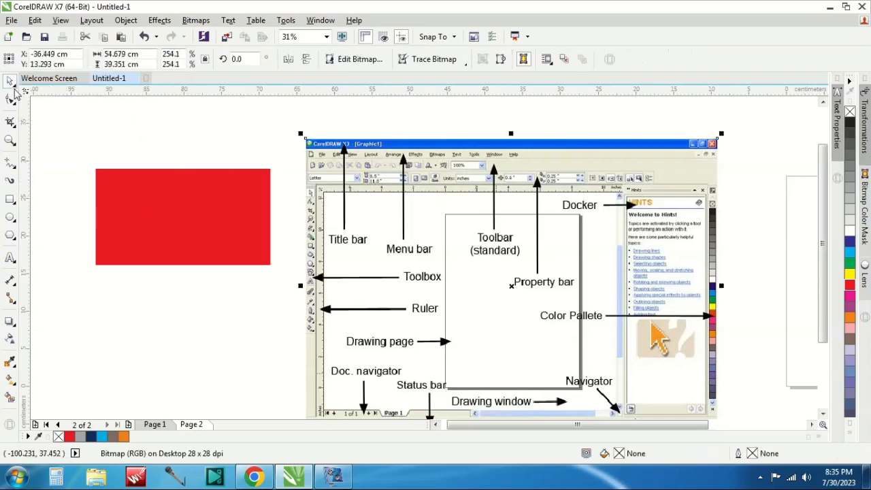
pyautogui.click(7, 82)
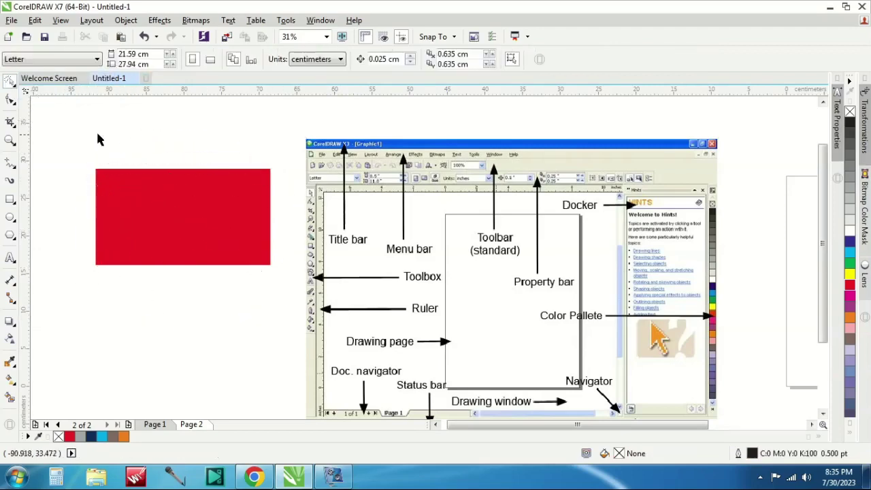
pyautogui.moveTo(100, 139); pyautogui.dragTo(245, 133)
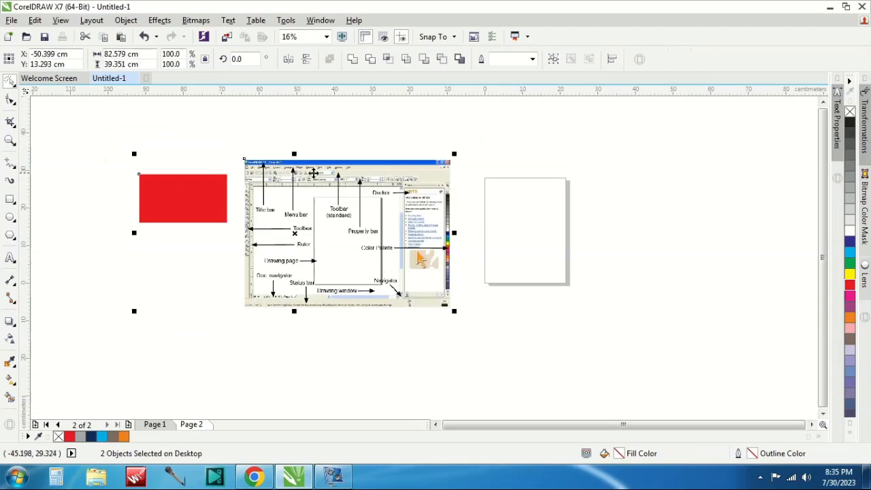
pyautogui.moveTo(42, 105)
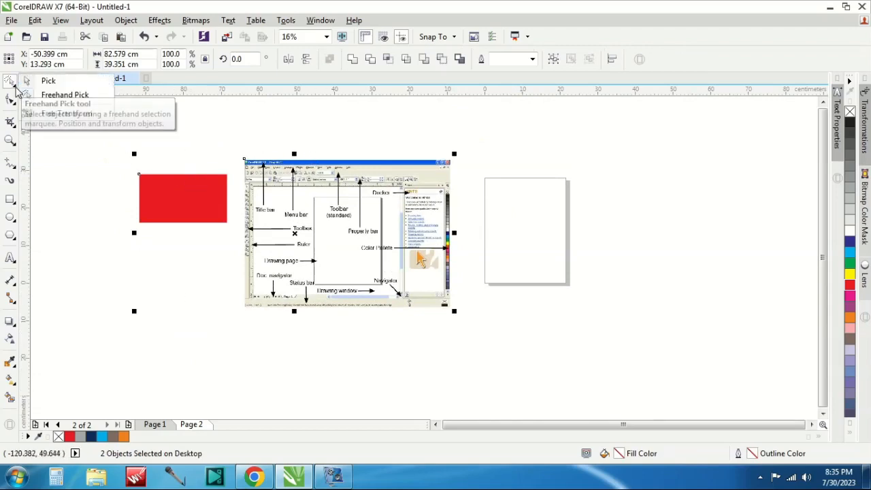
pyautogui.moveTo(62, 117)
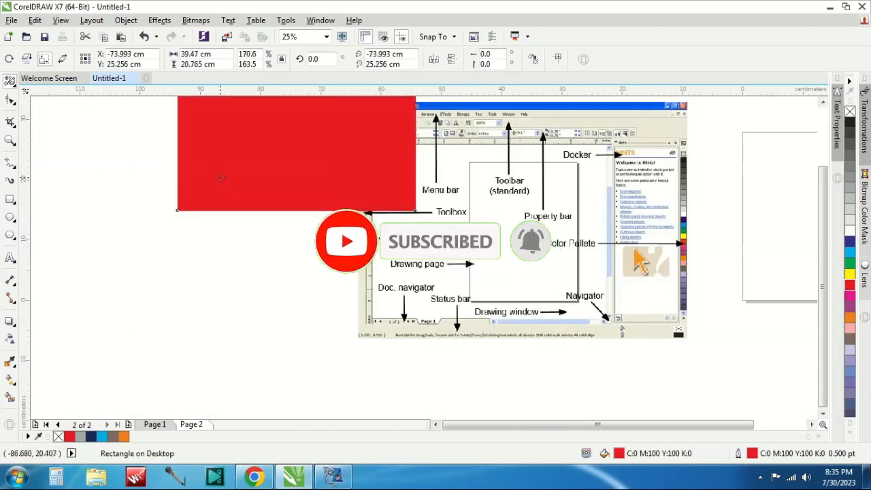
pyautogui.moveTo(9, 78)
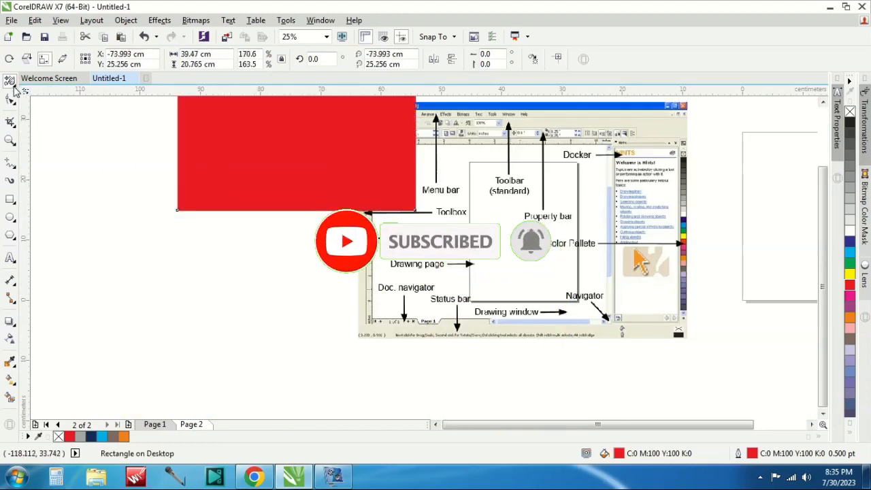
pyautogui.click(9, 80)
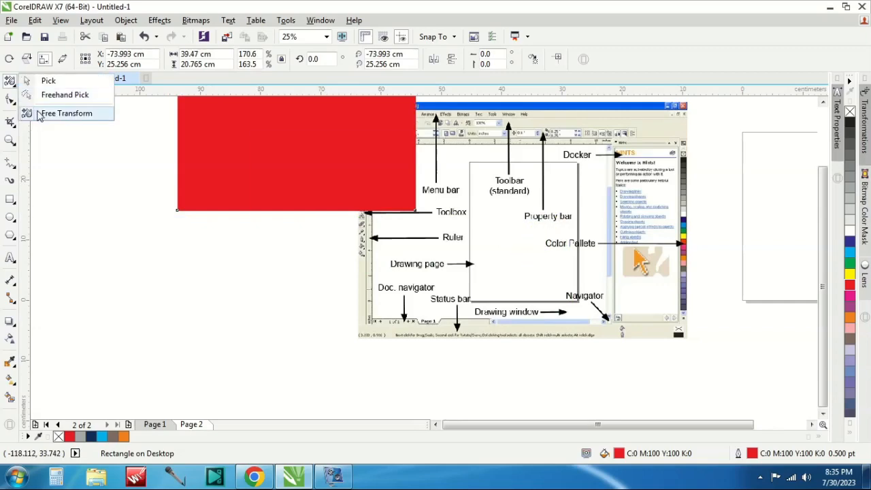
pyautogui.moveTo(183, 179)
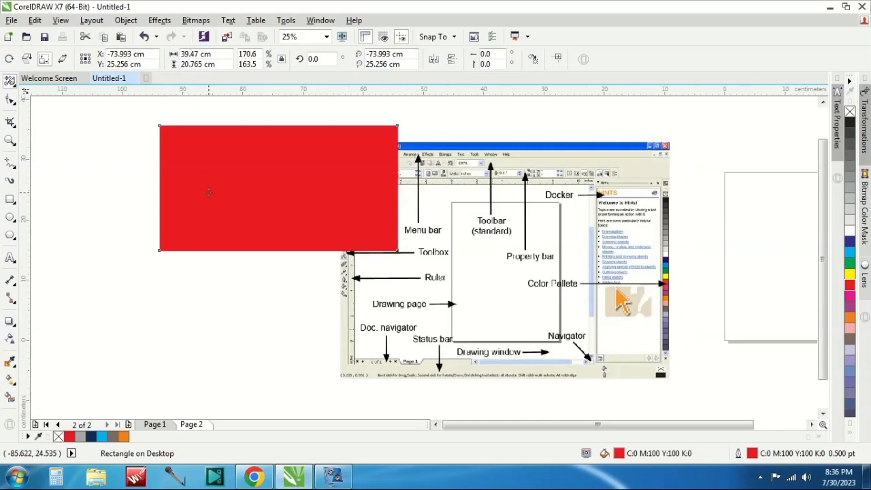
pyautogui.moveTo(8, 80)
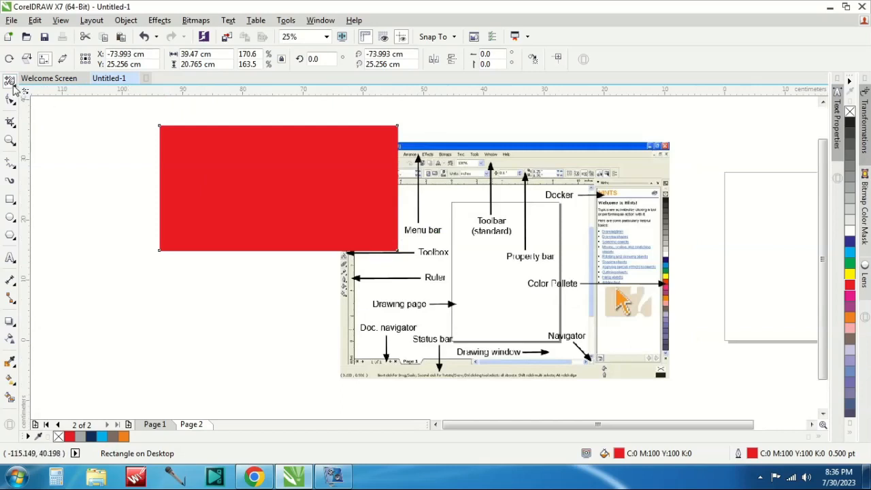
pyautogui.click(9, 80)
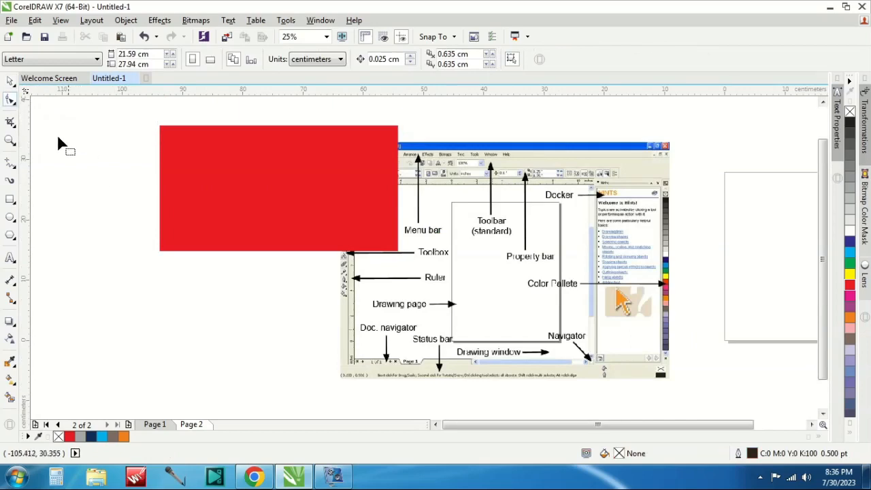
# Draw a curved line left of the red rectangle, then select the rectangle
pyautogui.click(10, 100)
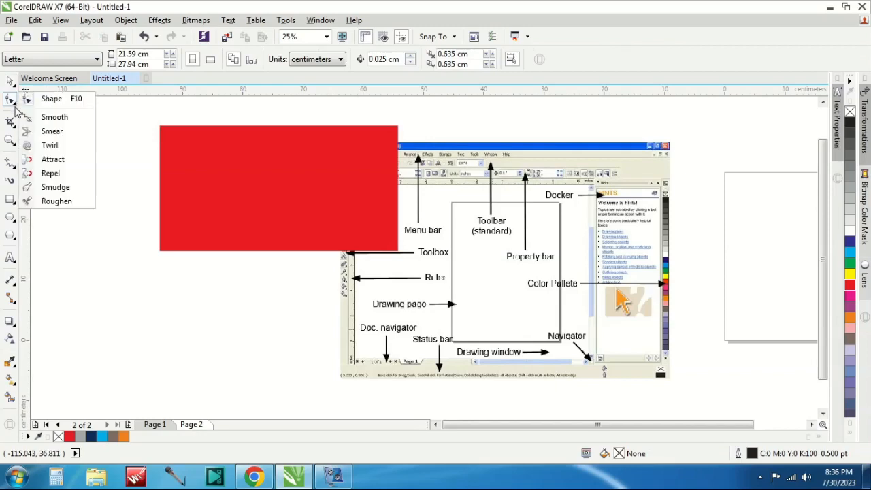
pyautogui.click(9, 163)
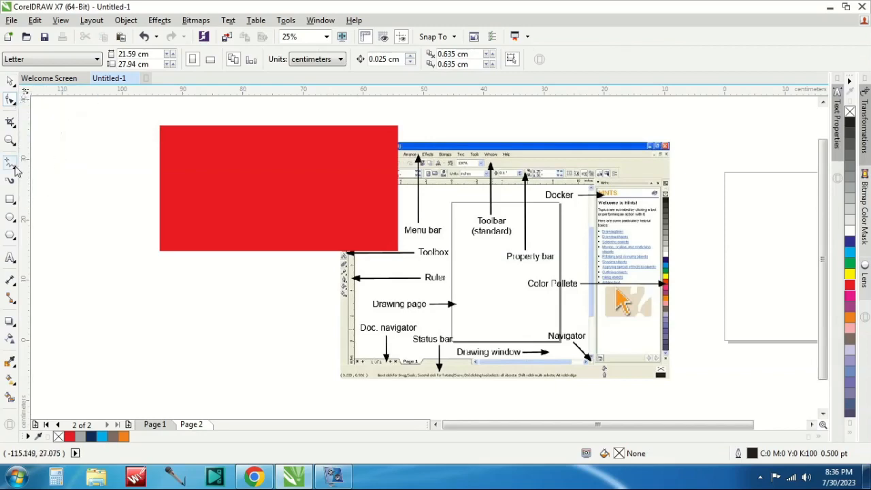
pyautogui.moveTo(54, 170); pyautogui.dragTo(153, 255)
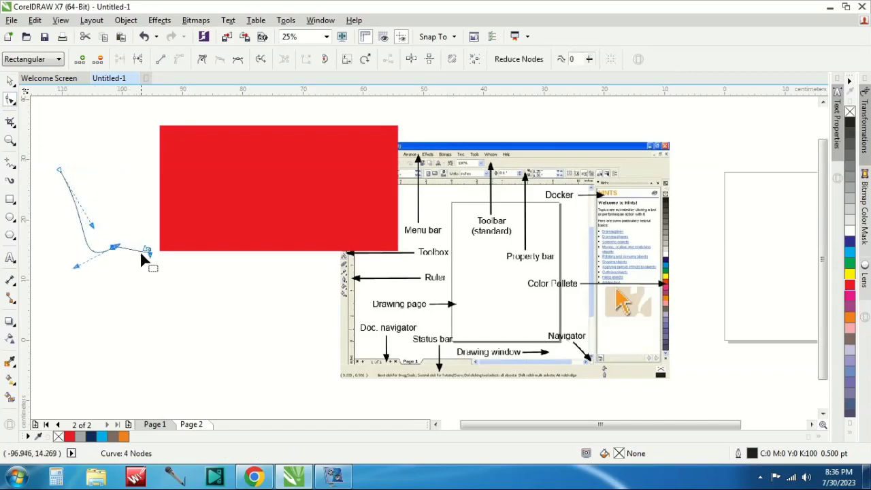
pyautogui.click(279, 194)
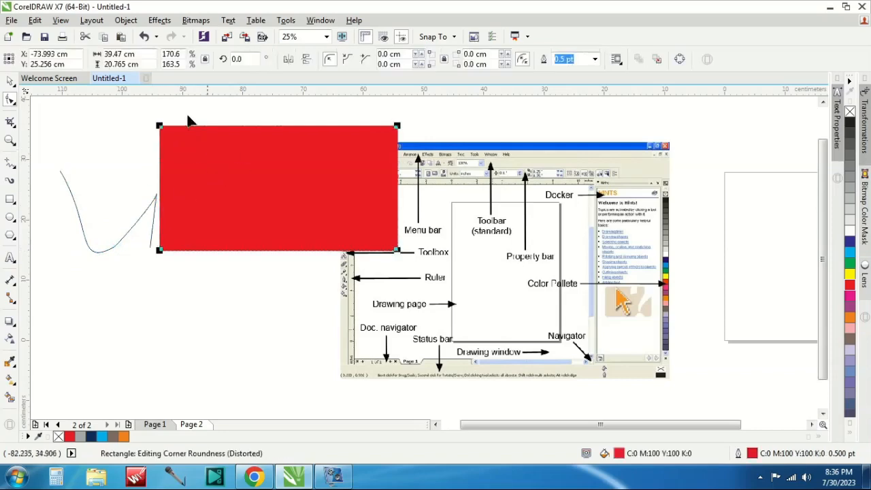
pyautogui.moveTo(34, 224)
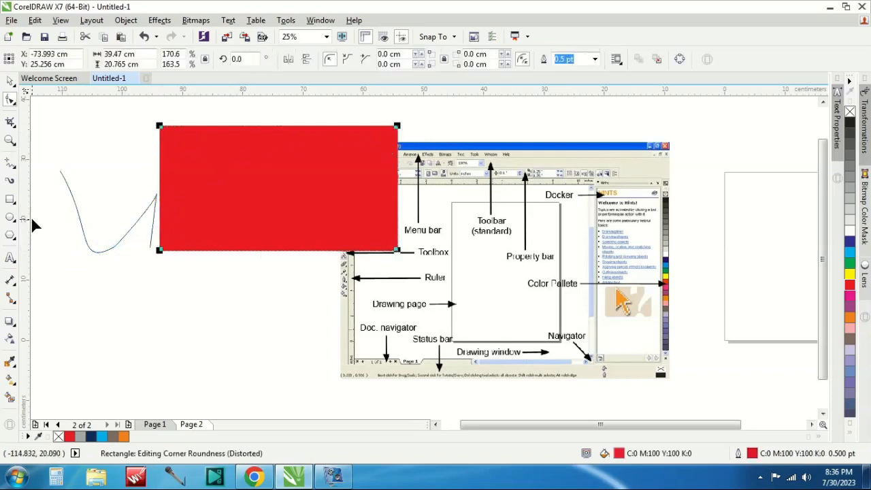
pyautogui.moveTo(10, 201)
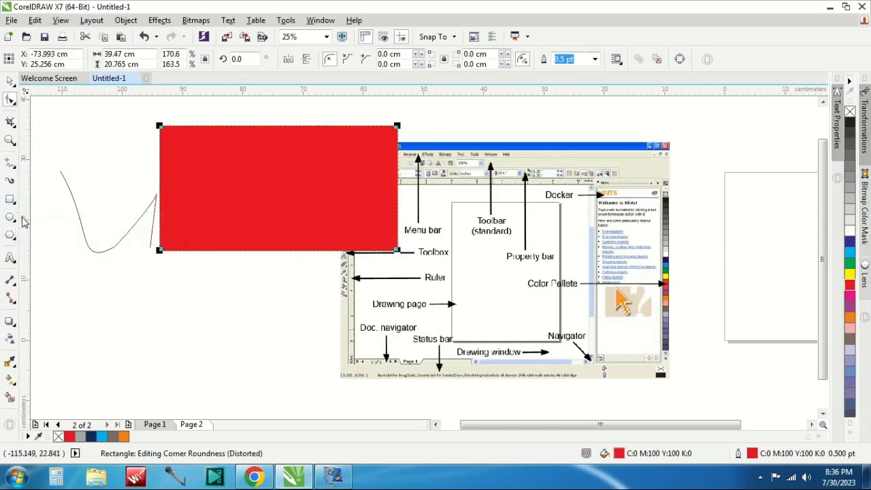
pyautogui.moveTo(162, 132)
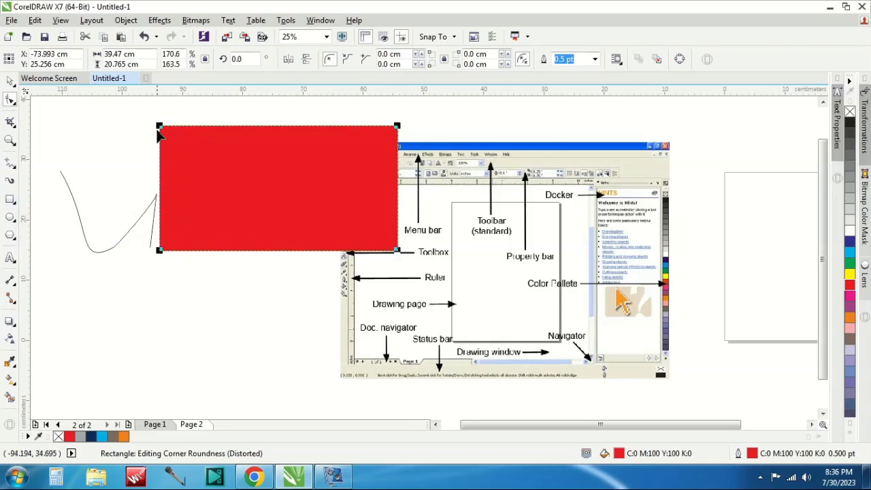
# Drag the rectangle's corner to round it and pick an outline point to reshape it
pyautogui.moveTo(160, 128); pyautogui.dragTo(379, 169)
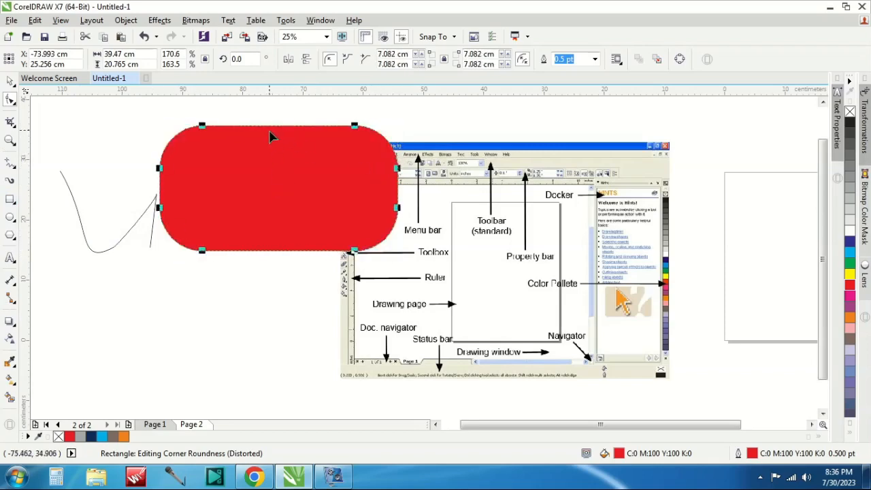
pyautogui.moveTo(364, 140)
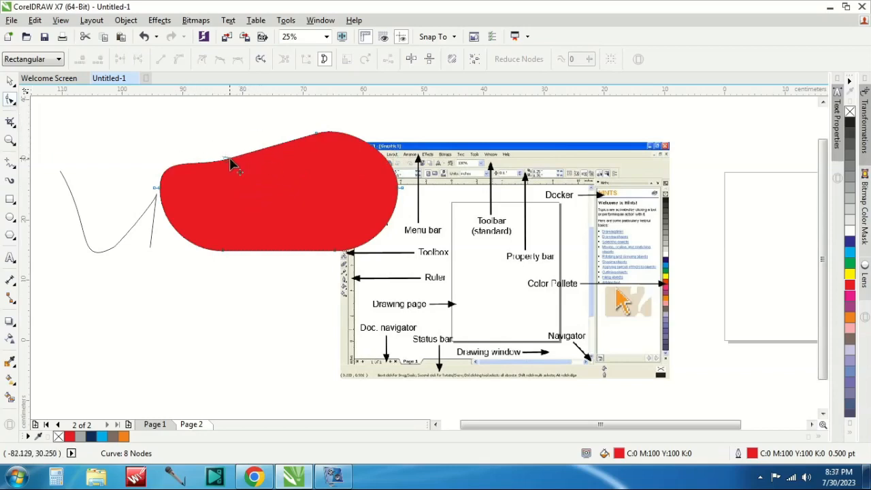
pyautogui.click(225, 164)
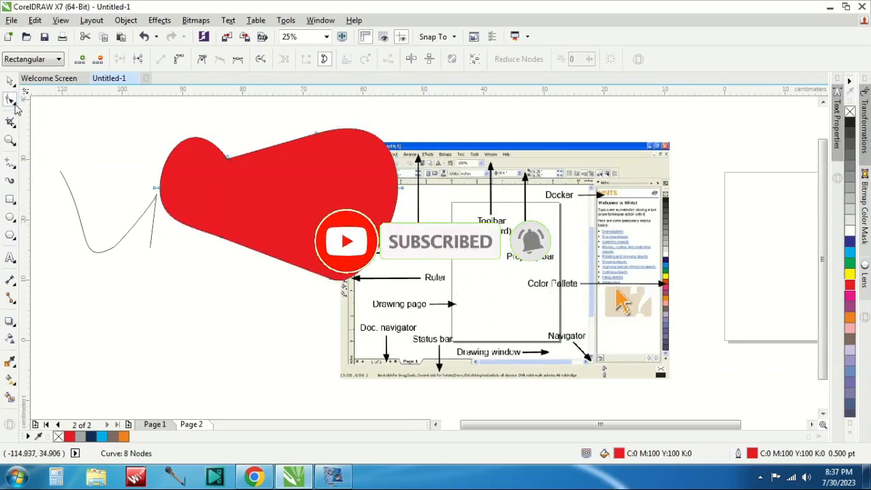
pyautogui.click(7, 100)
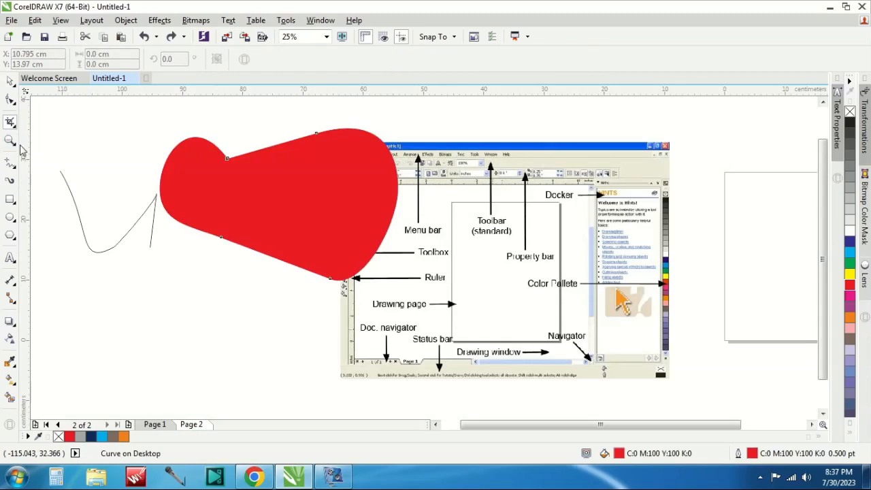
pyautogui.click(9, 140)
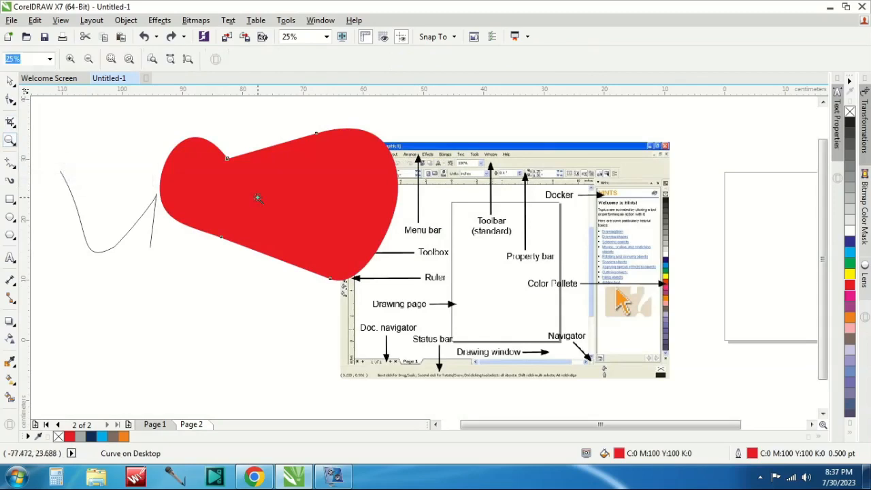
pyautogui.click(87, 57)
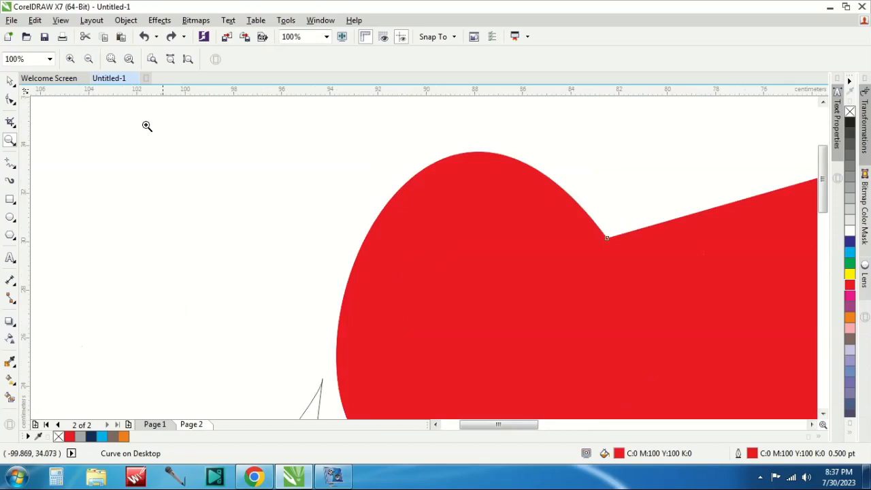
pyautogui.click(87, 59)
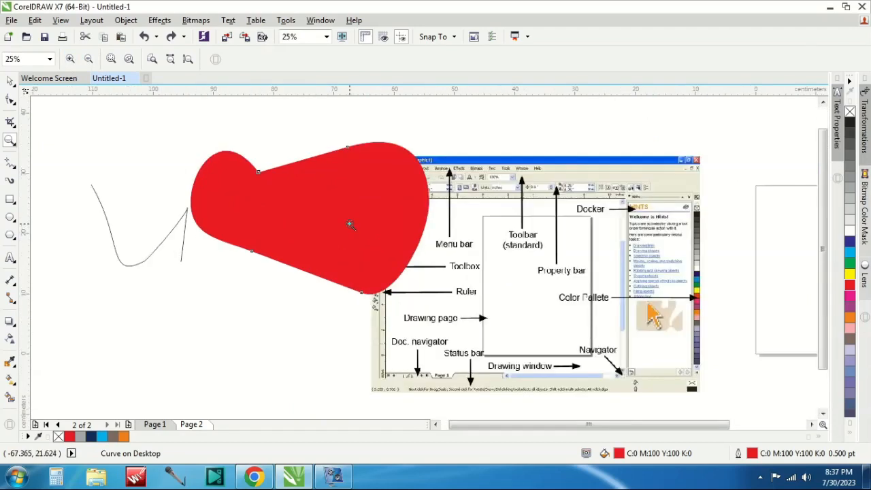
pyautogui.moveTo(54, 204)
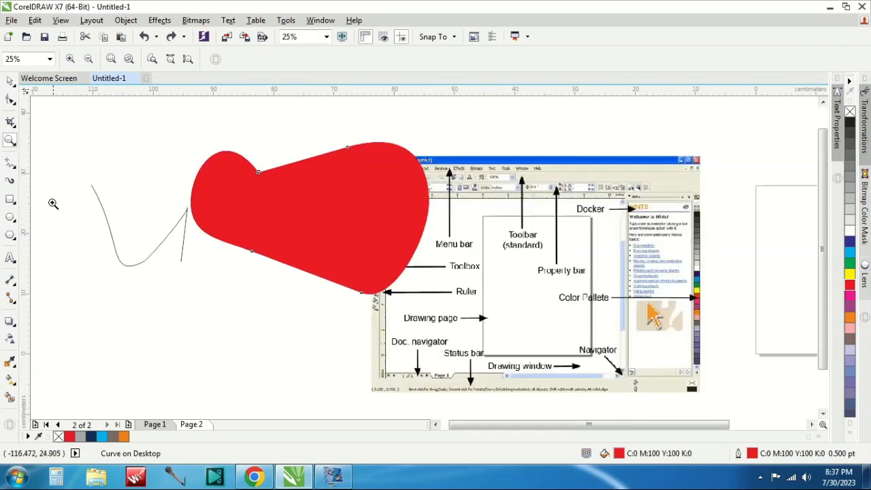
pyautogui.moveTo(10, 162)
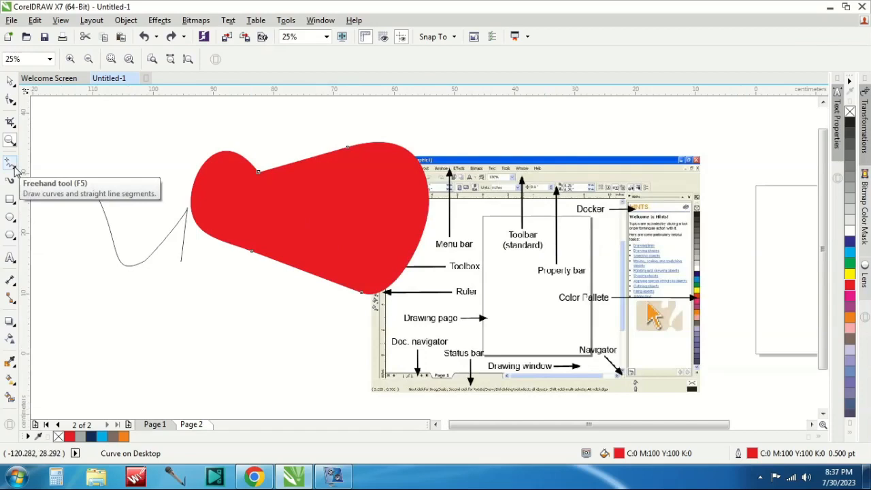
# Draw a freehand curve, a long straight line and a loose loop around the red blob
pyautogui.click(10, 162)
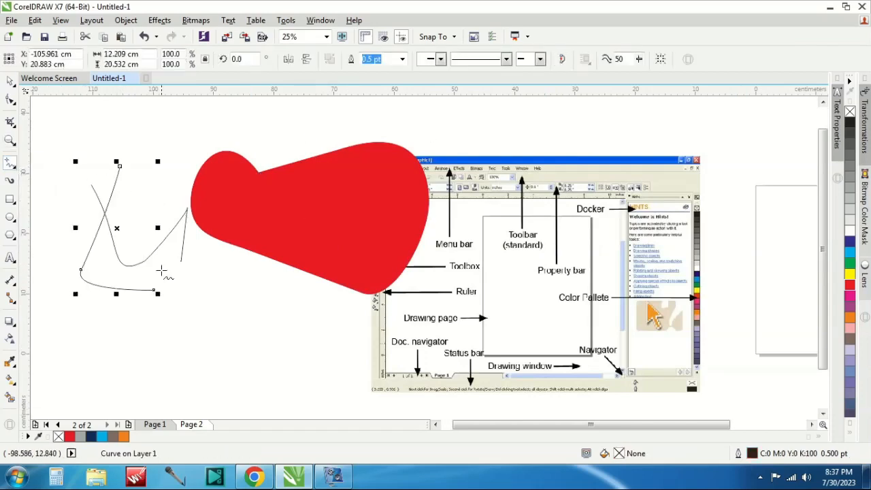
pyautogui.moveTo(200, 282); pyautogui.dragTo(316, 340)
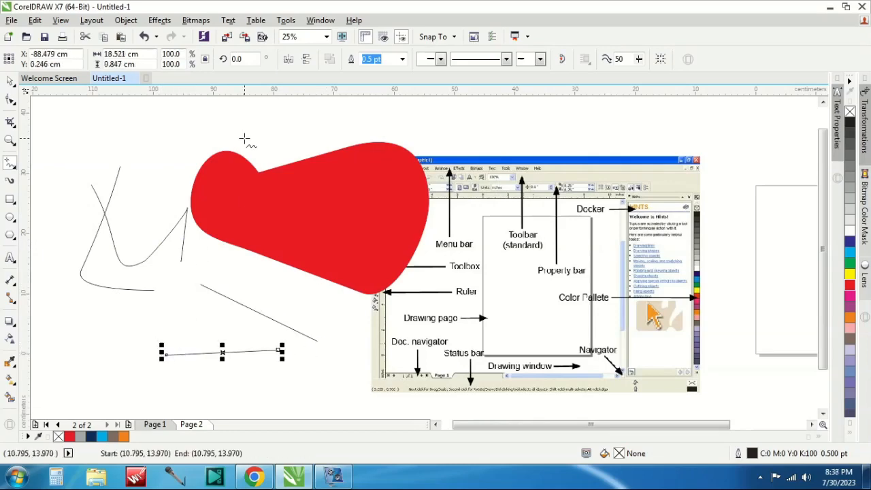
pyautogui.moveTo(141, 122)
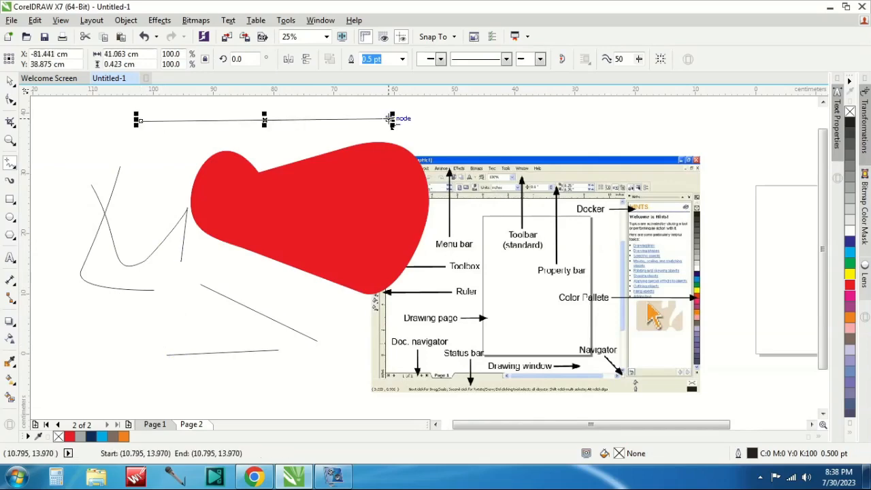
pyautogui.moveTo(388, 120); pyautogui.dragTo(257, 265)
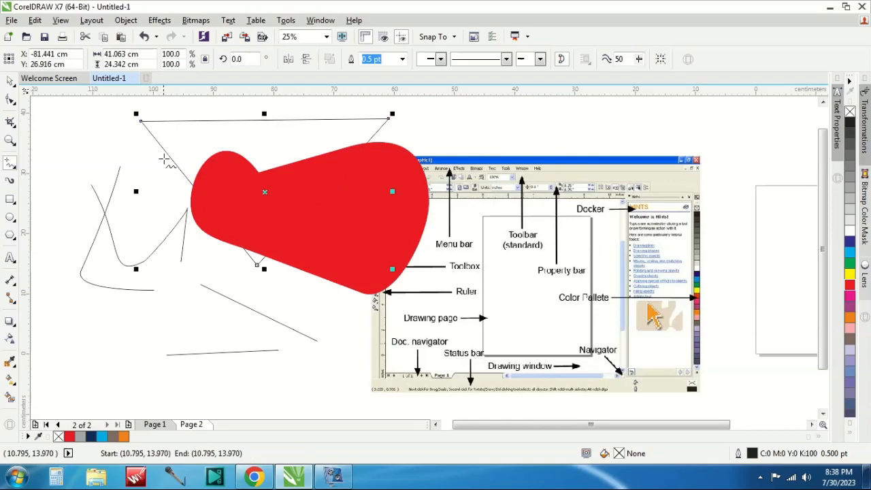
pyautogui.moveTo(331, 137)
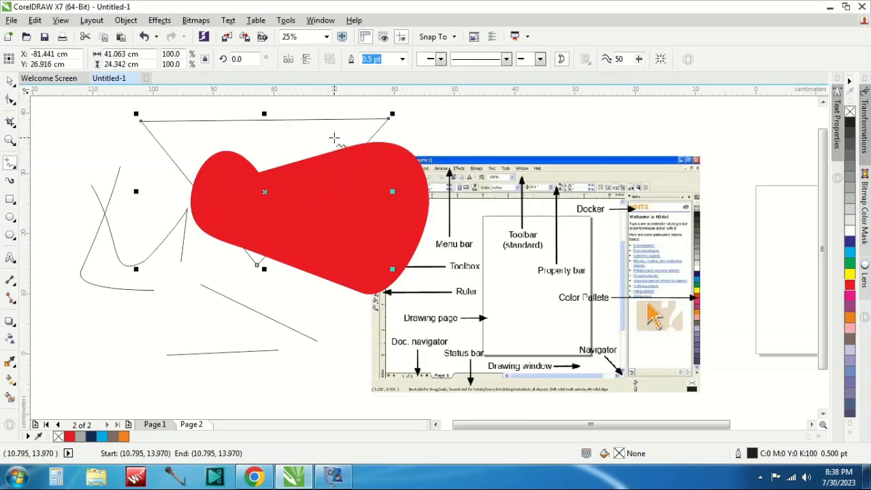
pyautogui.moveTo(272, 168)
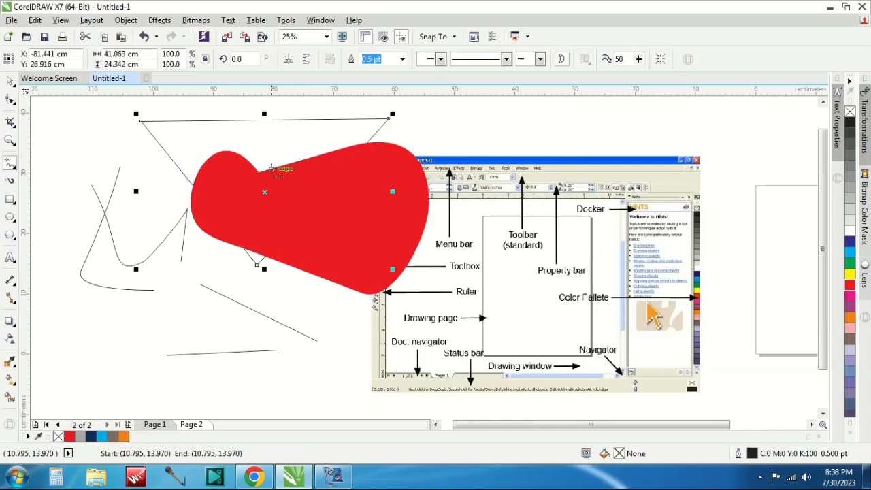
pyautogui.moveTo(266, 159)
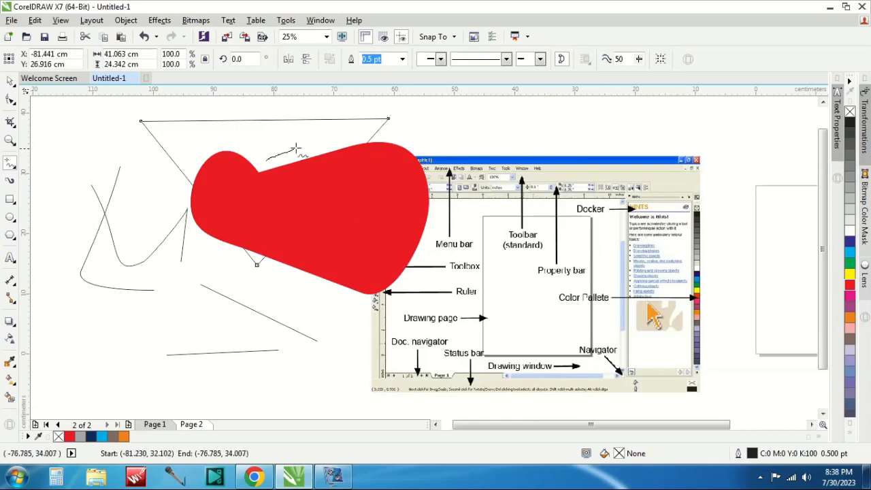
pyautogui.moveTo(272, 153); pyautogui.dragTo(442, 222)
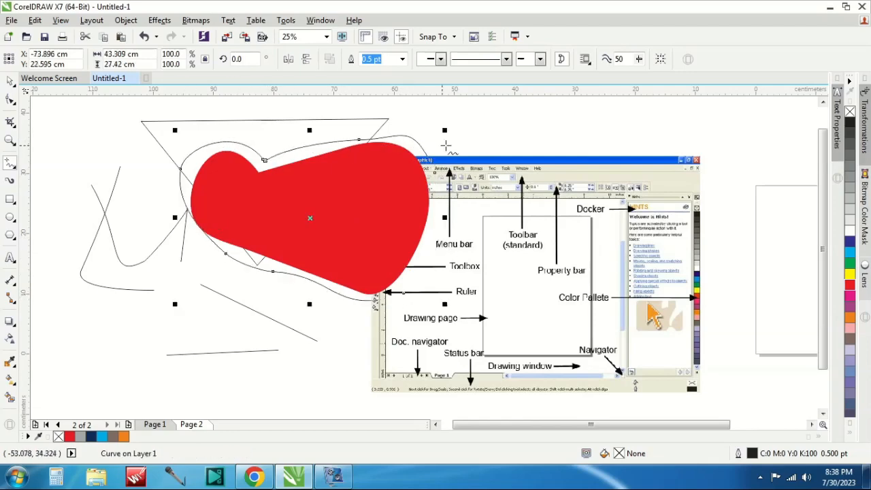
pyautogui.moveTo(153, 226)
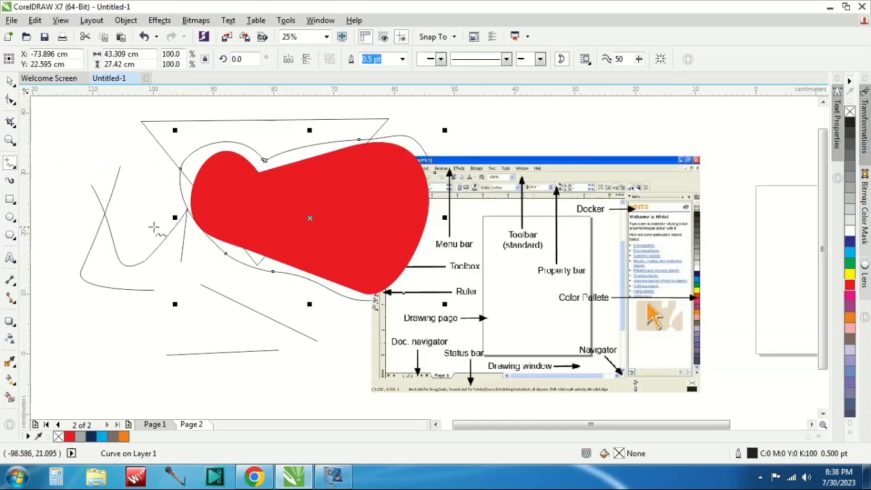
pyautogui.moveTo(10, 182)
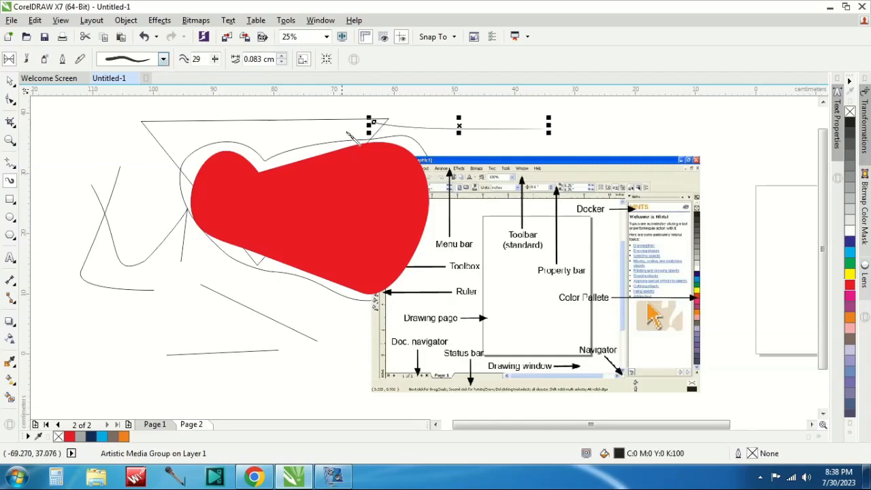
# Paint Artistic Media strokes, choosing a different stroke preset and then the colourful swirl brush
pyautogui.click(161, 59)
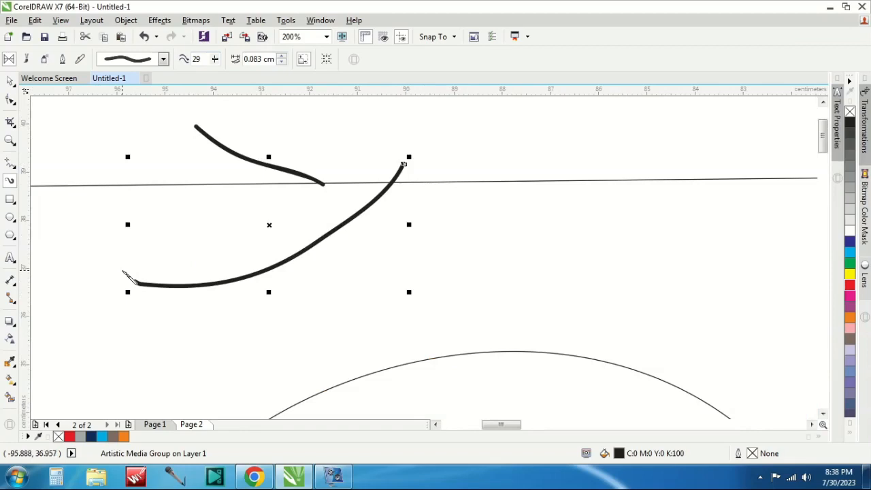
pyautogui.click(162, 59)
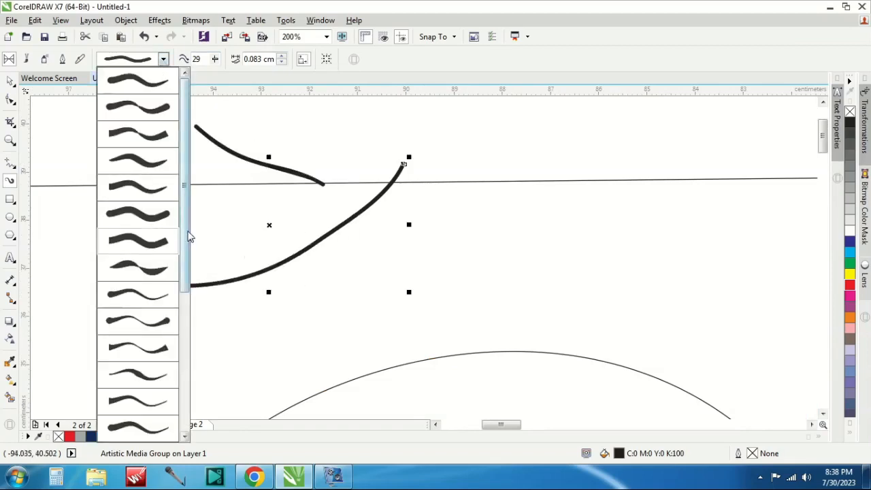
pyautogui.click(138, 242)
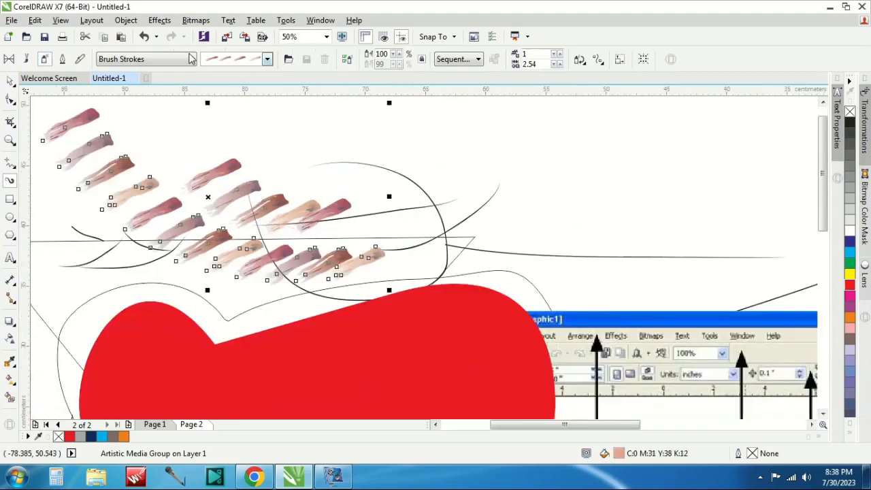
pyautogui.click(267, 59)
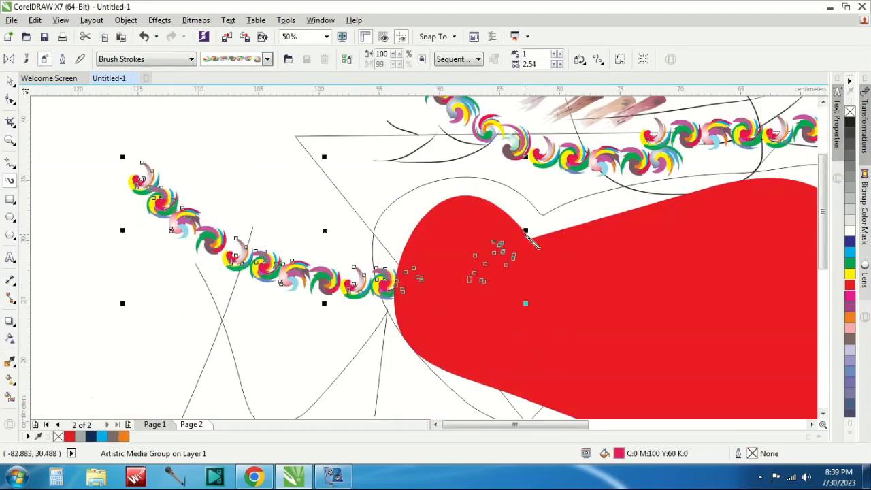
pyautogui.moveTo(28, 193)
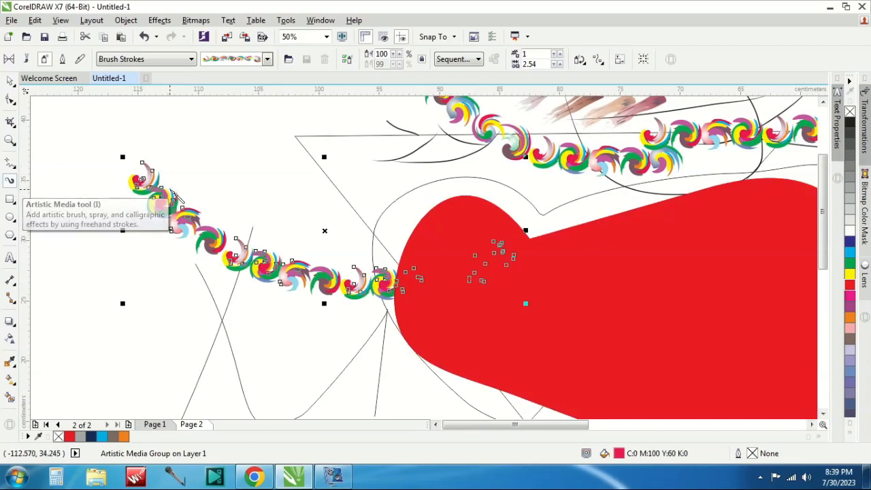
pyautogui.moveTo(11, 198)
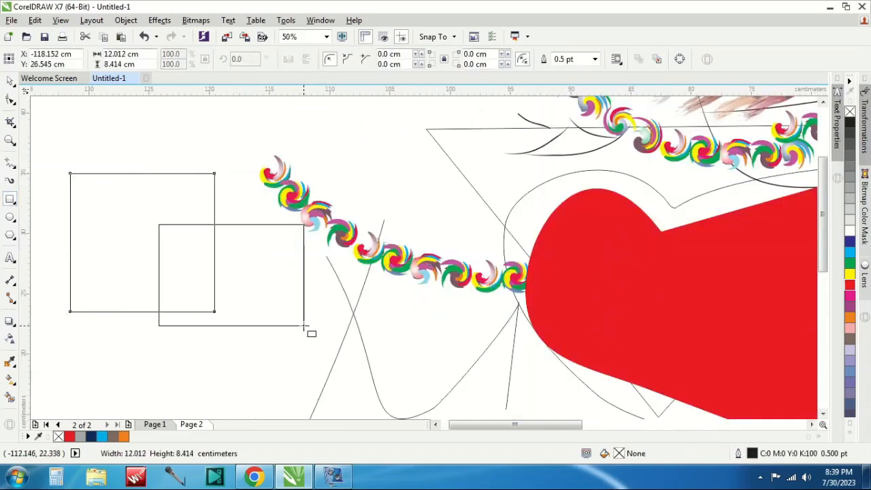
# Draw several rectangles of varying sizes, including a small square and a wide rectangle
pyautogui.moveTo(143, 263); pyautogui.dragTo(305, 379)
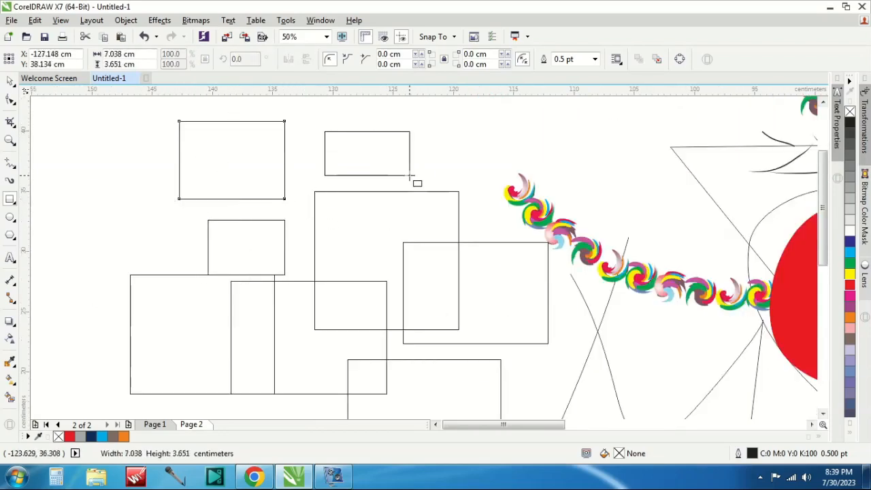
pyautogui.click(367, 152)
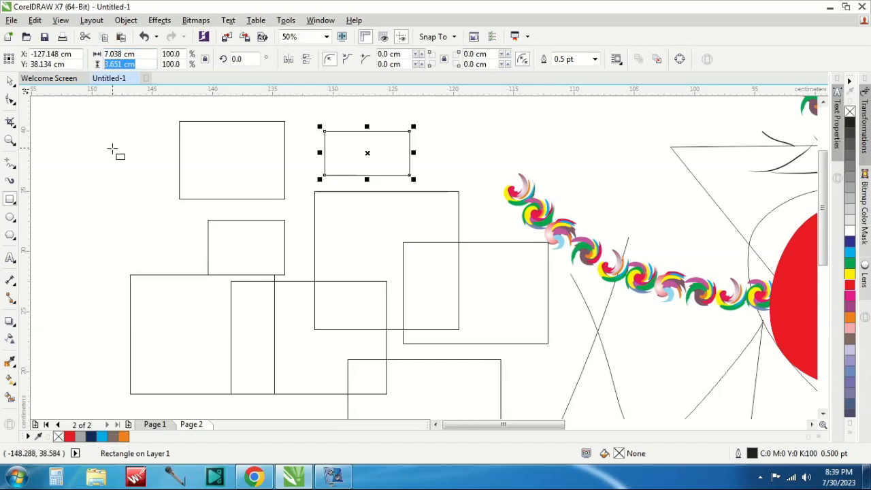
pyautogui.moveTo(91, 147)
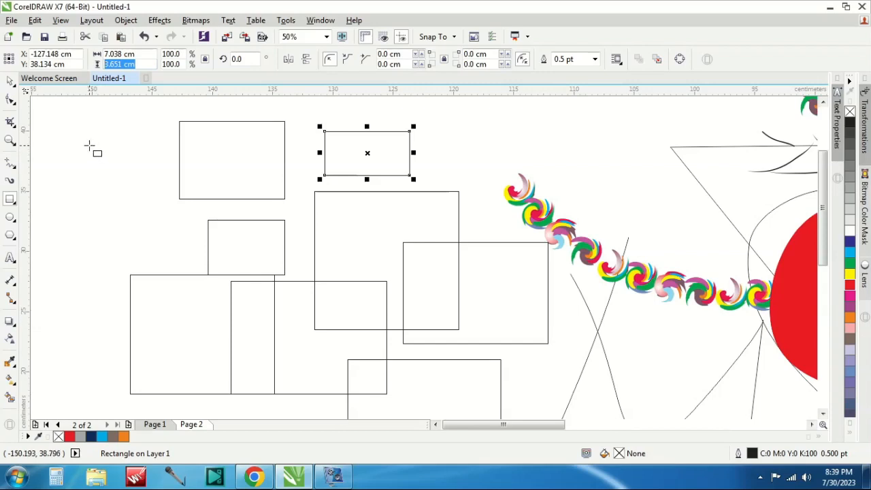
pyautogui.moveTo(89, 145); pyautogui.dragTo(116, 176)
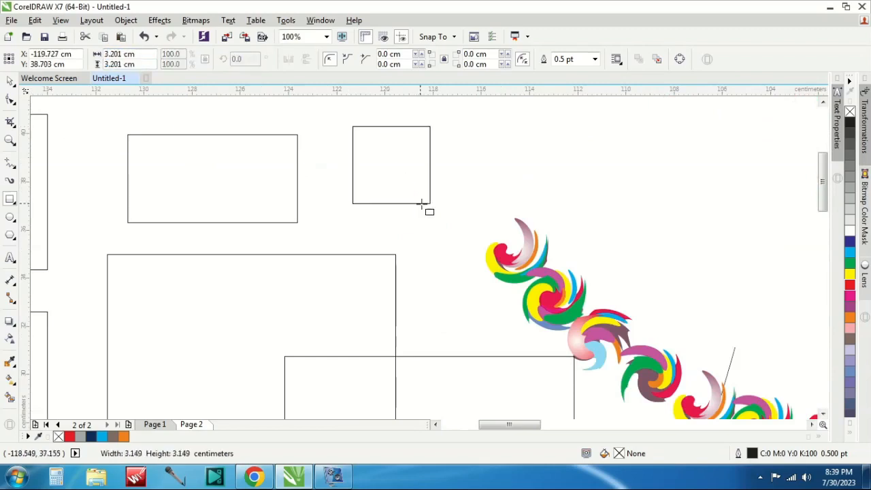
pyautogui.click(391, 164)
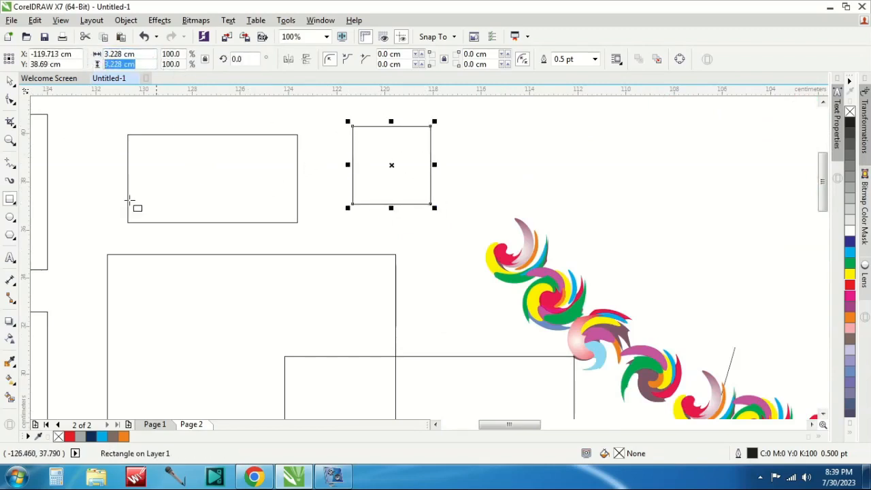
pyautogui.click(10, 198)
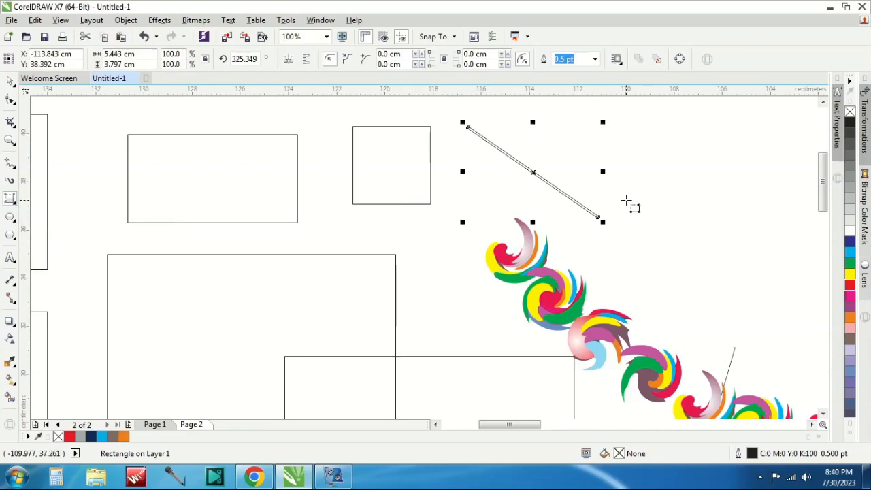
pyautogui.moveTo(619, 161); pyautogui.dragTo(760, 239)
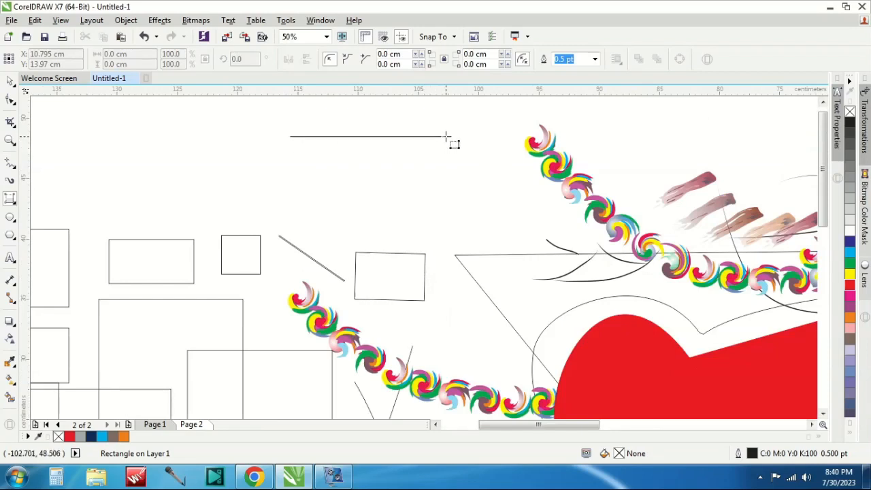
pyautogui.moveTo(291, 132); pyautogui.dragTo(447, 189)
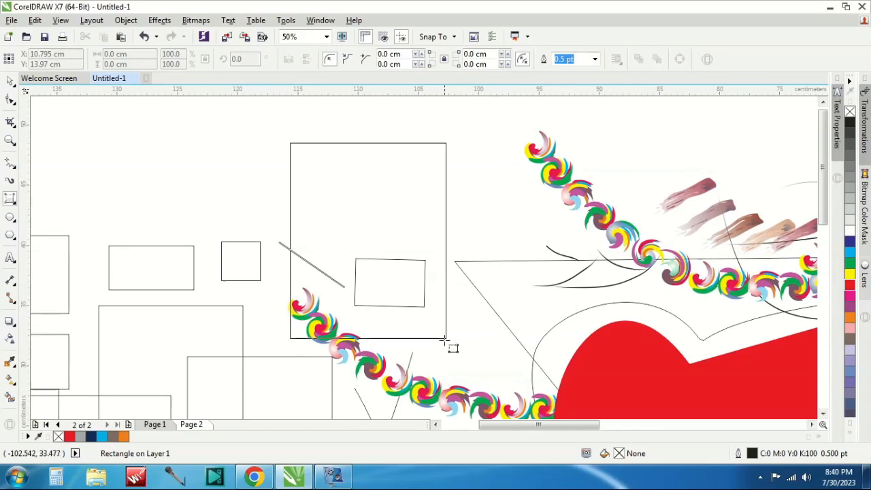
pyautogui.click(367, 176)
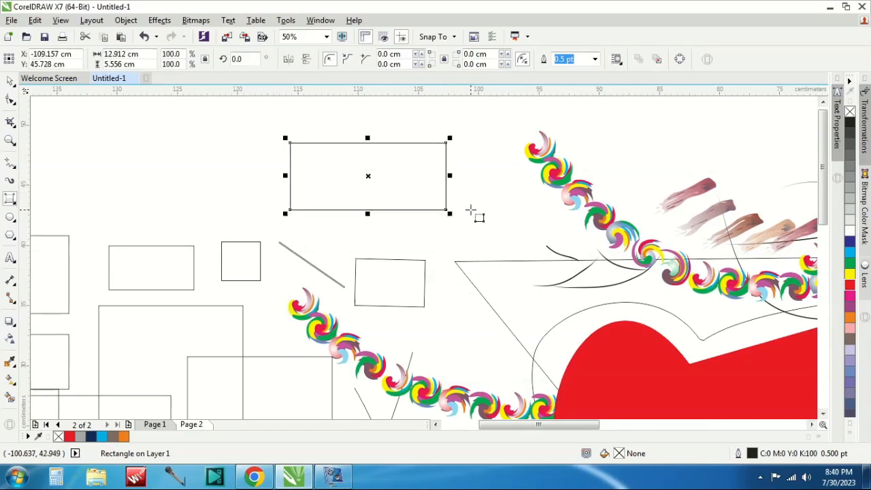
pyautogui.click(9, 217)
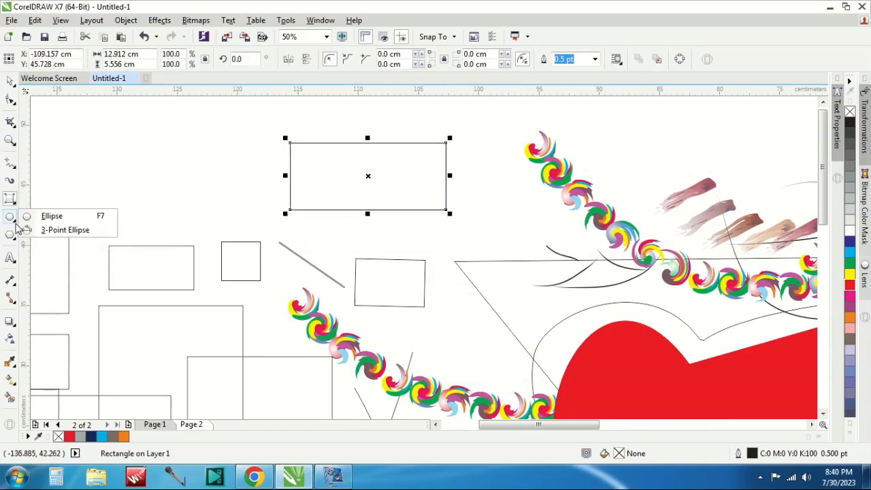
pyautogui.moveTo(128, 206)
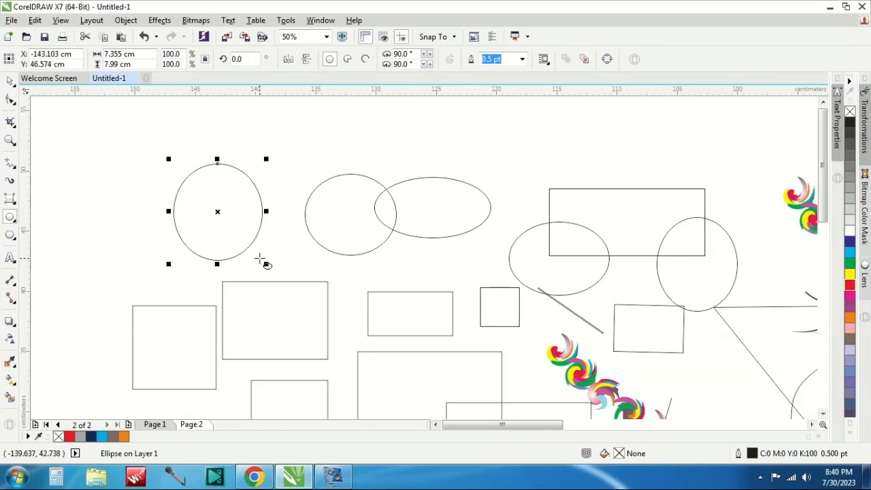
pyautogui.moveTo(100, 179)
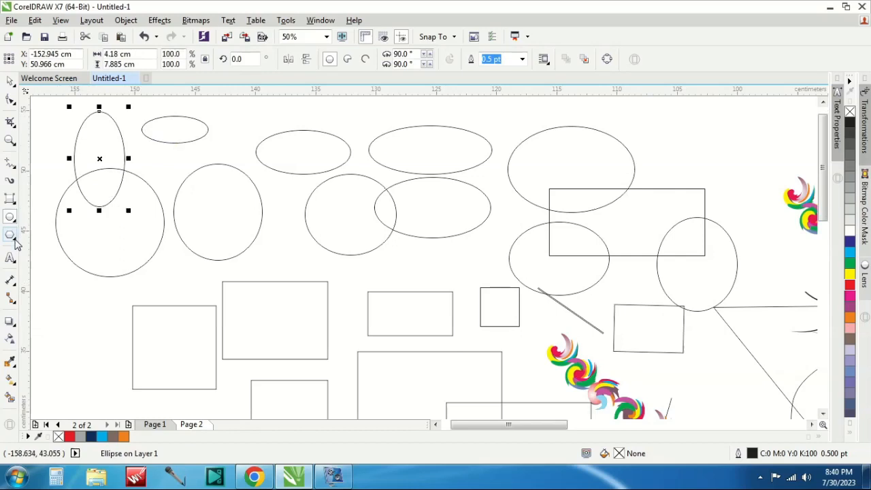
# Open the Polygon/Star flyout, then switch to the Text tool
pyautogui.click(11, 234)
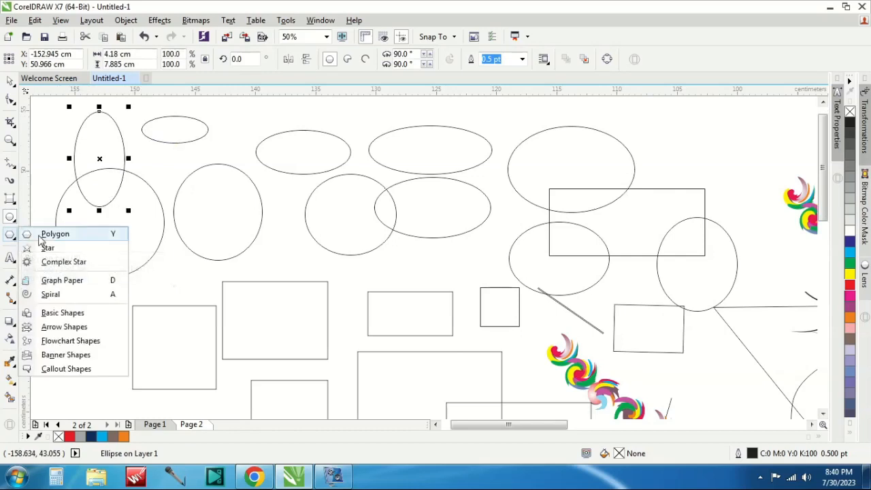
pyautogui.moveTo(49, 247)
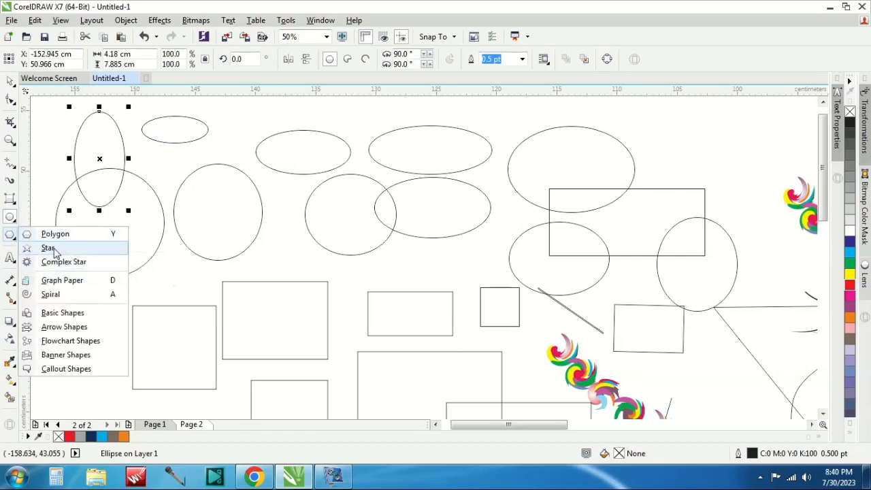
pyautogui.moveTo(70, 340)
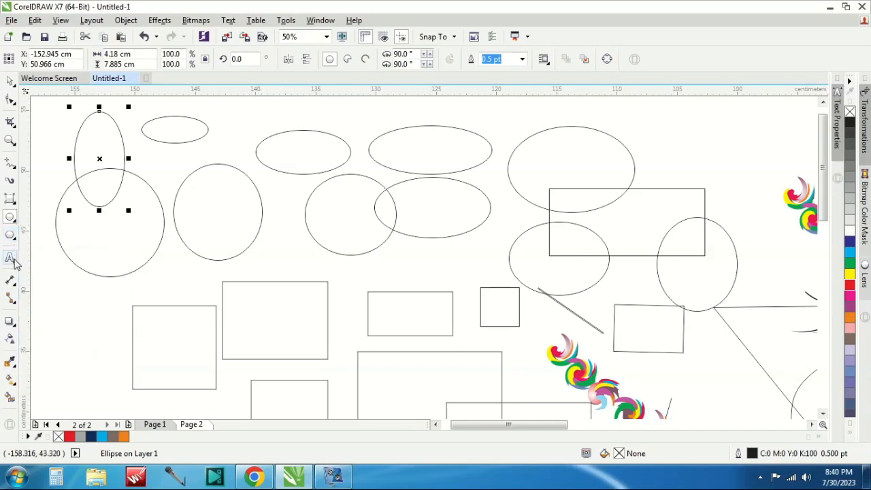
pyautogui.click(10, 257)
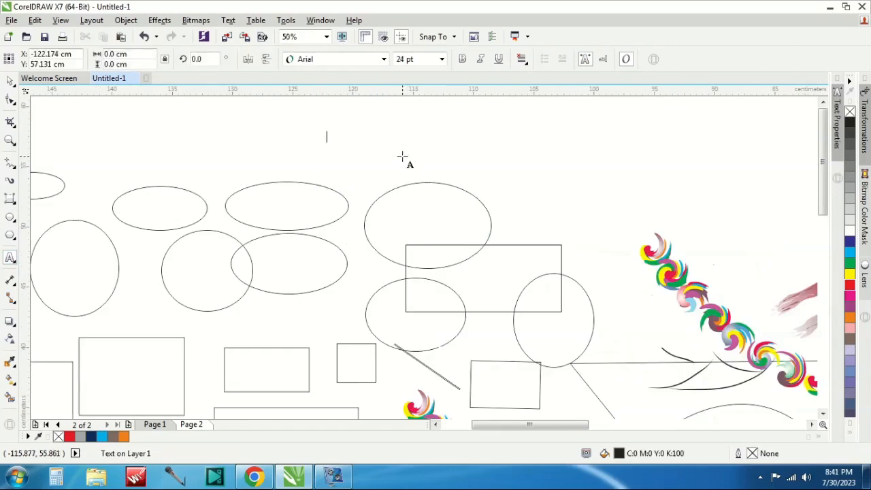
# Type 'hanafi' as text at 95.534 pt and preview the font list
pyautogui.write('hanafi')
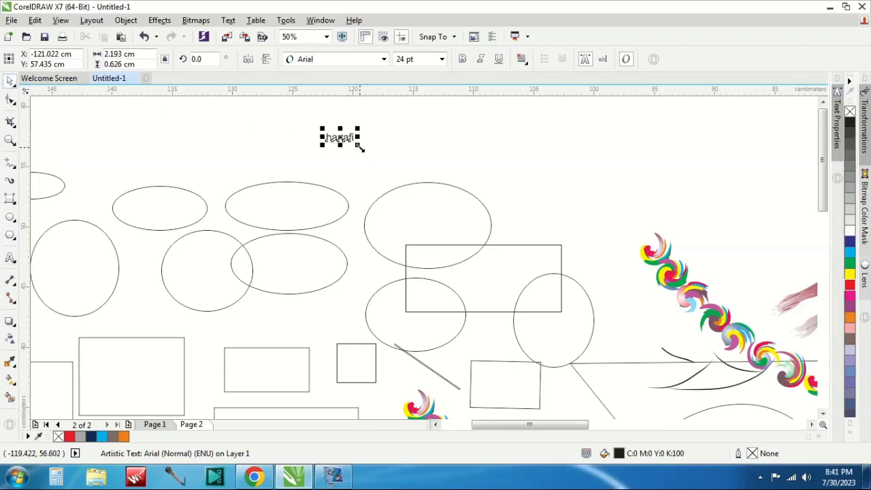
pyautogui.write('95.534')
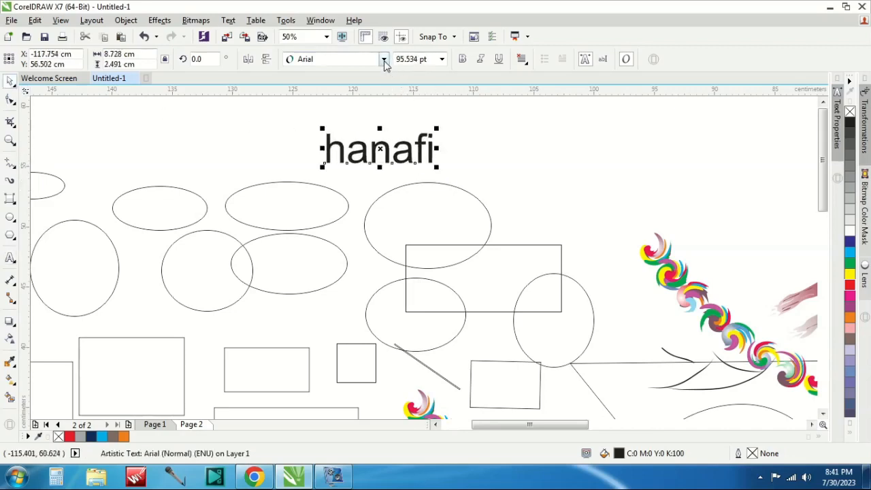
pyautogui.click(382, 59)
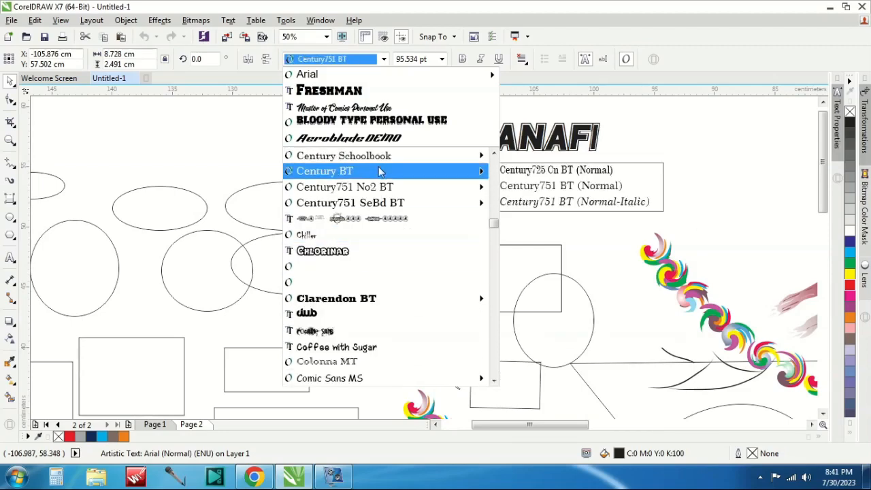
# Try the Chiller font on the text and apply a colour fill from the palette
pyautogui.click(304, 234)
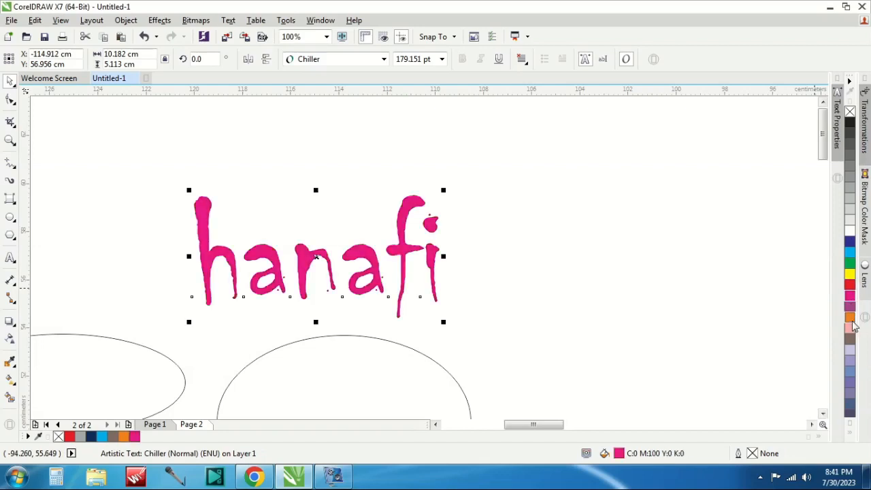
pyautogui.click(850, 240)
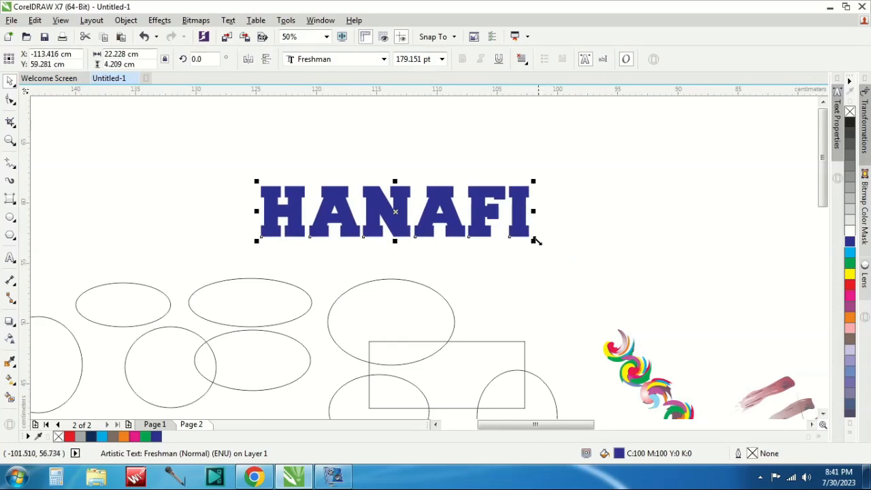
pyautogui.moveTo(490, 250)
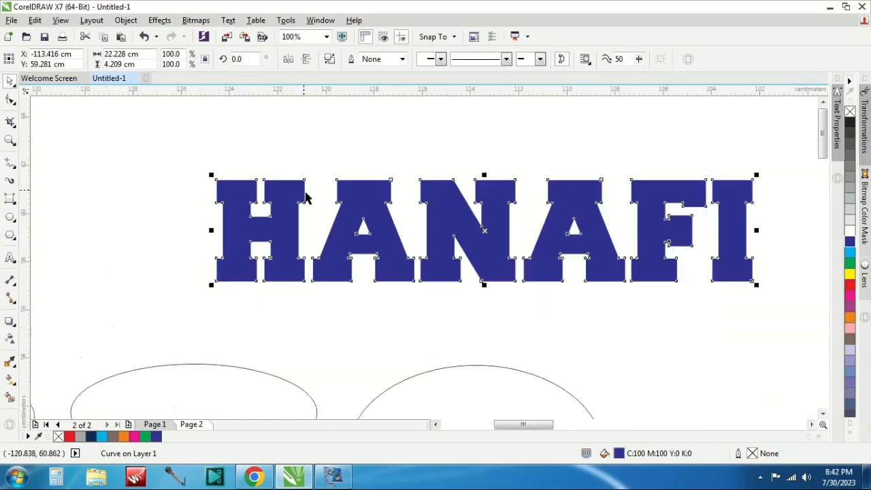
# Drag the outer nodes of H and I outward into sharp spikes with the Shape tool
pyautogui.click(9, 102)
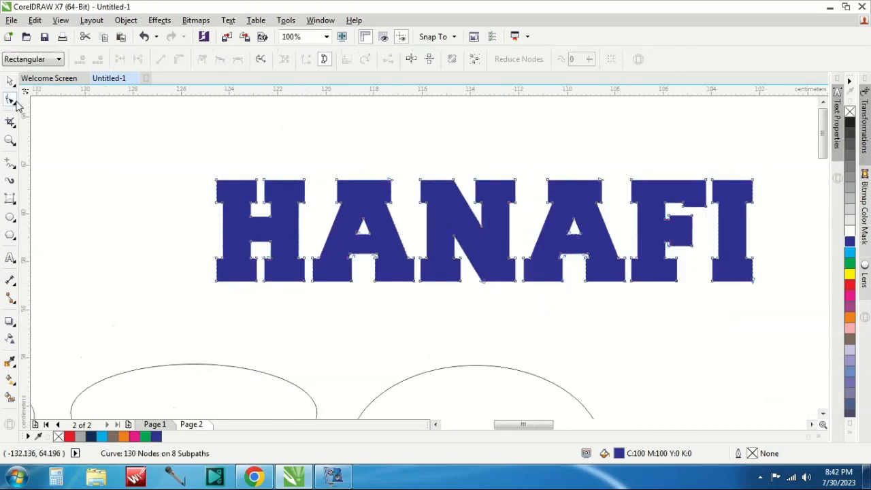
pyautogui.moveTo(216, 181); pyautogui.dragTo(112, 124)
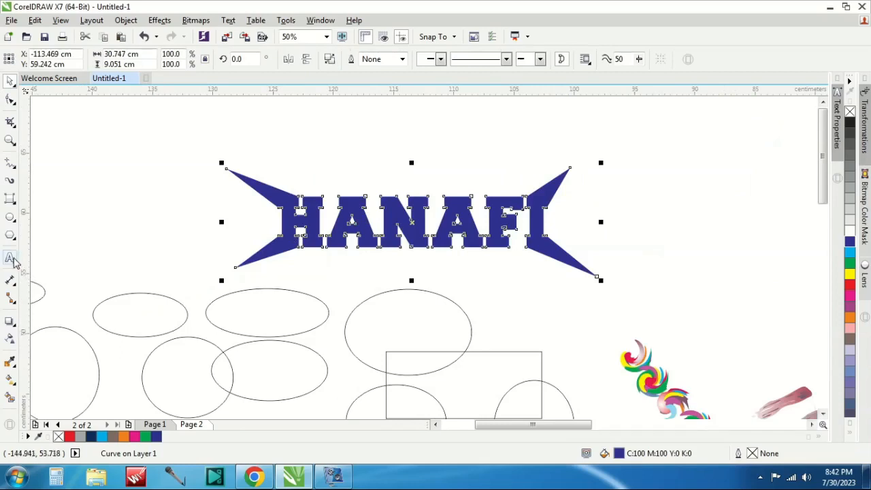
pyautogui.moveTo(10, 255)
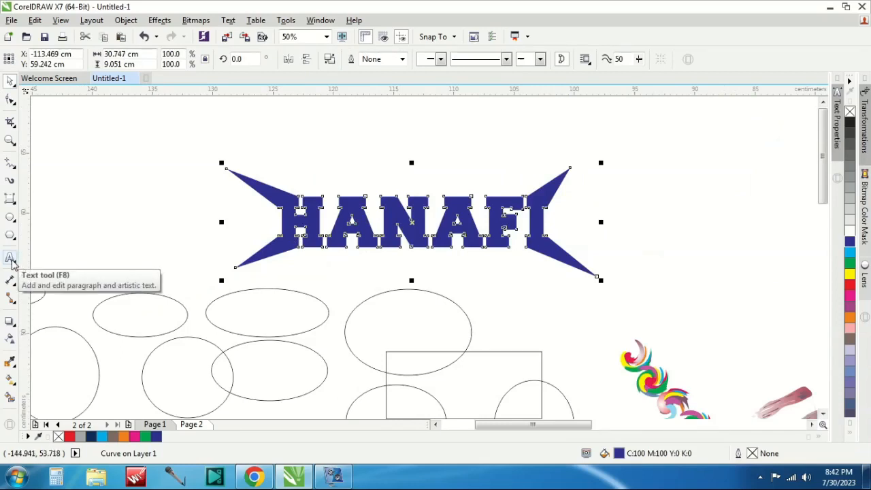
# Draw a 6-by-13 table grid left of the HANAFI logo using the Table tool
pyautogui.click(11, 256)
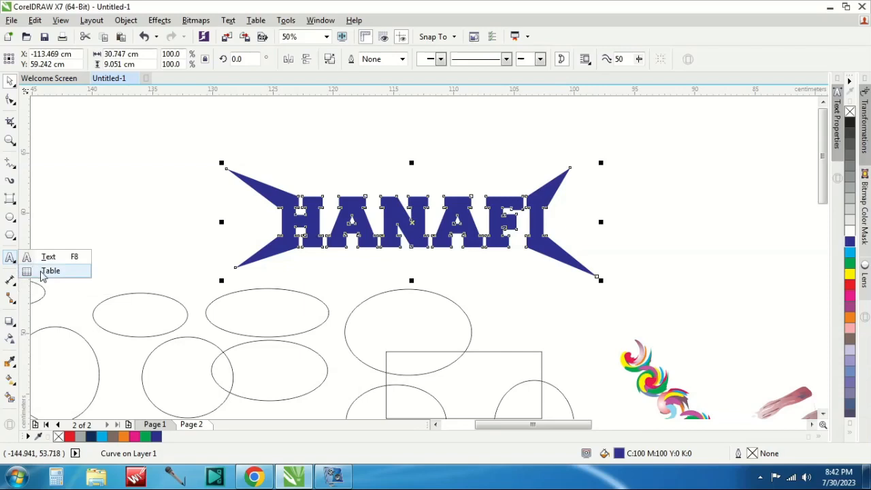
pyautogui.click(51, 270)
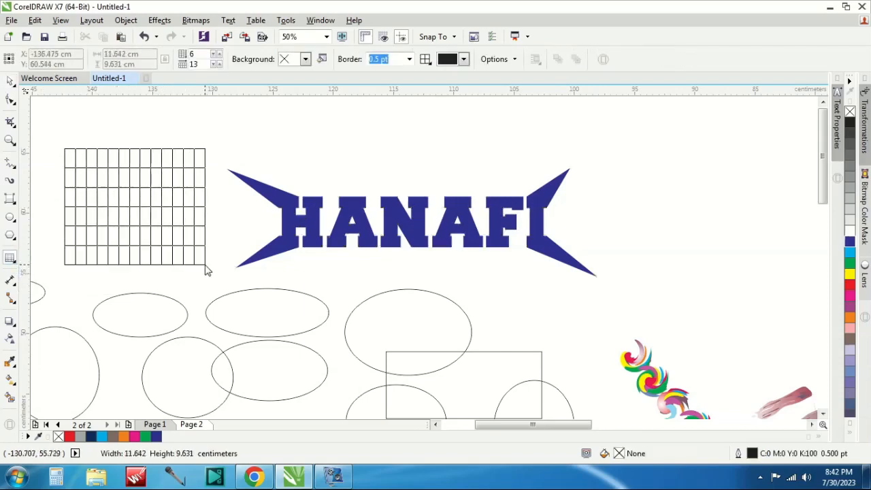
pyautogui.click(136, 207)
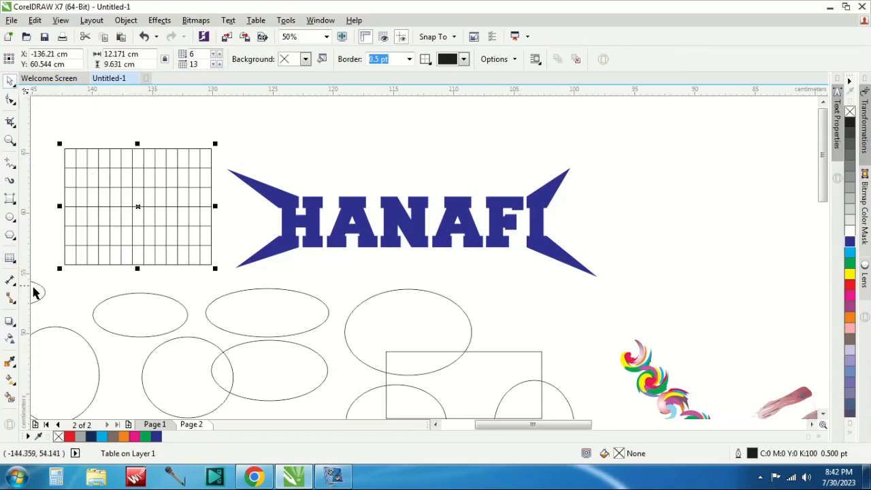
pyautogui.moveTo(9, 280)
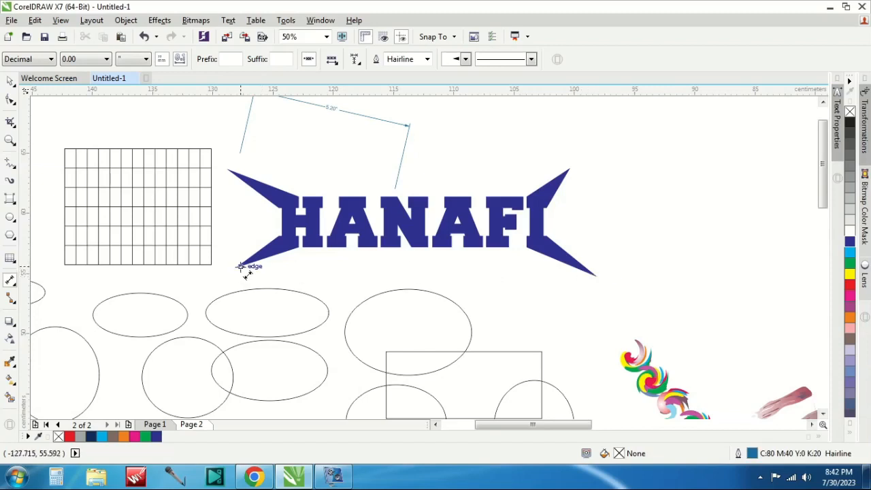
# Dimension the logo's bottom and right side, then begin measuring the grid's top edge
pyautogui.moveTo(240, 265); pyautogui.dragTo(590, 286)
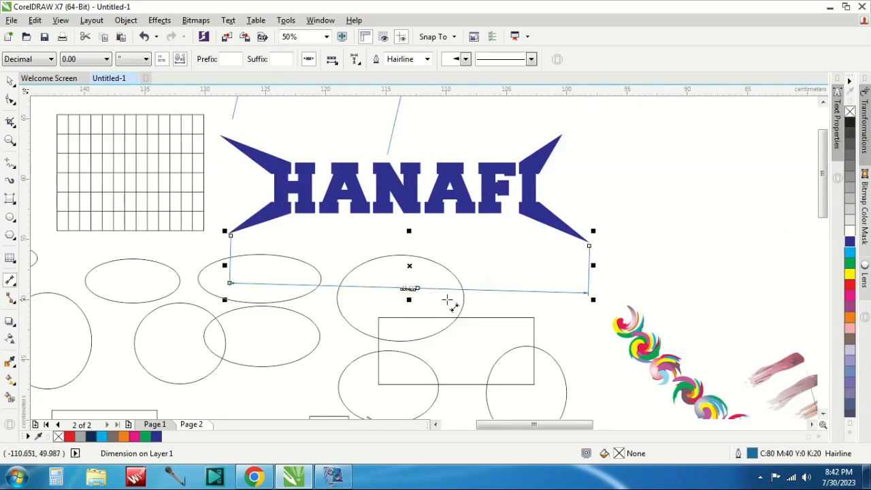
pyautogui.moveTo(605, 269)
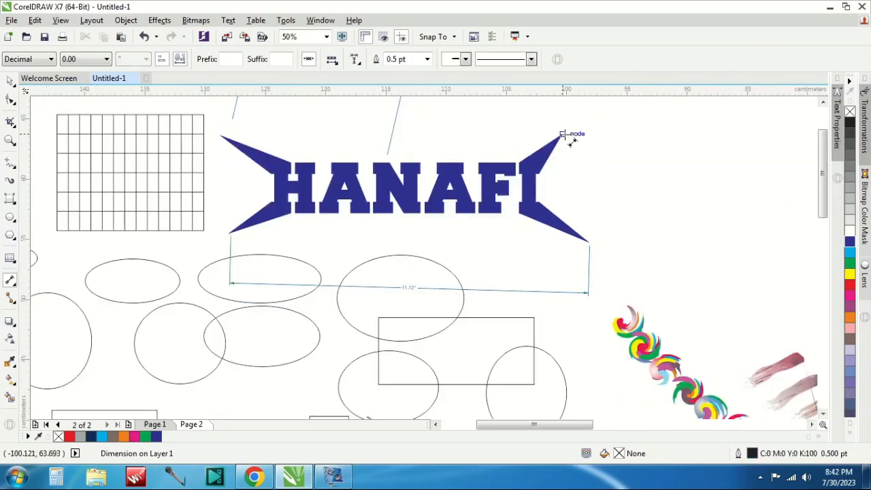
pyautogui.moveTo(563, 134); pyautogui.dragTo(589, 243)
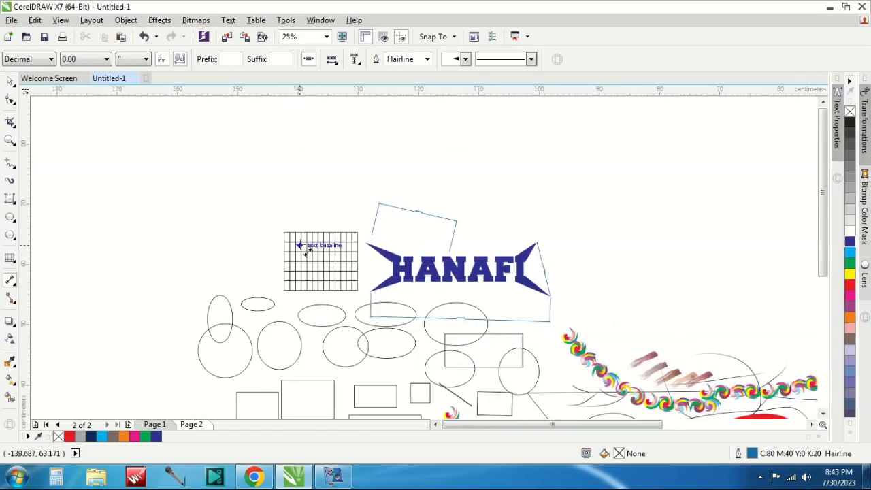
pyautogui.click(323, 36)
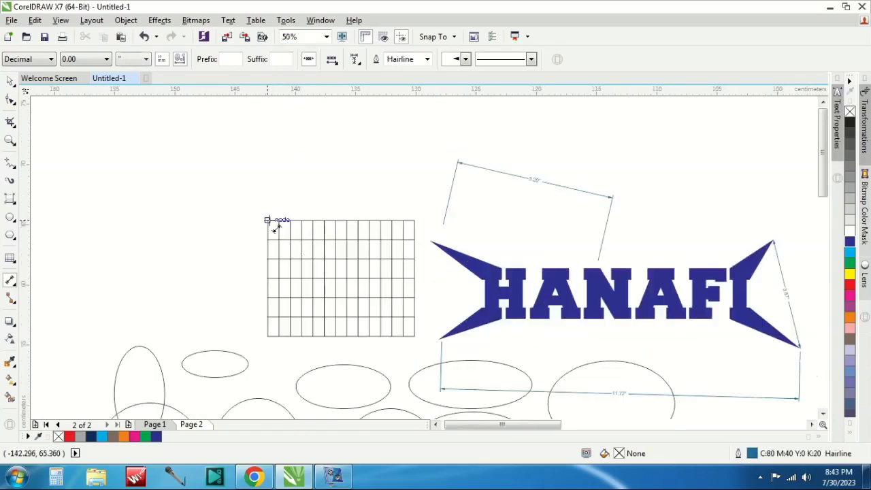
pyautogui.moveTo(419, 224)
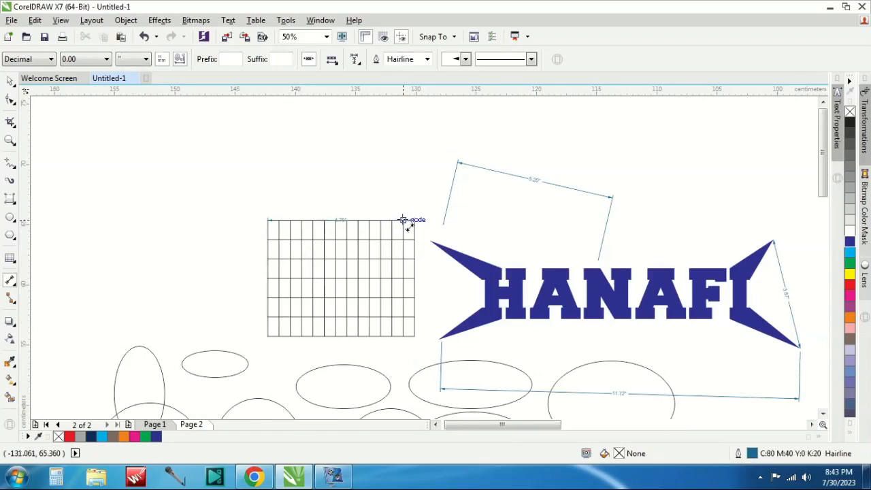
pyautogui.moveTo(272, 223)
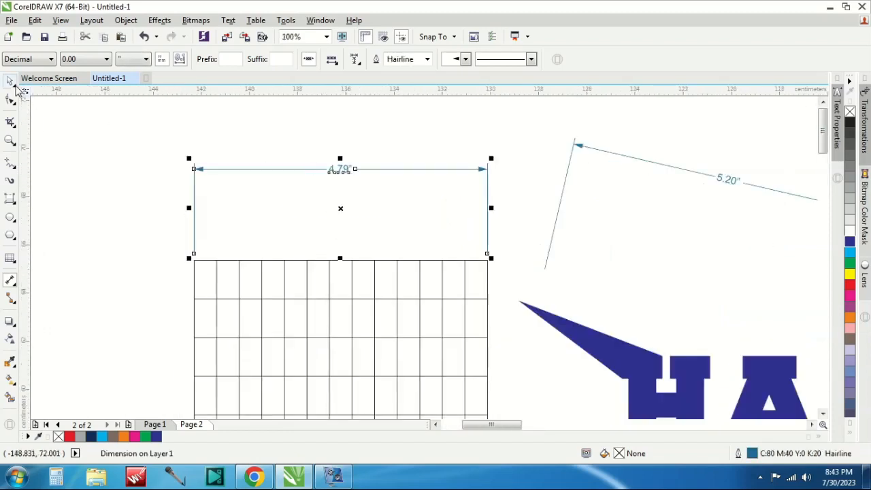
pyautogui.moveTo(11, 299)
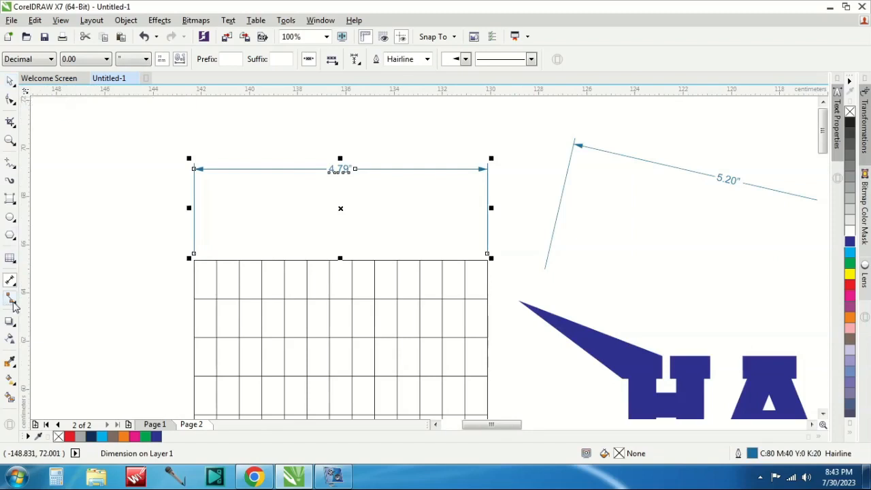
pyautogui.moveTo(11, 298)
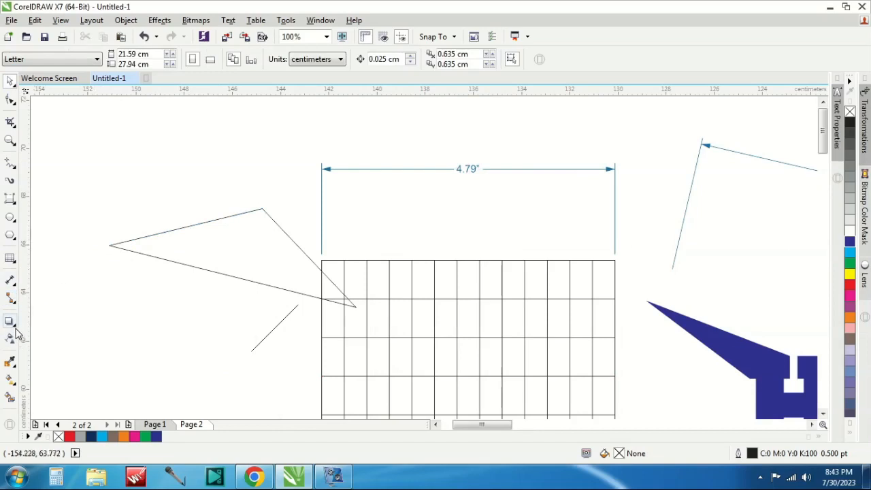
# Apply a soft drop shadow to the HANAFI logo and review the shadow colour options
pyautogui.click(10, 320)
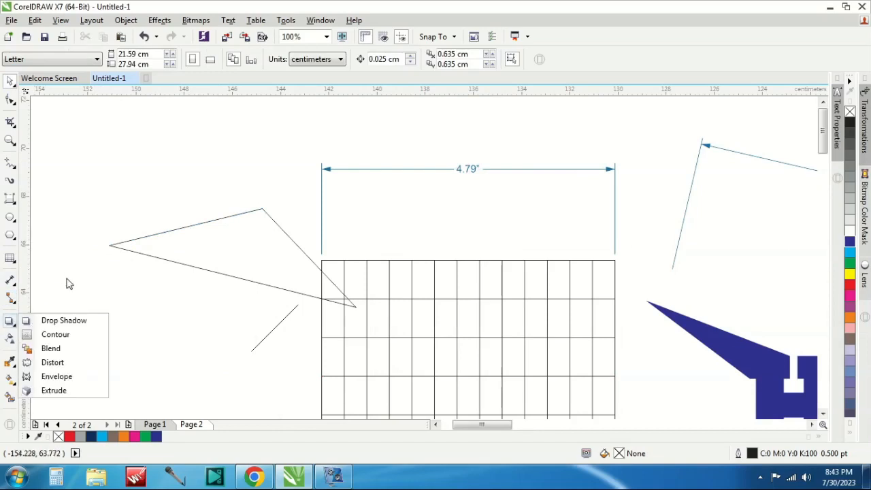
pyautogui.moveTo(10, 322)
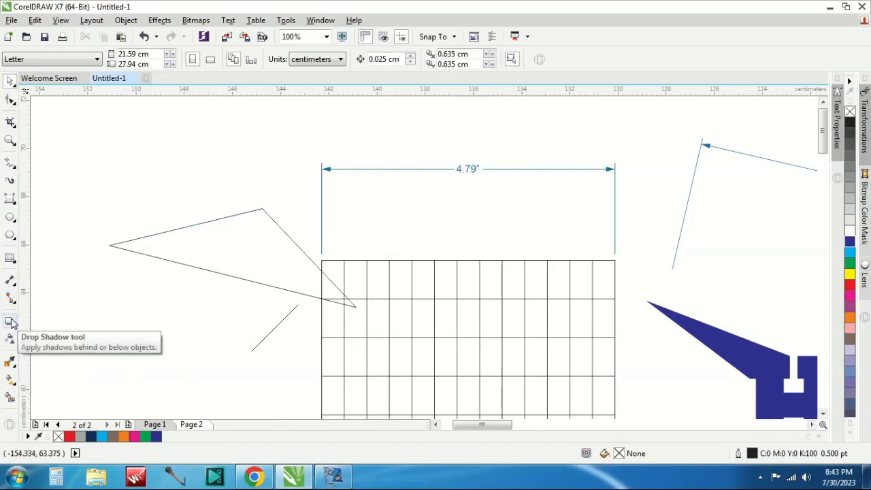
pyautogui.click(9, 319)
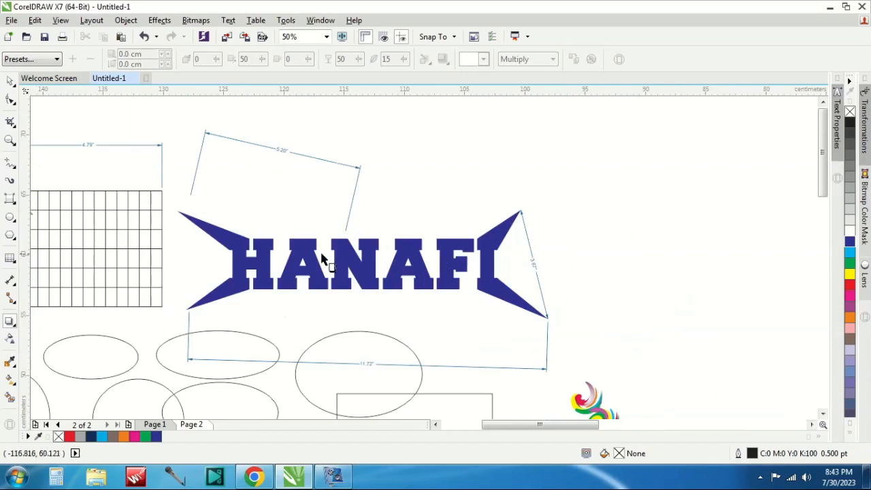
pyautogui.click(323, 259)
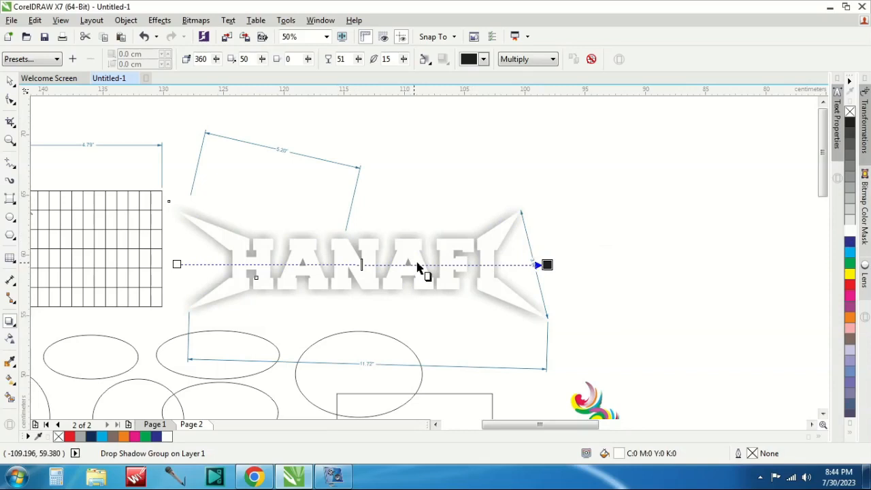
pyautogui.click(483, 59)
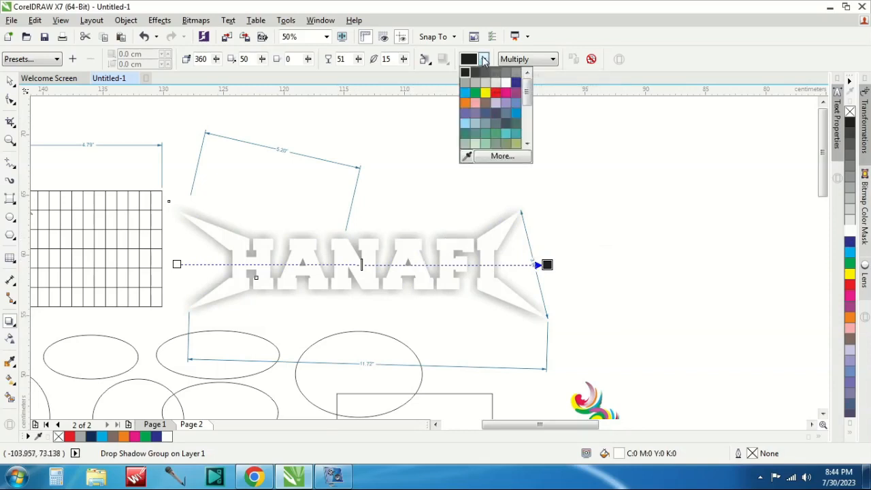
pyautogui.click(476, 85)
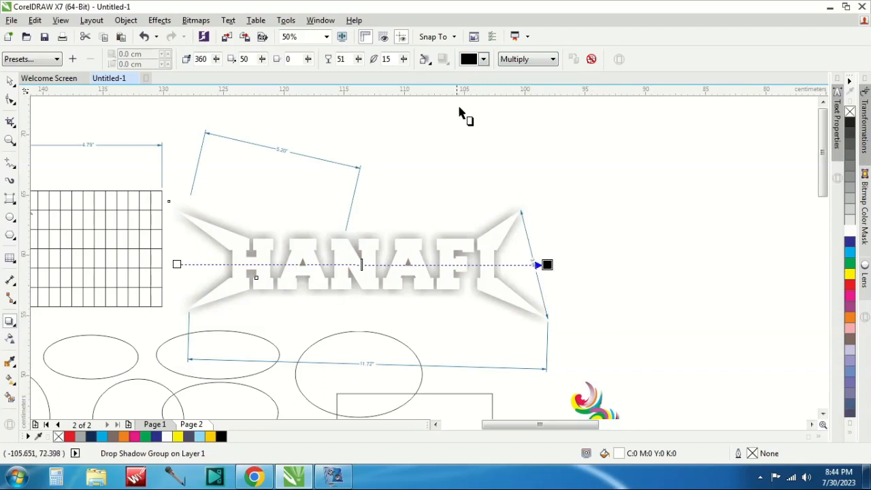
pyautogui.moveTo(19, 330)
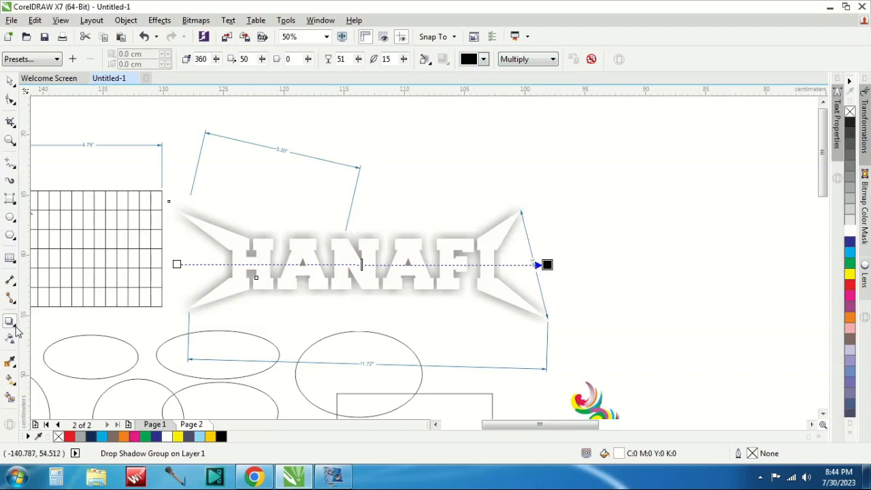
# Add an outside contour to the HANAFI logo and choose its contour fill colour
pyautogui.click(9, 319)
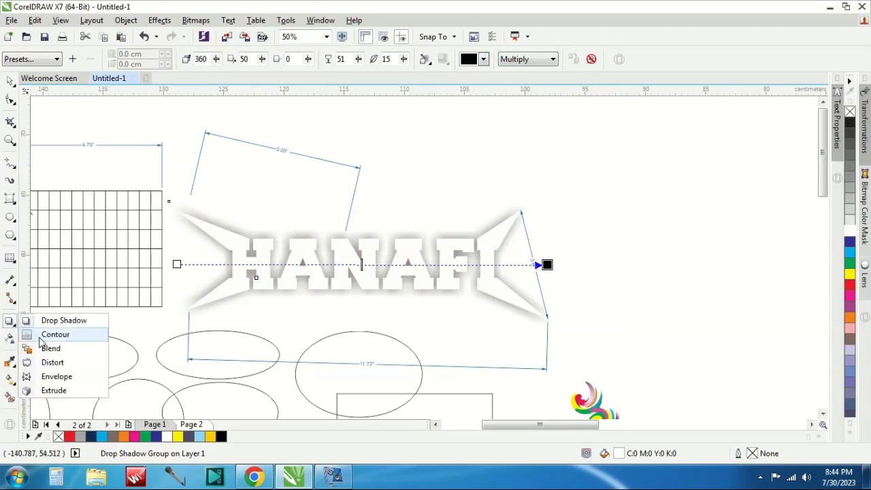
pyautogui.click(56, 334)
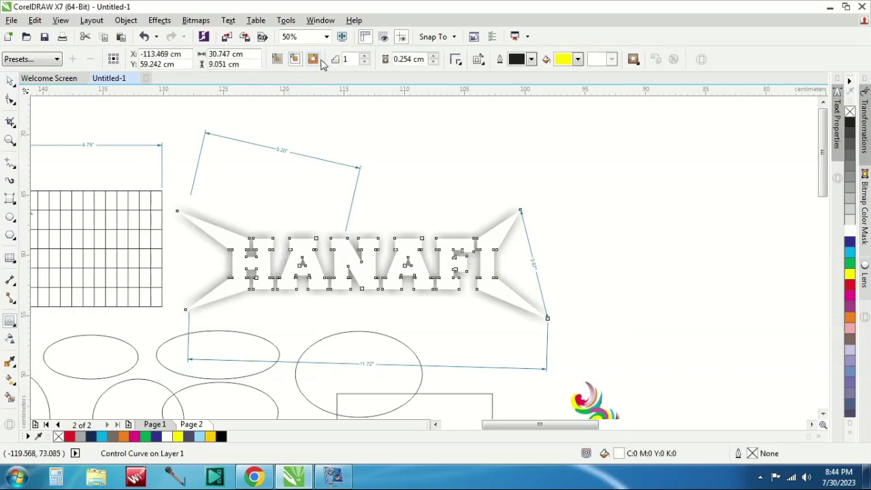
pyautogui.moveTo(311, 59)
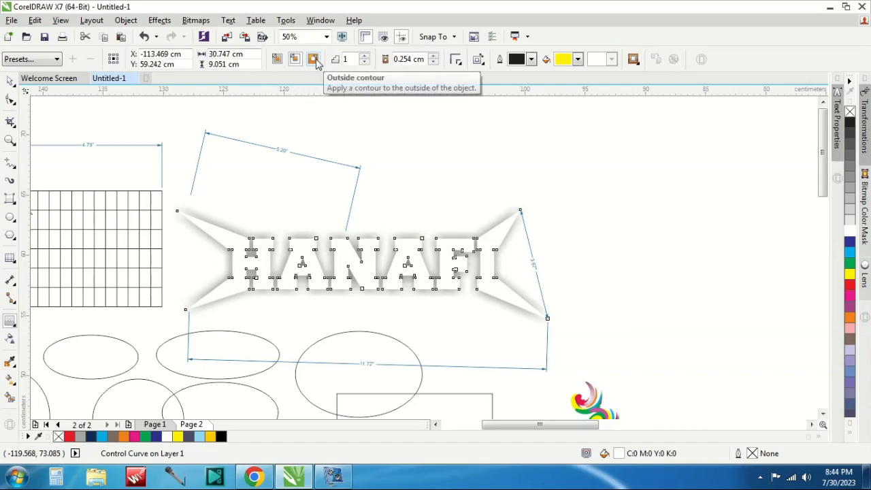
pyautogui.moveTo(312, 59)
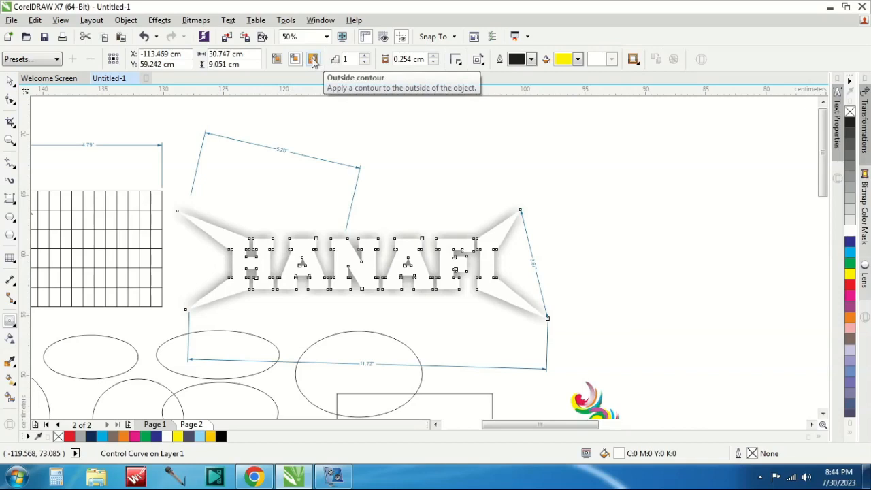
pyautogui.moveTo(290, 61)
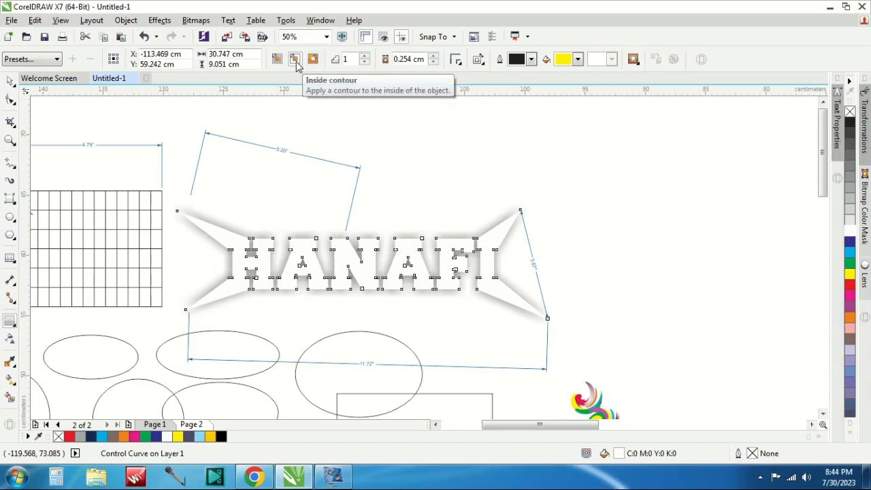
pyautogui.moveTo(276, 59)
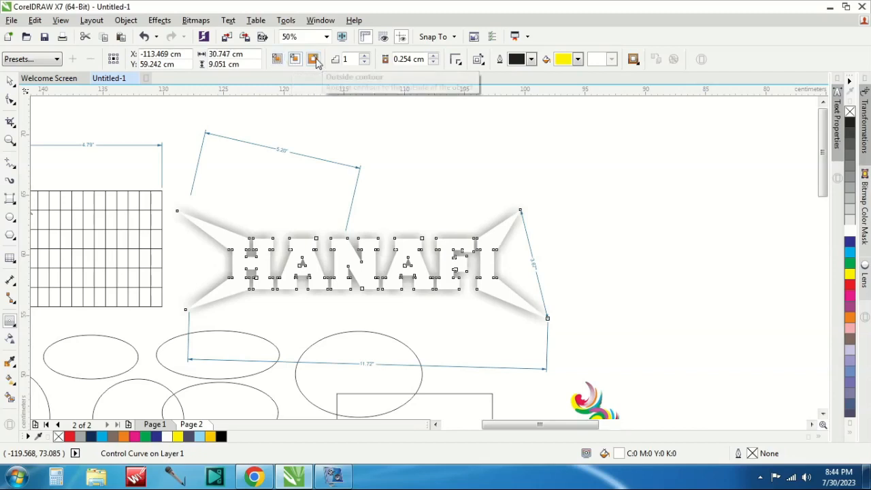
pyautogui.moveTo(311, 59)
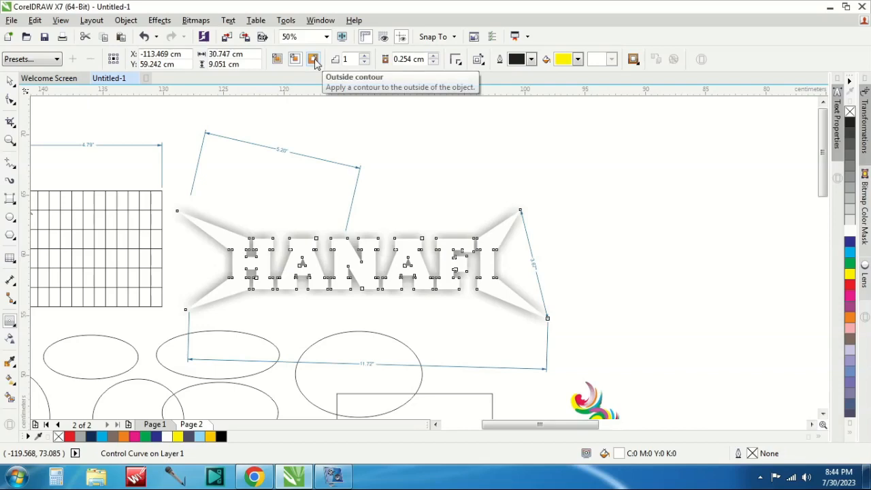
pyautogui.click(313, 59)
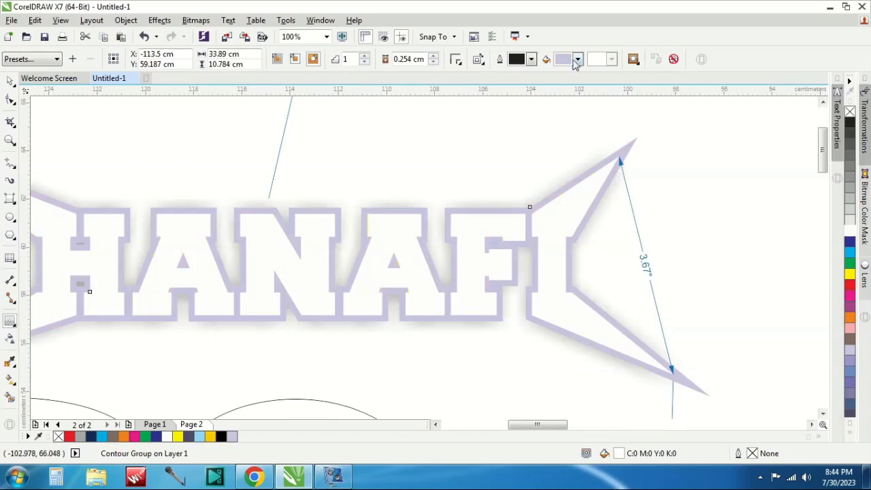
pyautogui.click(578, 59)
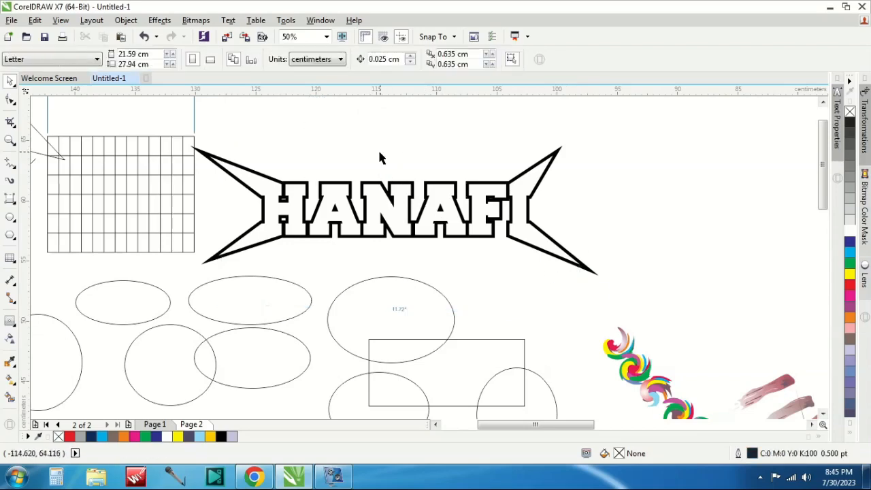
# Select the contoured HANAFI logo and adjust the number of contour steps
pyautogui.click(393, 209)
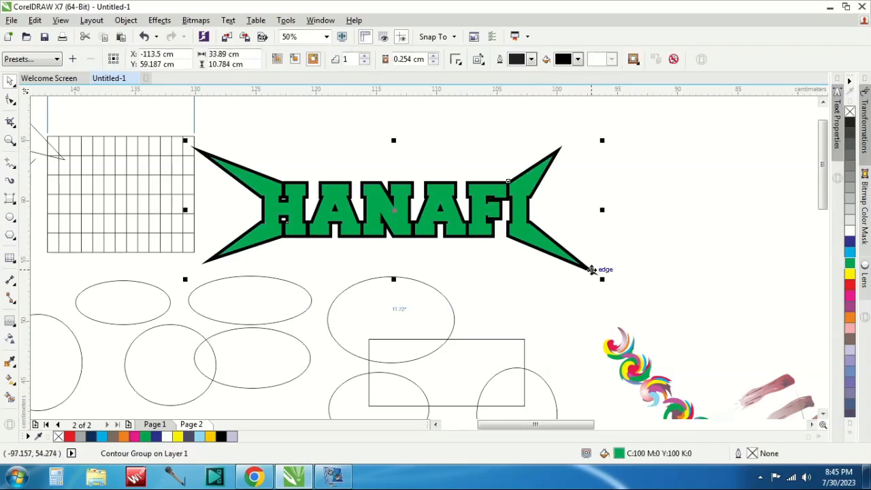
pyautogui.moveTo(626, 239)
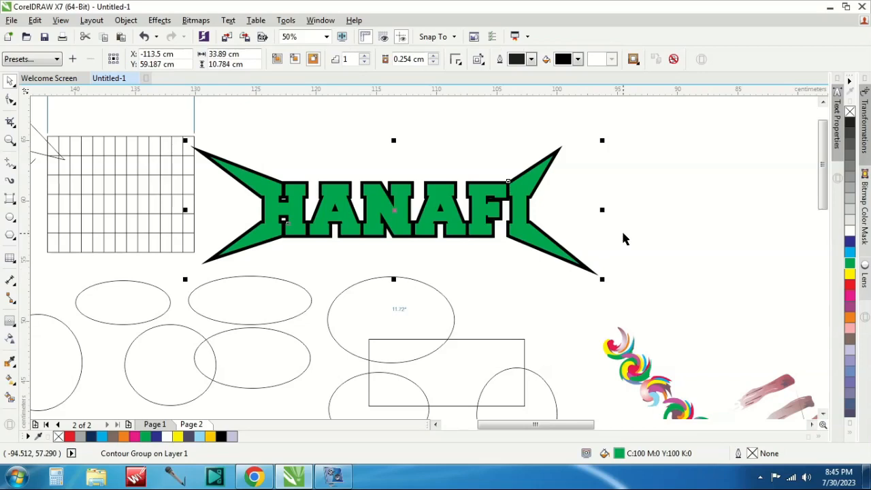
pyautogui.moveTo(613, 236)
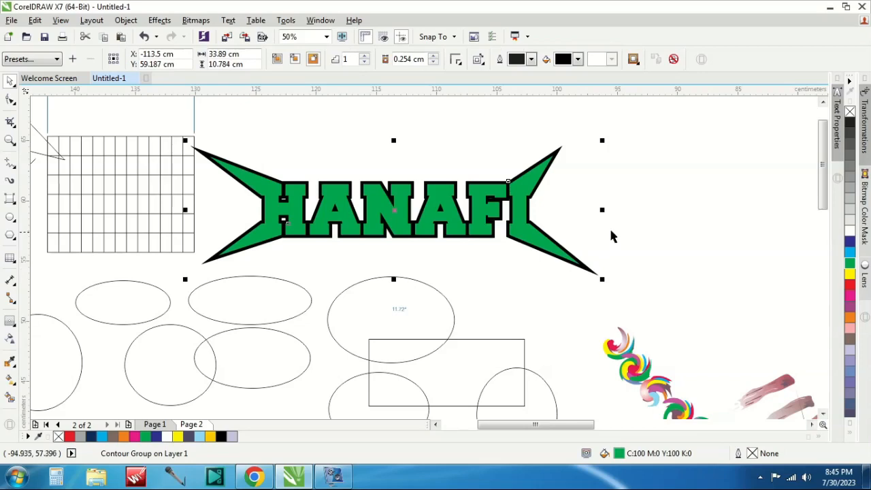
pyautogui.moveTo(528, 230)
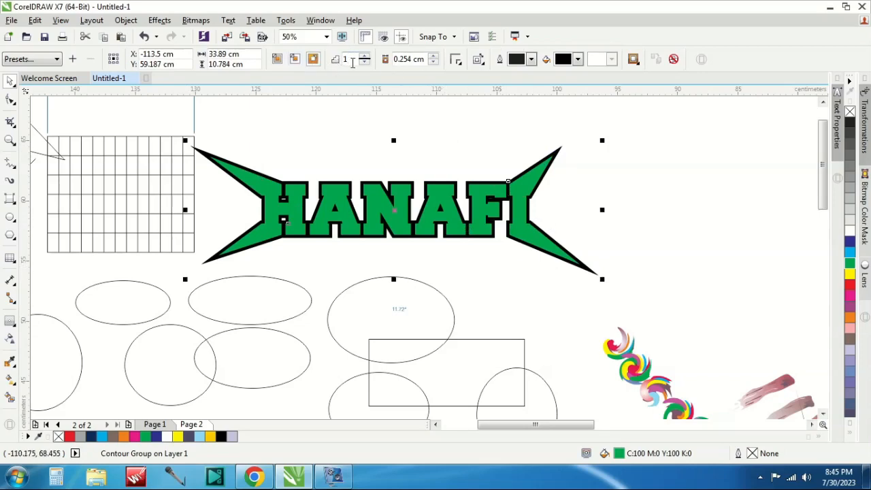
pyautogui.click(364, 63)
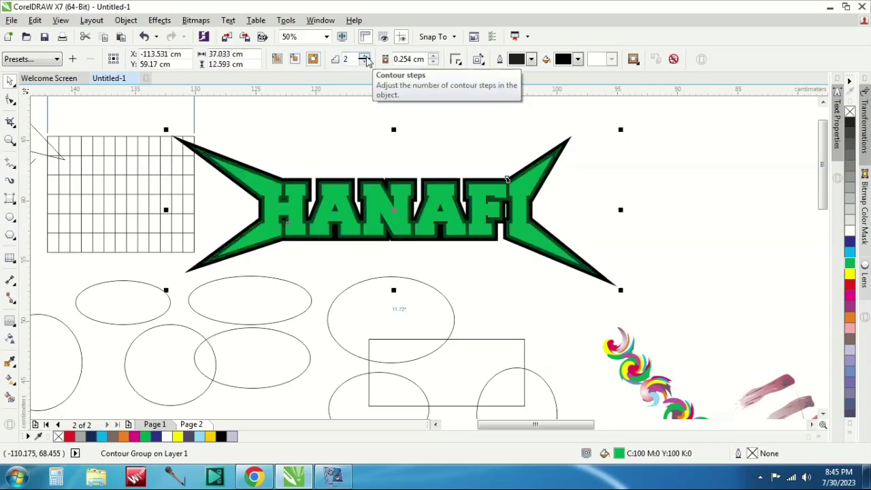
pyautogui.click(364, 54)
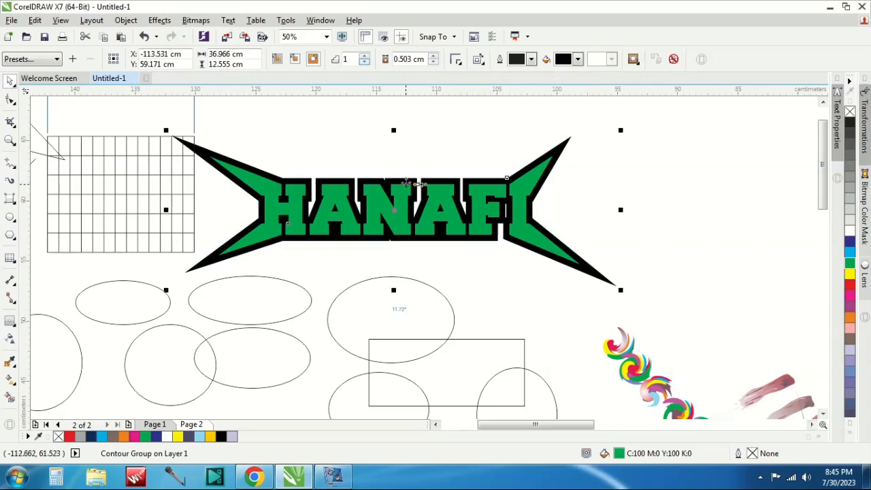
pyautogui.moveTo(454, 167)
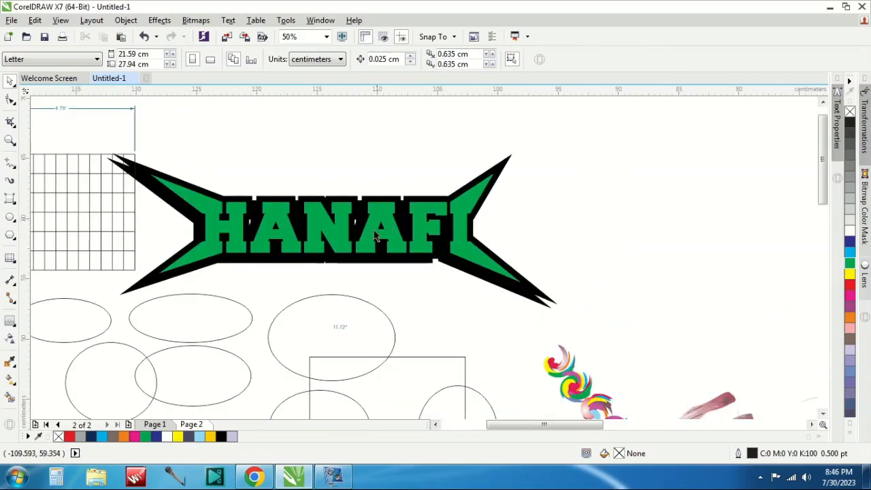
pyautogui.click(10, 319)
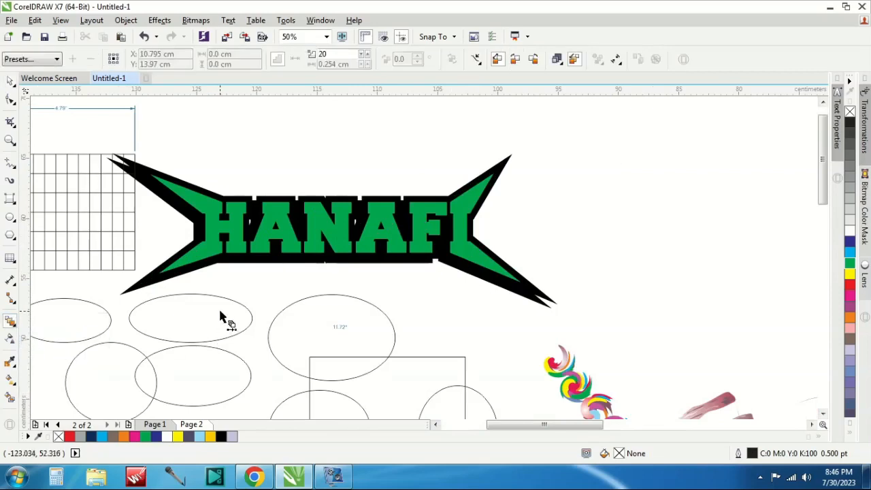
pyautogui.click(190, 320)
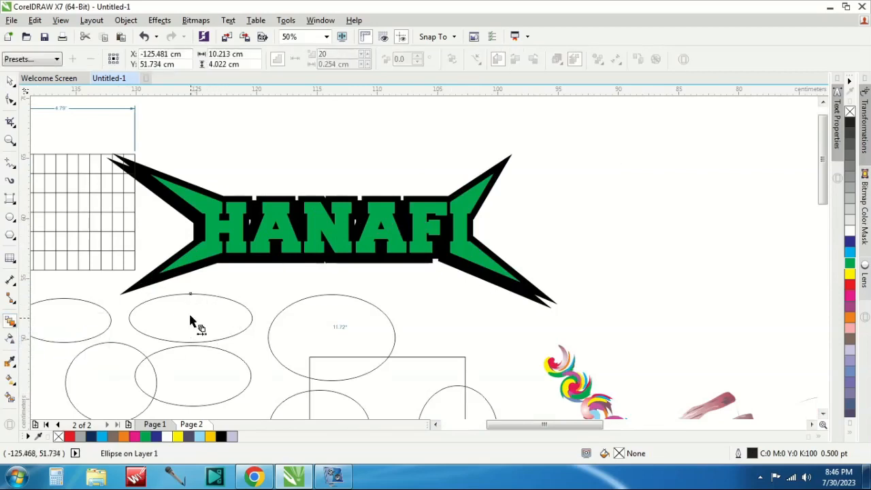
pyautogui.click(503, 169)
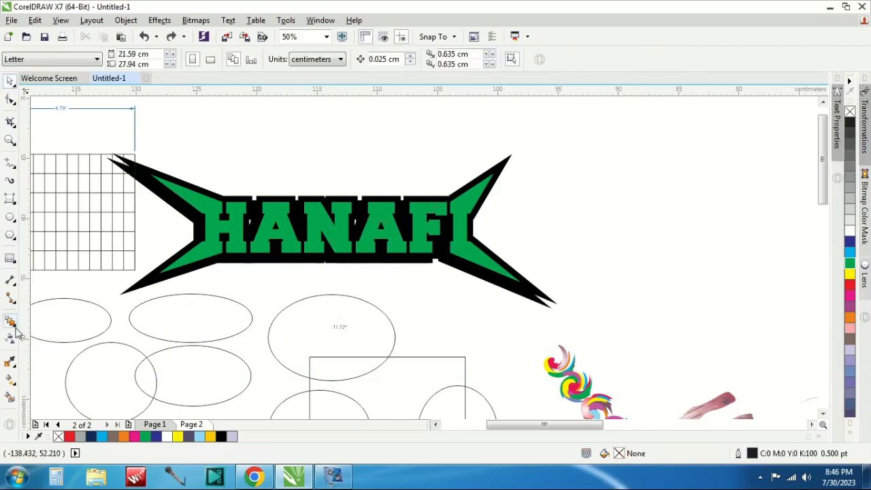
# Pick the Envelope tool from the interactive effects flyout
pyautogui.click(9, 319)
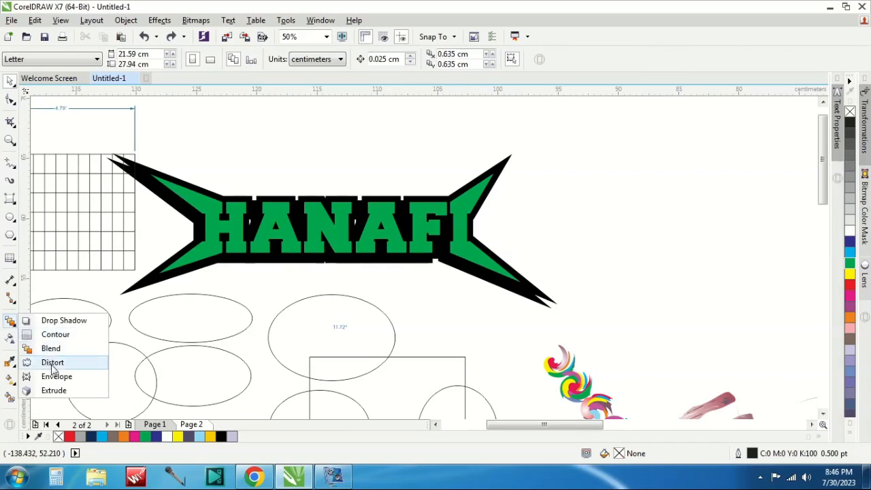
pyautogui.moveTo(56, 376)
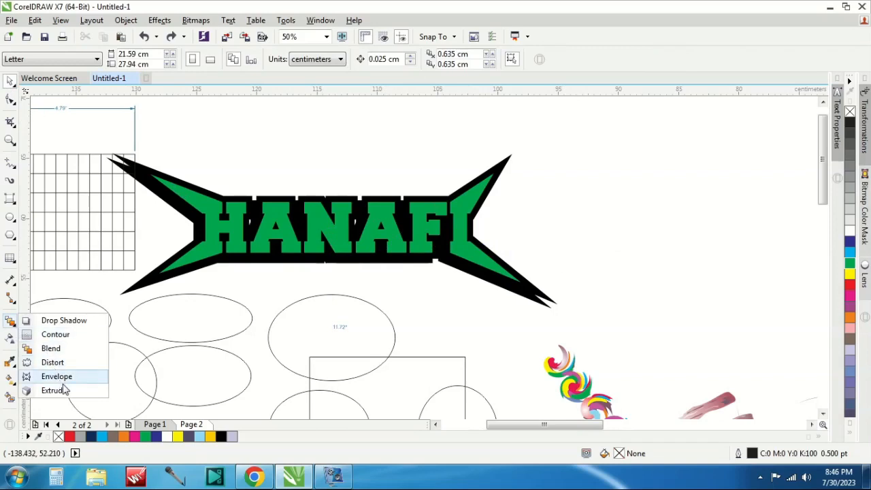
pyautogui.click(57, 376)
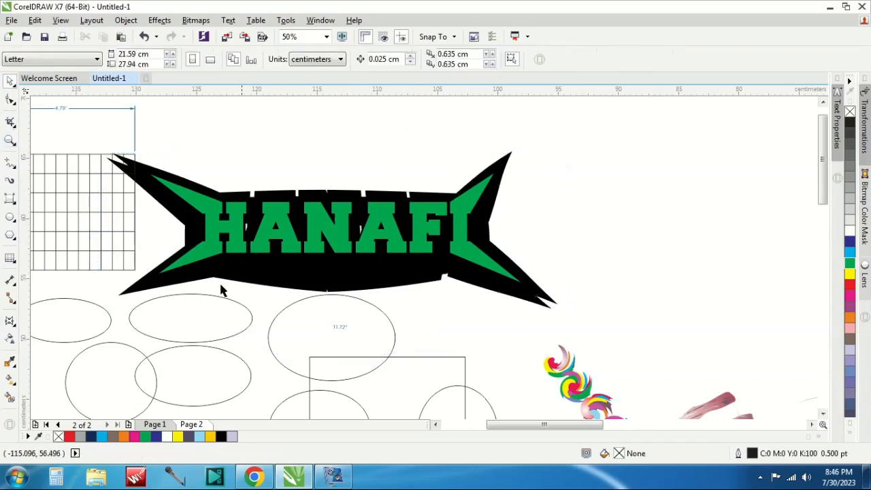
pyautogui.moveTo(9, 339)
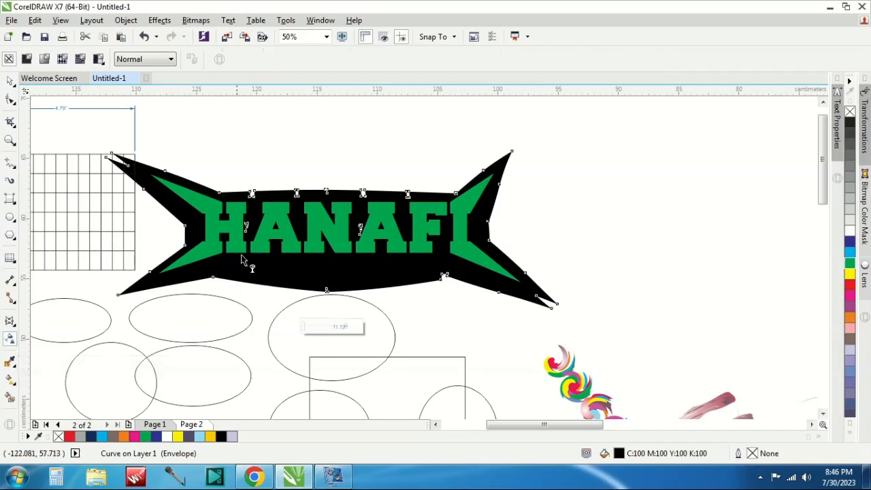
pyautogui.moveTo(272, 258)
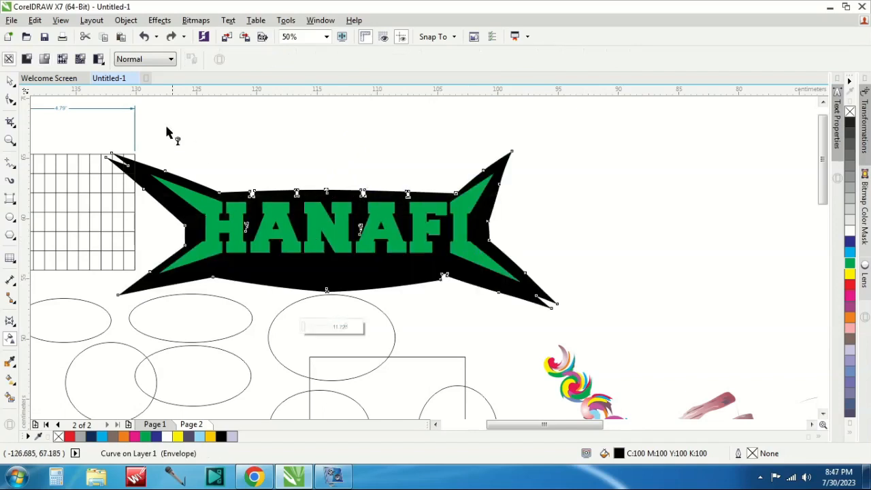
pyautogui.moveTo(27, 60)
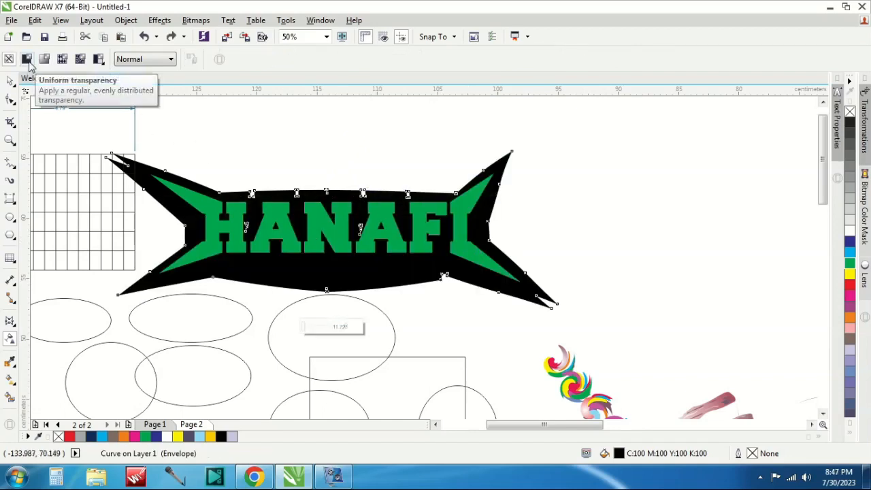
pyautogui.click(25, 59)
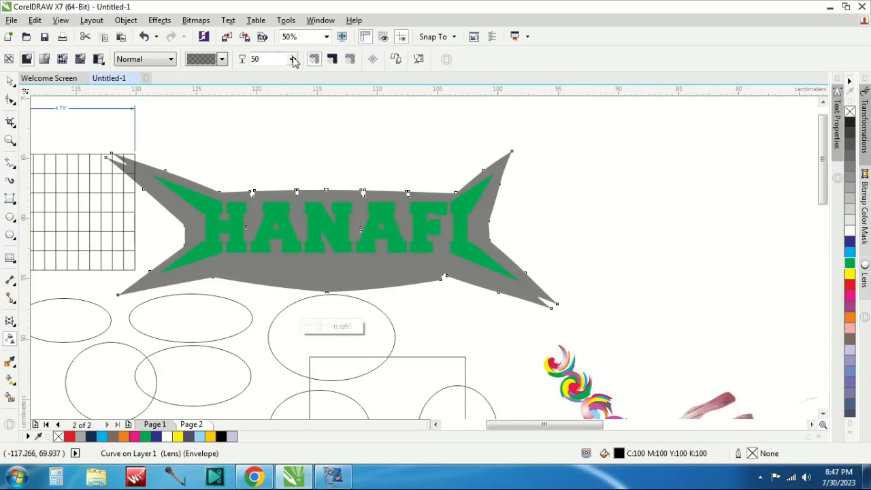
pyautogui.click(291, 59)
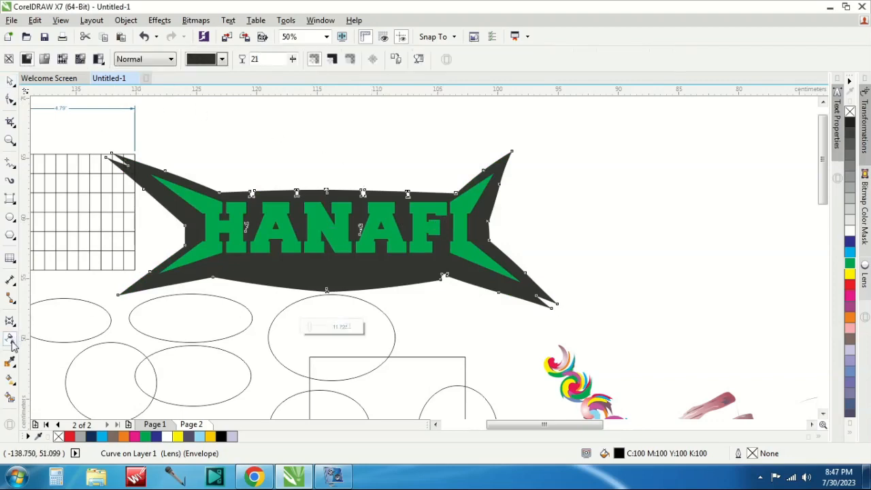
pyautogui.moveTo(10, 340)
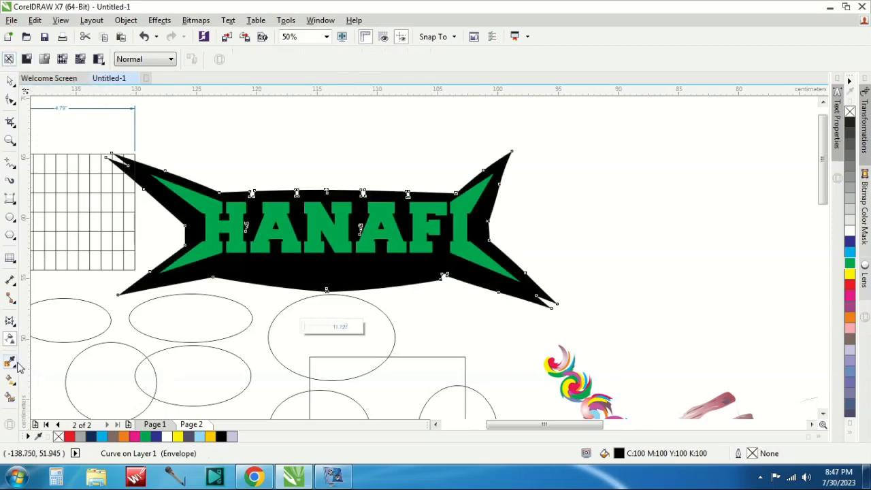
pyautogui.moveTo(10, 362)
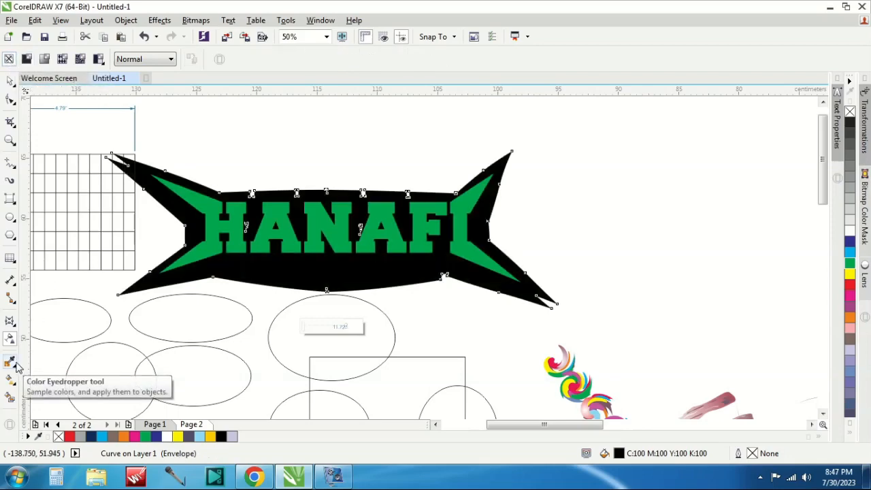
# Switch to the Color Eyedropper tool for sampling colours
pyautogui.click(9, 360)
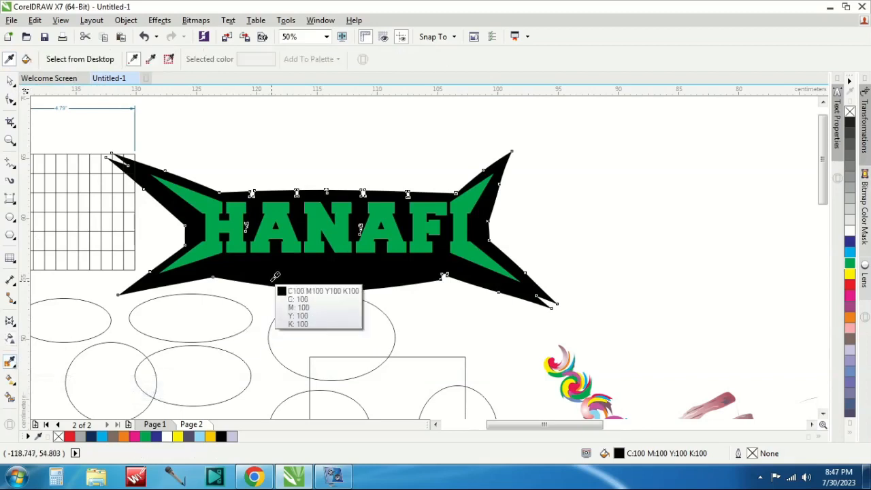
pyautogui.moveTo(299, 261)
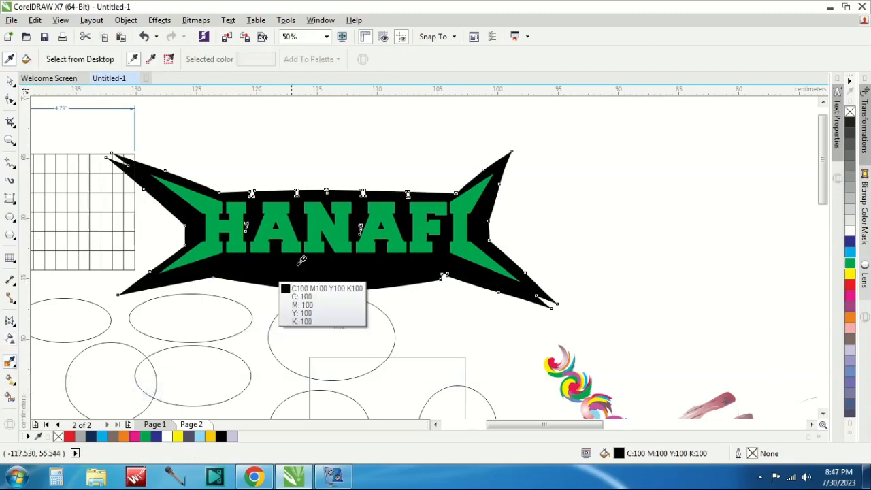
pyautogui.moveTo(450, 333)
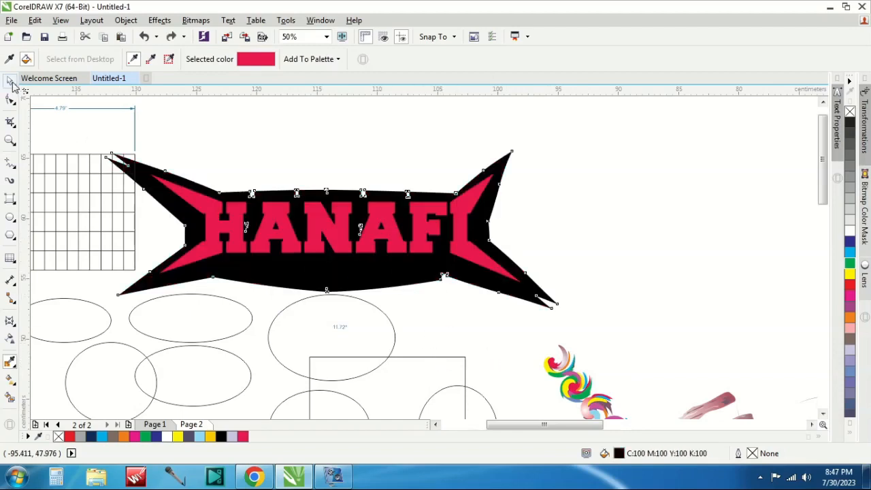
# Select the whole HANAFI logo to prepare for the rainbow gradient fill
pyautogui.click(11, 379)
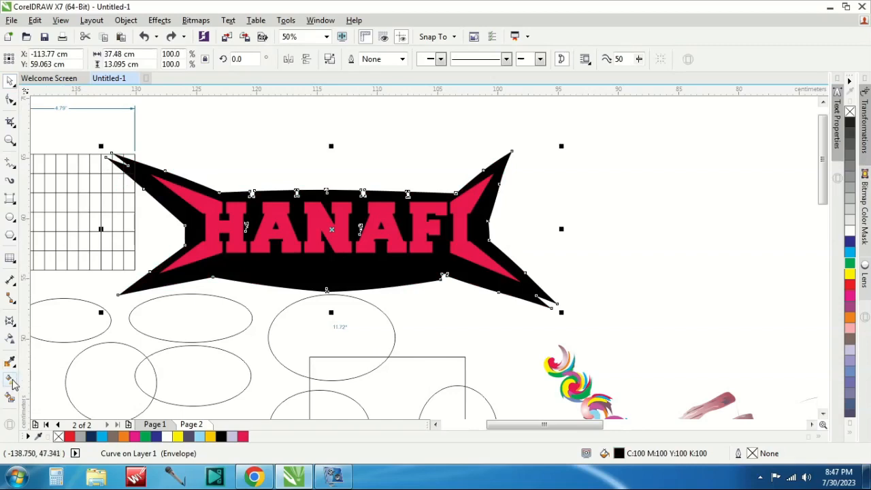
pyautogui.moveTo(12, 382)
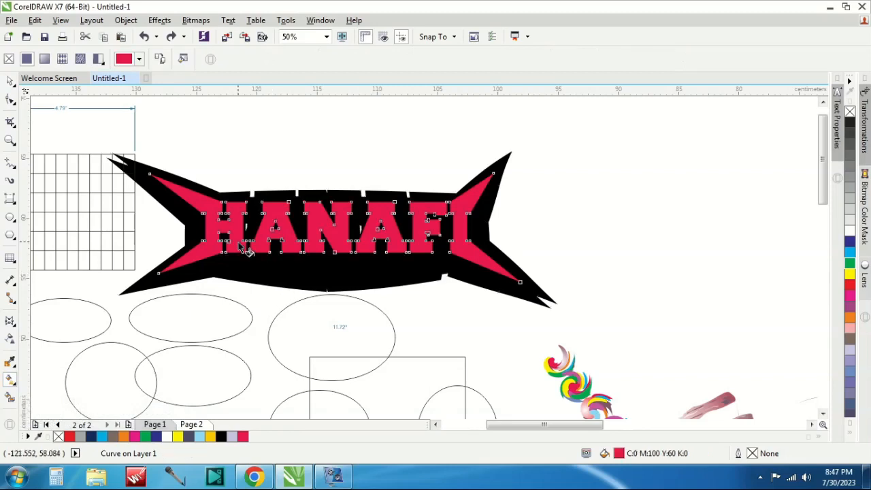
pyautogui.moveTo(191, 201)
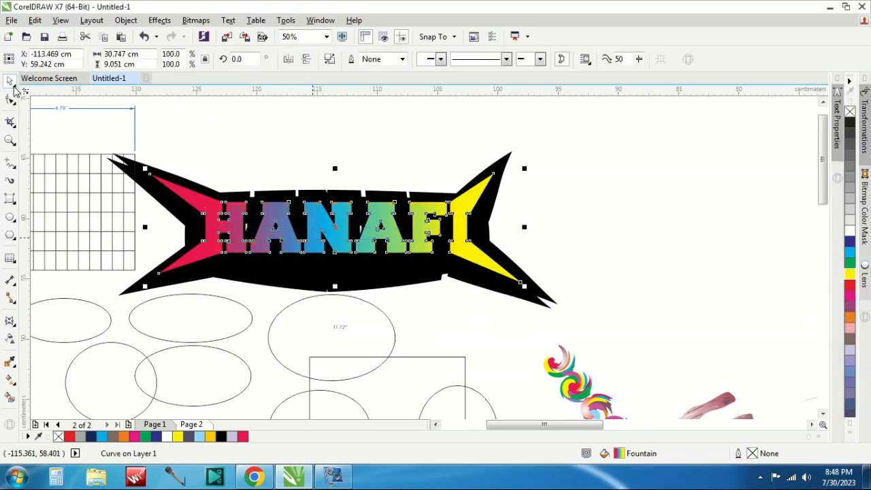
pyautogui.moveTo(9, 379)
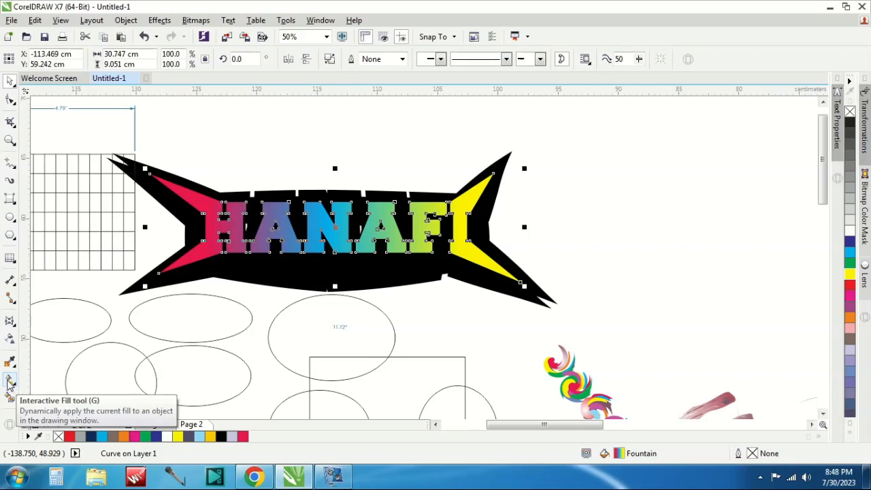
pyautogui.moveTo(8, 396)
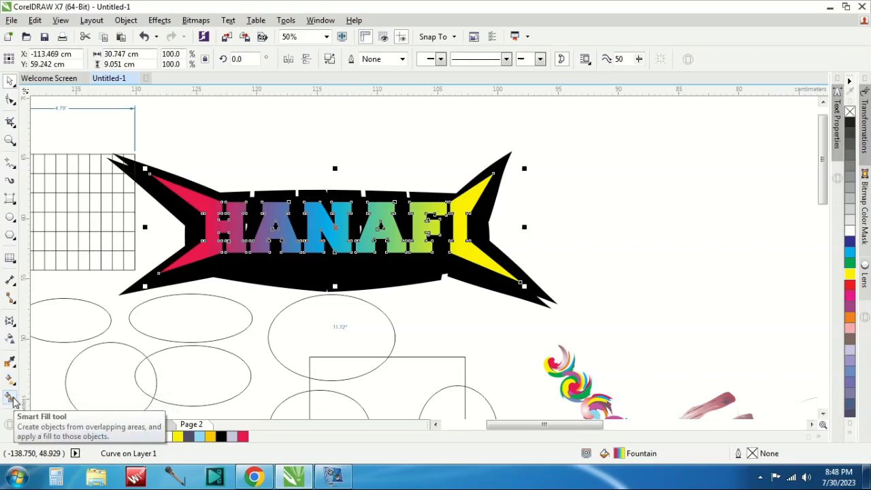
# Zoom out to 25% to view the rainbow HANAFI logo among other shapes
pyautogui.click(7, 395)
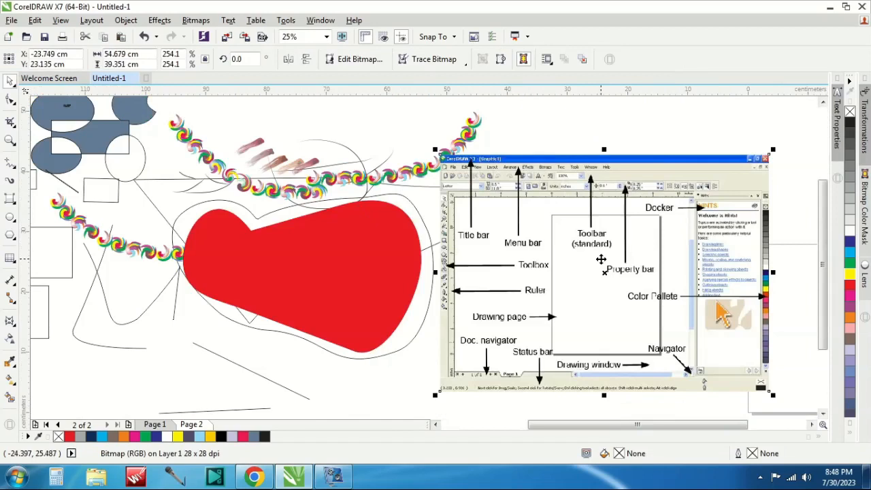
pyautogui.moveTo(9, 363)
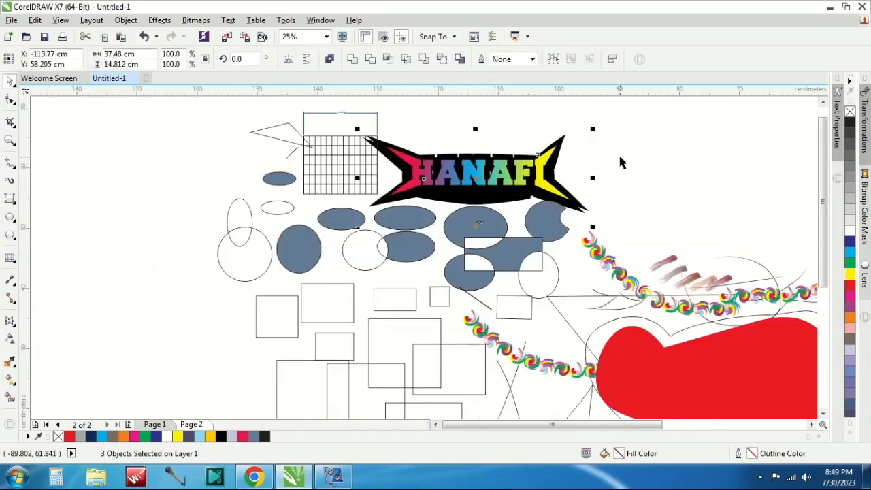
pyautogui.moveTo(617, 160)
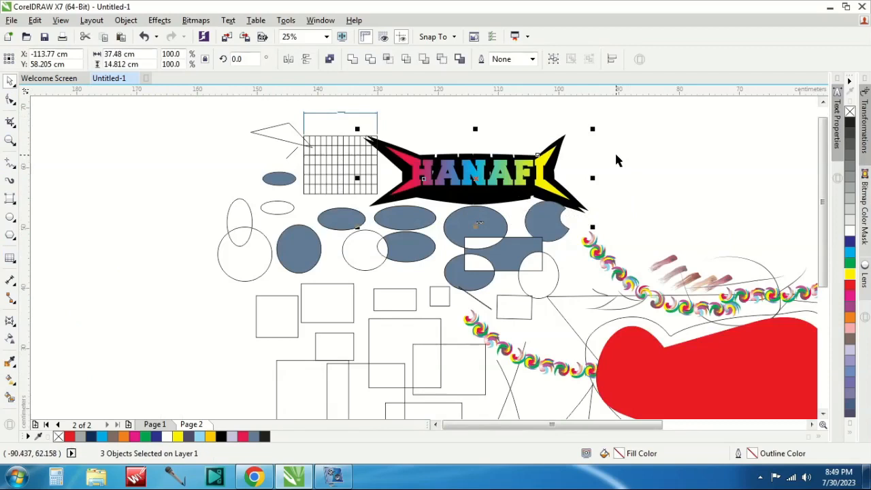
# Pan over to the labelled interface diagram screenshot bitmap
pyautogui.click(617, 160)
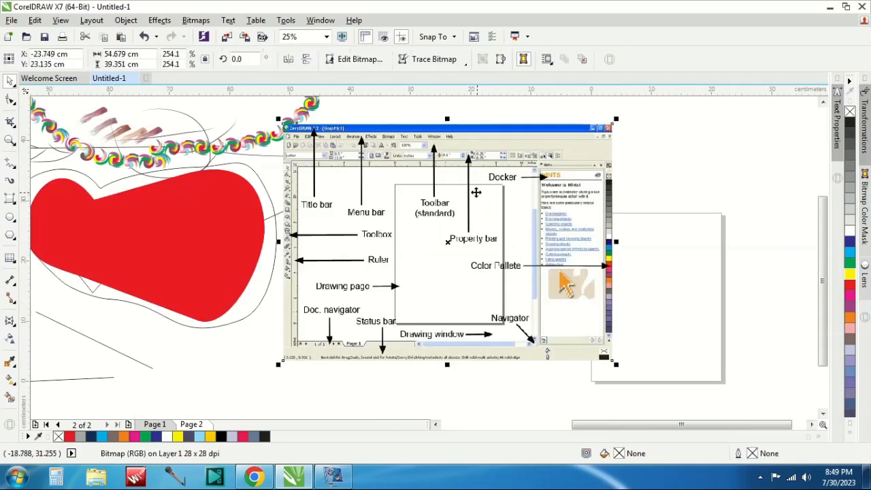
pyautogui.moveTo(400, 121)
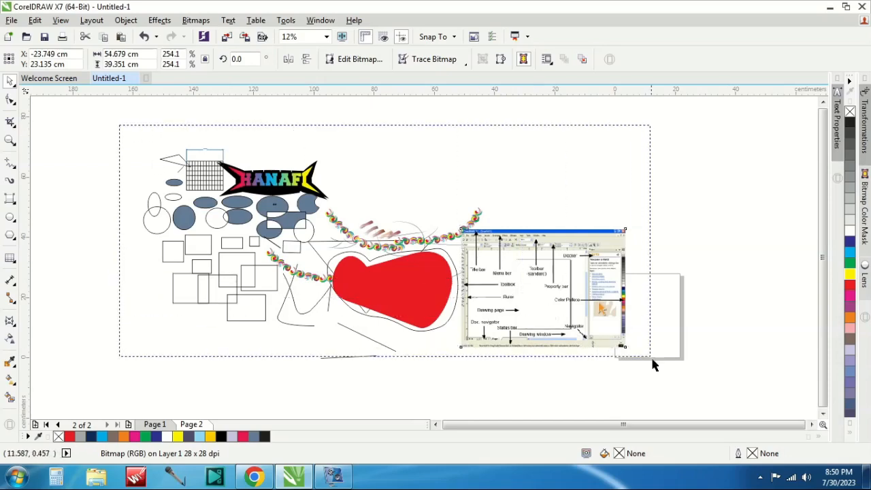
pyautogui.press('ctrl+a')
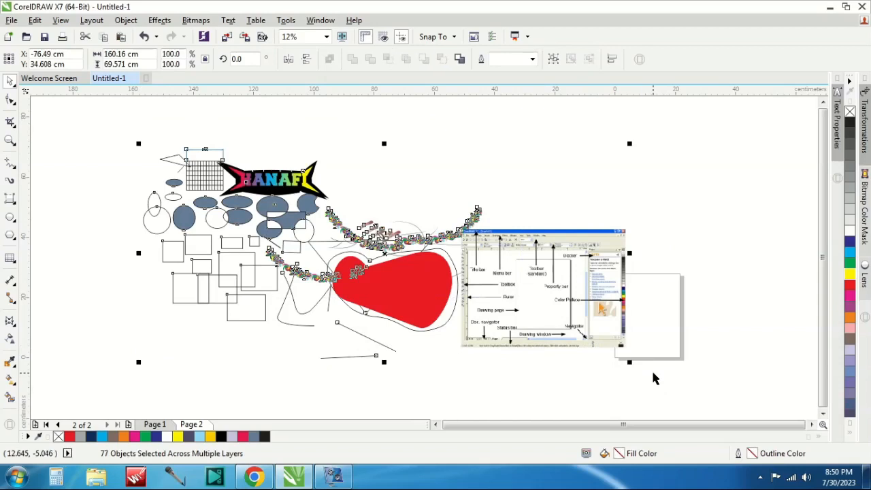
pyautogui.moveTo(121, 321)
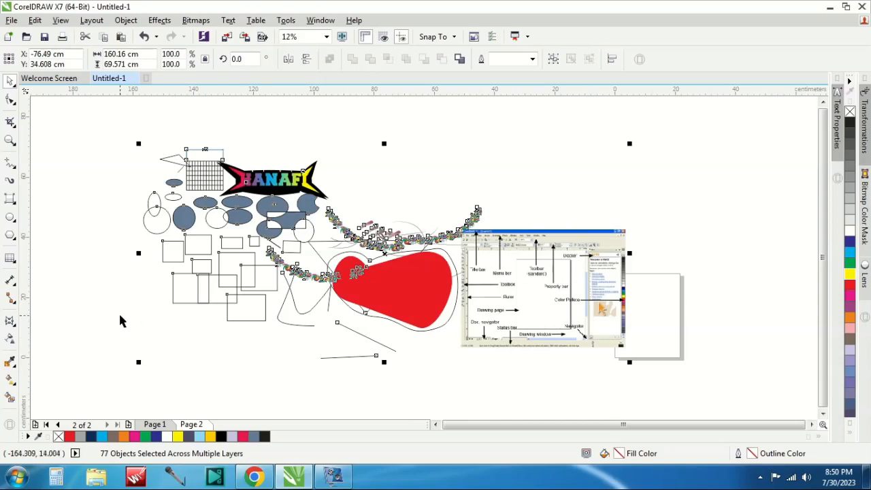
pyautogui.click(121, 321)
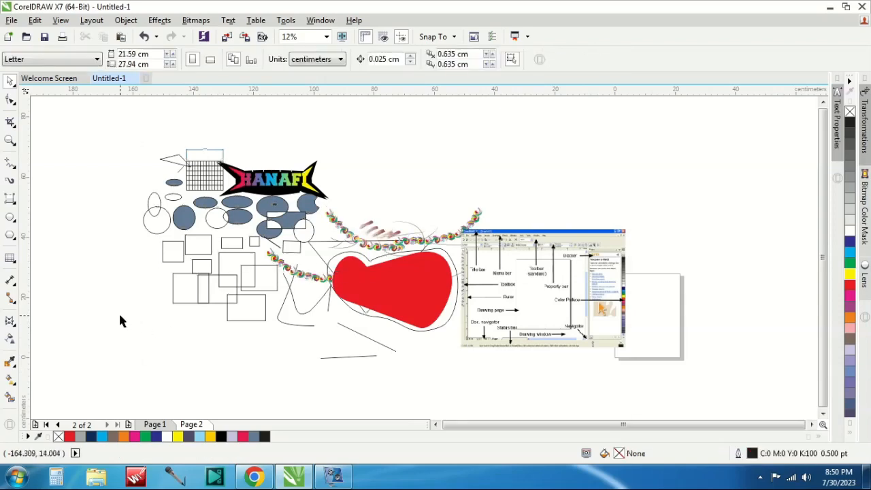